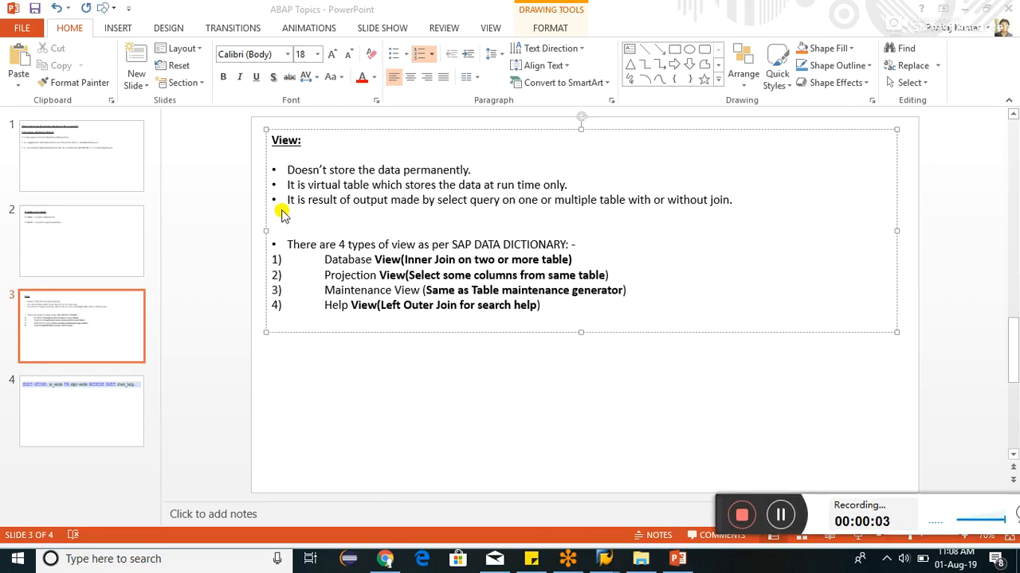
pyautogui.moveTo(462, 178)
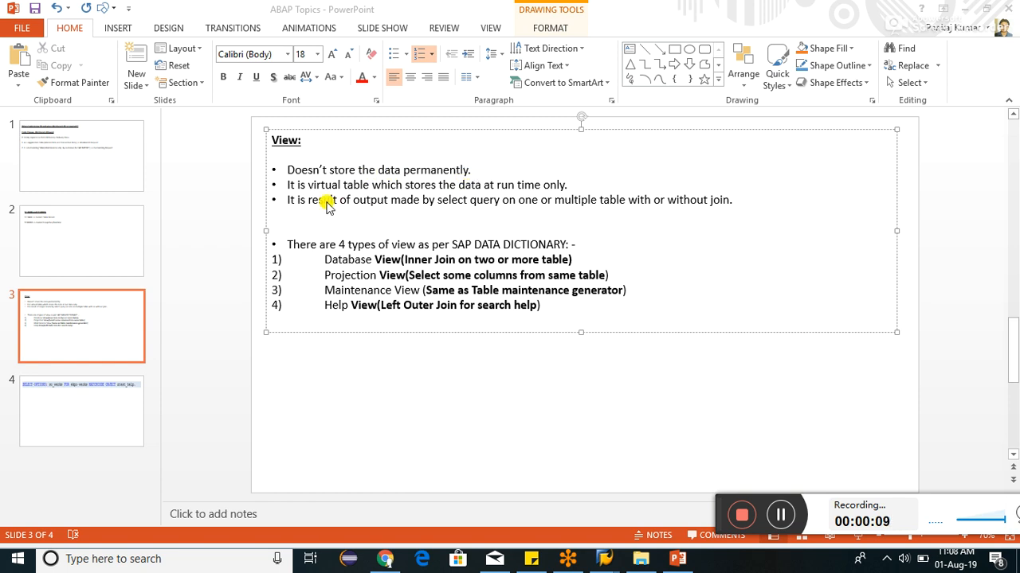
pyautogui.moveTo(370, 188)
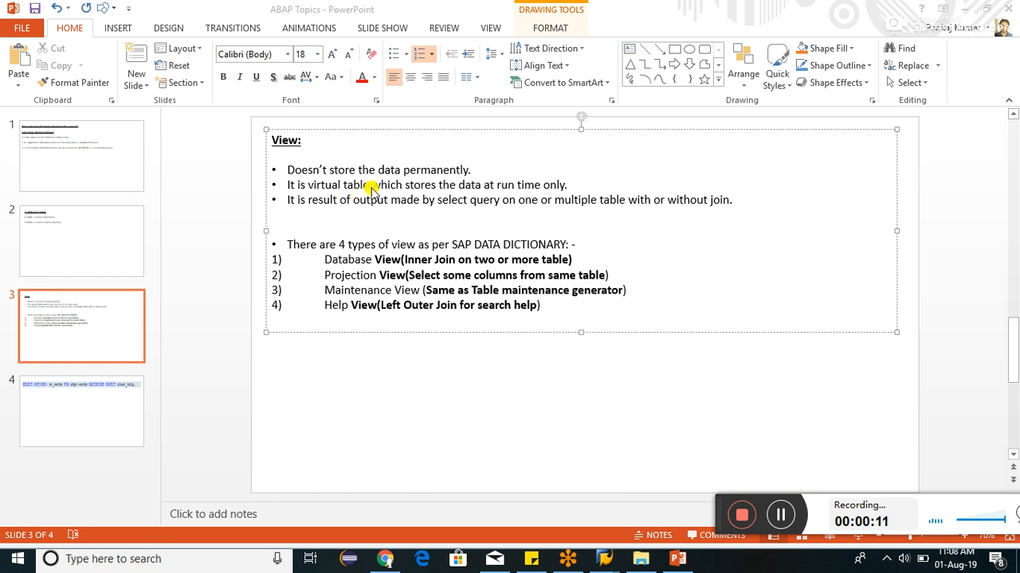
pyautogui.moveTo(570, 191)
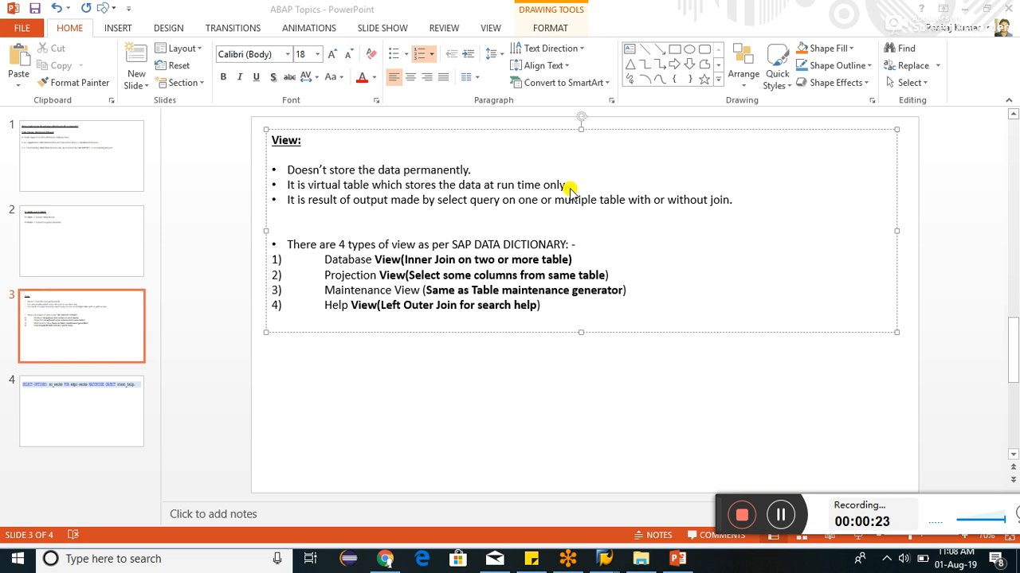
pyautogui.moveTo(299, 207)
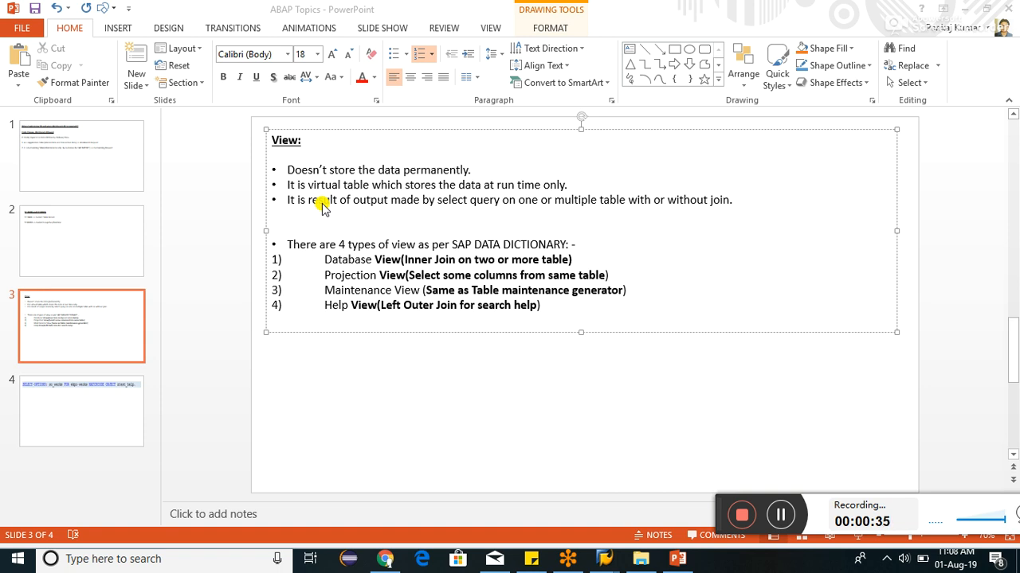
pyautogui.moveTo(356, 307)
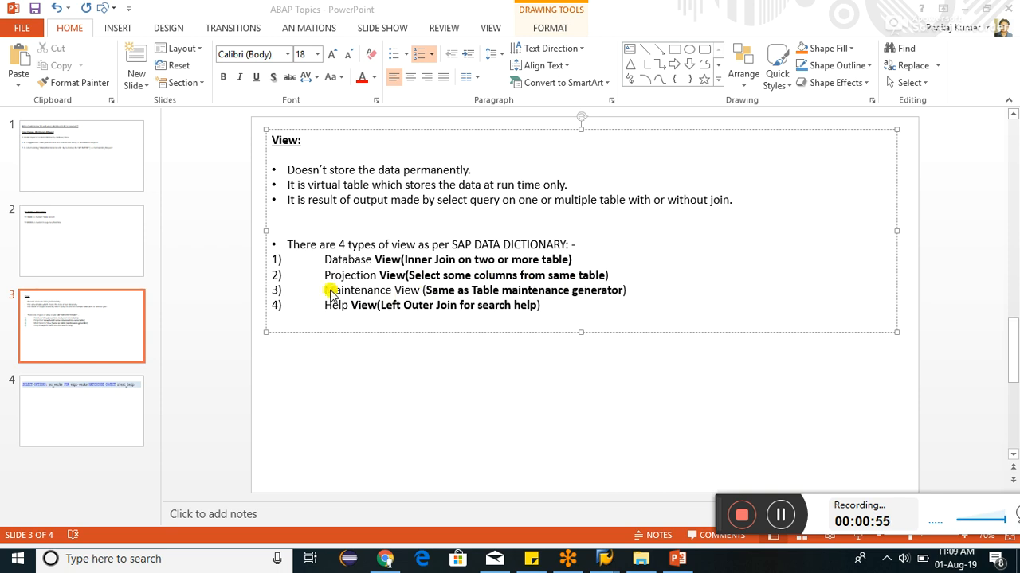
pyautogui.moveTo(426, 295)
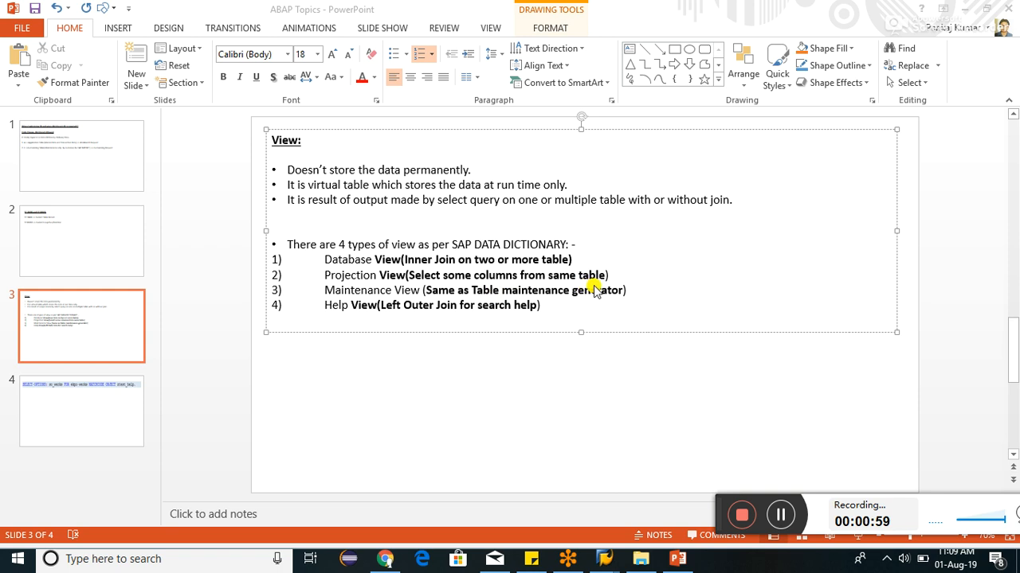
pyautogui.moveTo(620, 295)
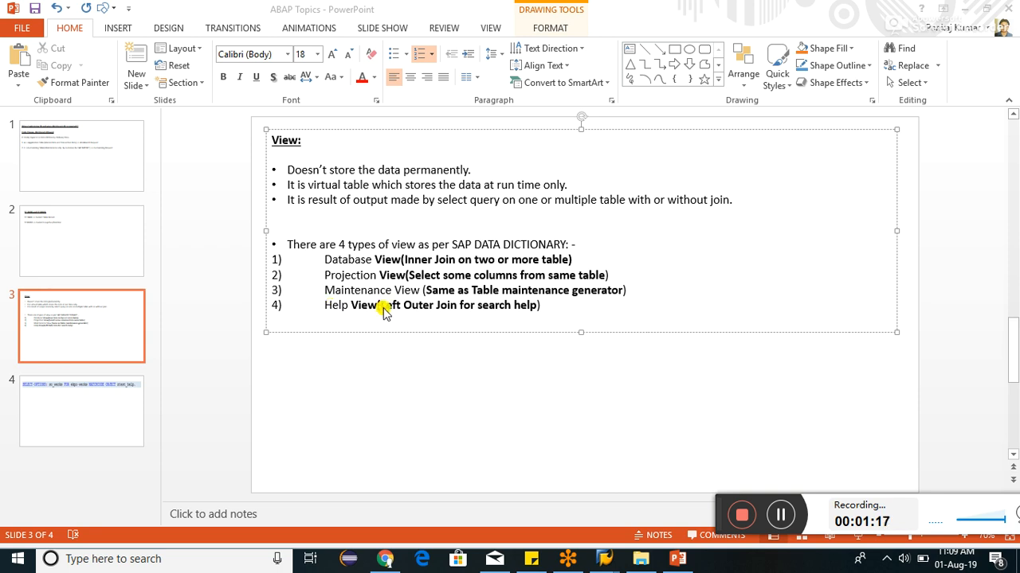
pyautogui.moveTo(432, 311)
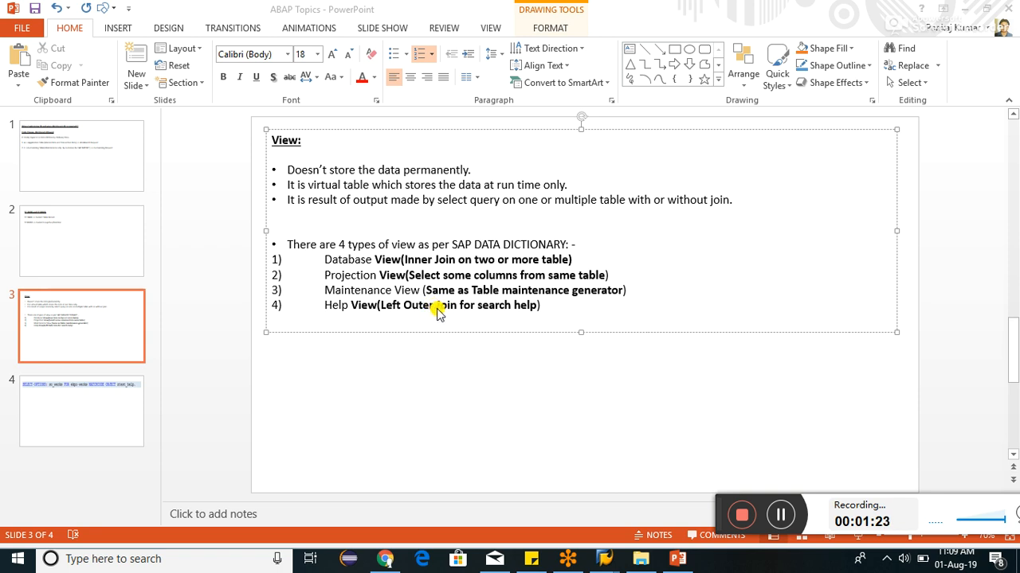
pyautogui.moveTo(386, 264)
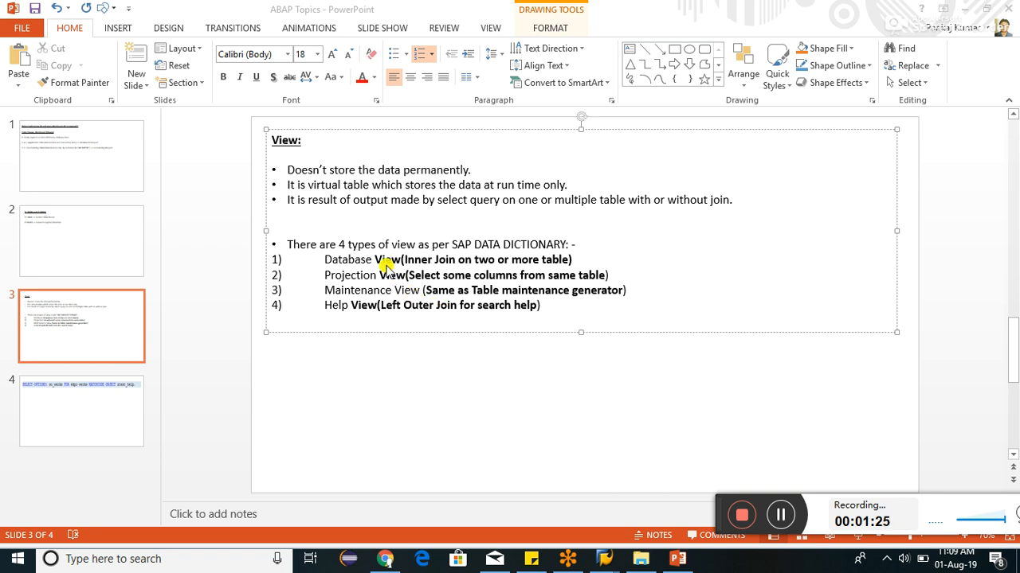
pyautogui.moveTo(620, 500)
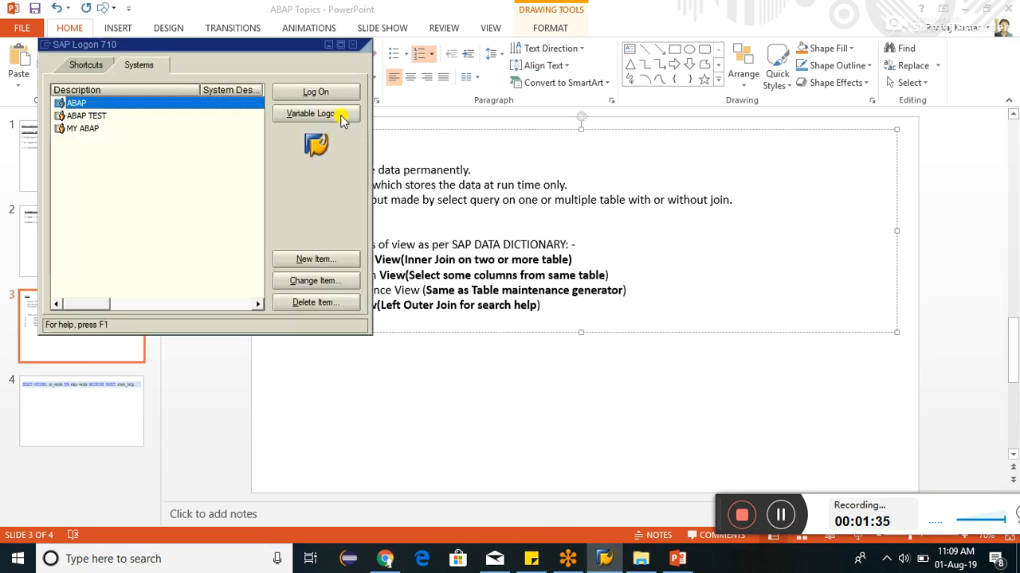
# Log on to the ABAP system as the saved user, keeping this logon and dismissing the notice.
pyautogui.click(315, 91)
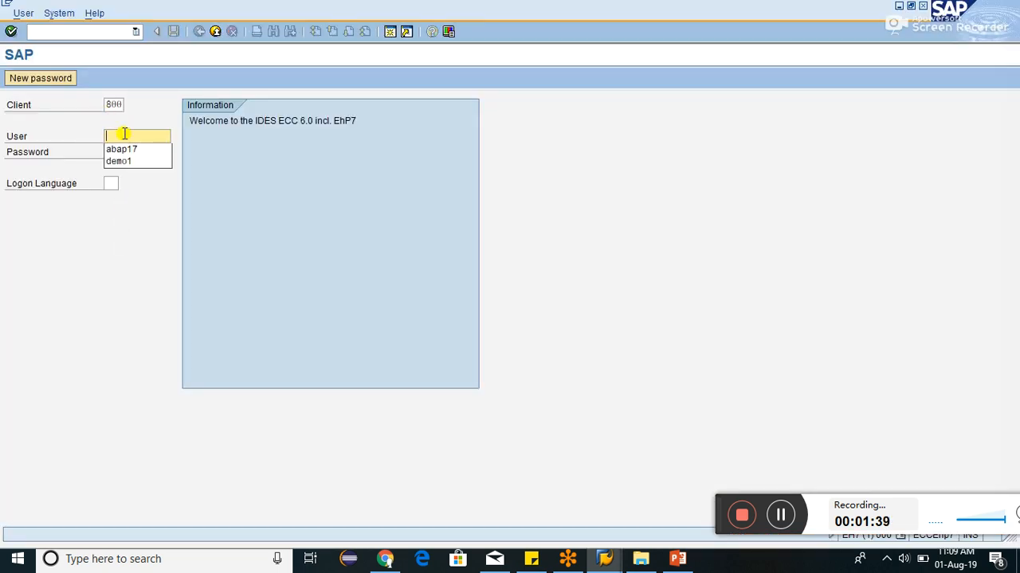
pyautogui.click(121, 149)
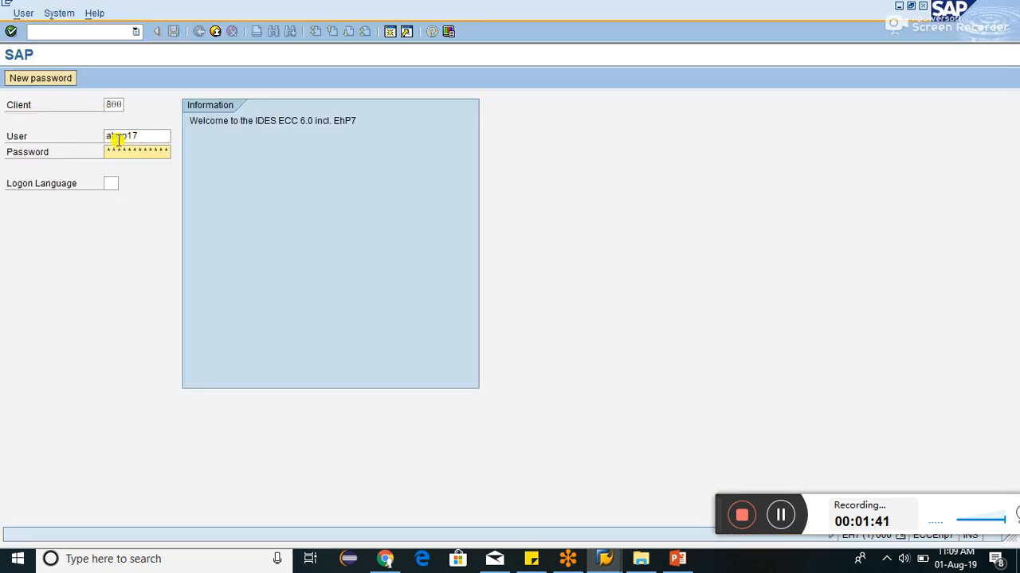
pyautogui.press('enter')
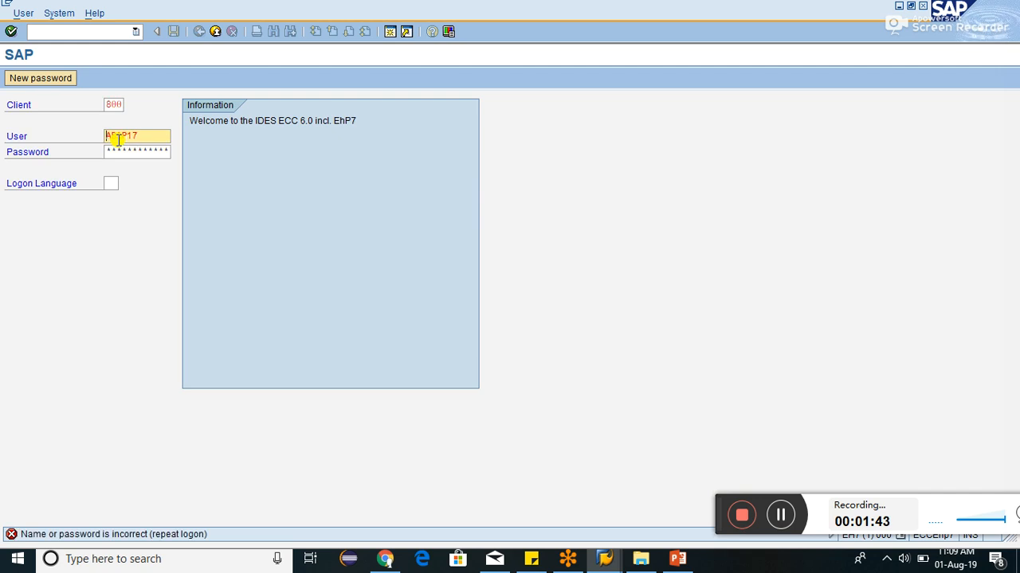
pyautogui.press('capslock')
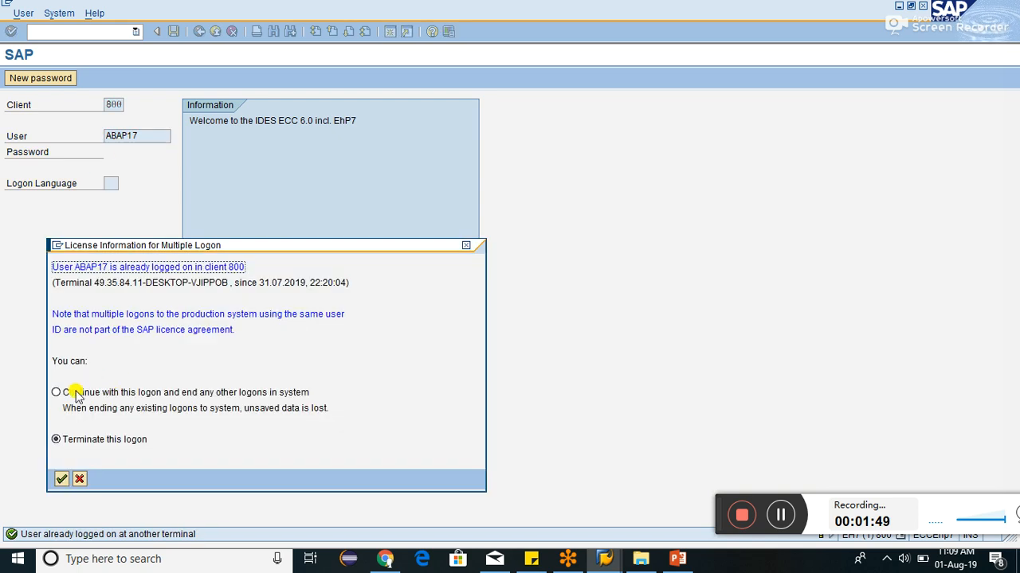
pyautogui.click(61, 479)
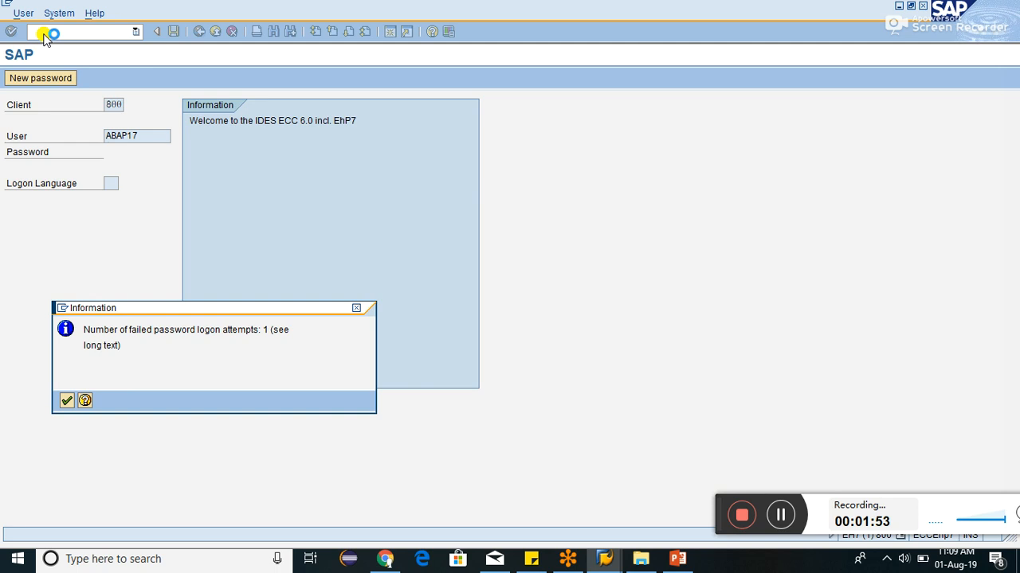
pyautogui.click(67, 401)
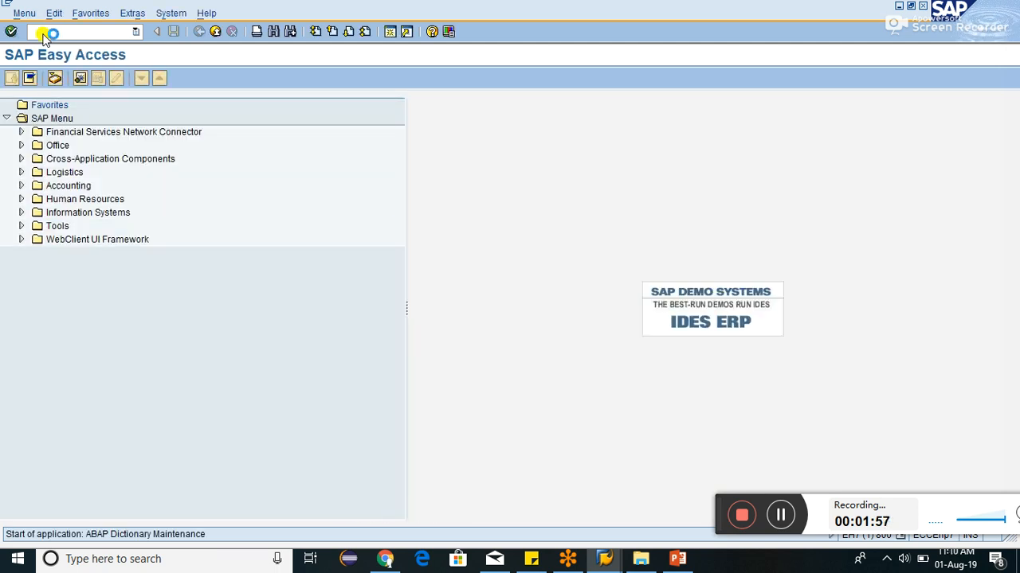
# In SE11, choose View, enter the name ZPKDBV and create it.
pyautogui.press('Enter')
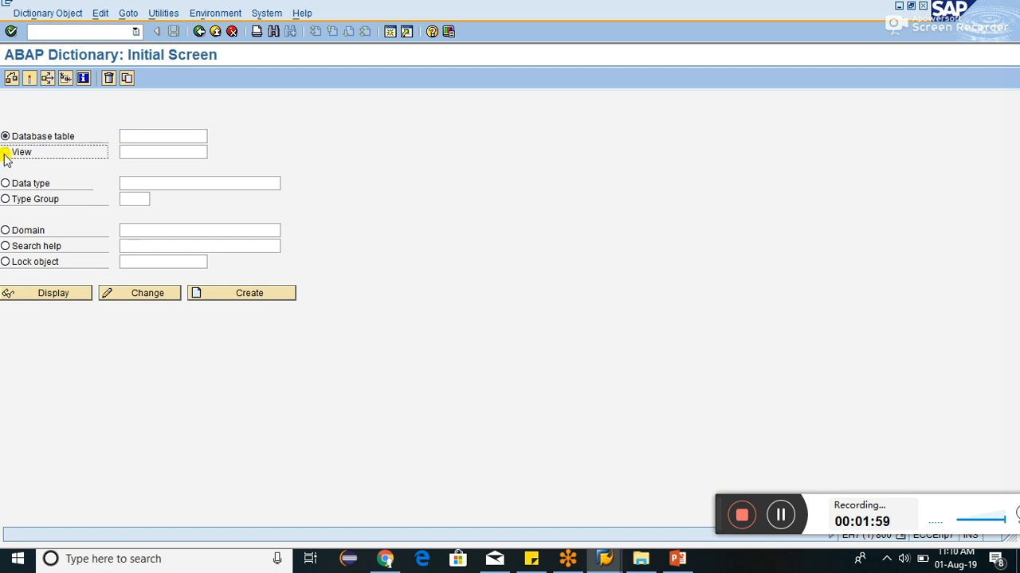
pyautogui.click(6, 152)
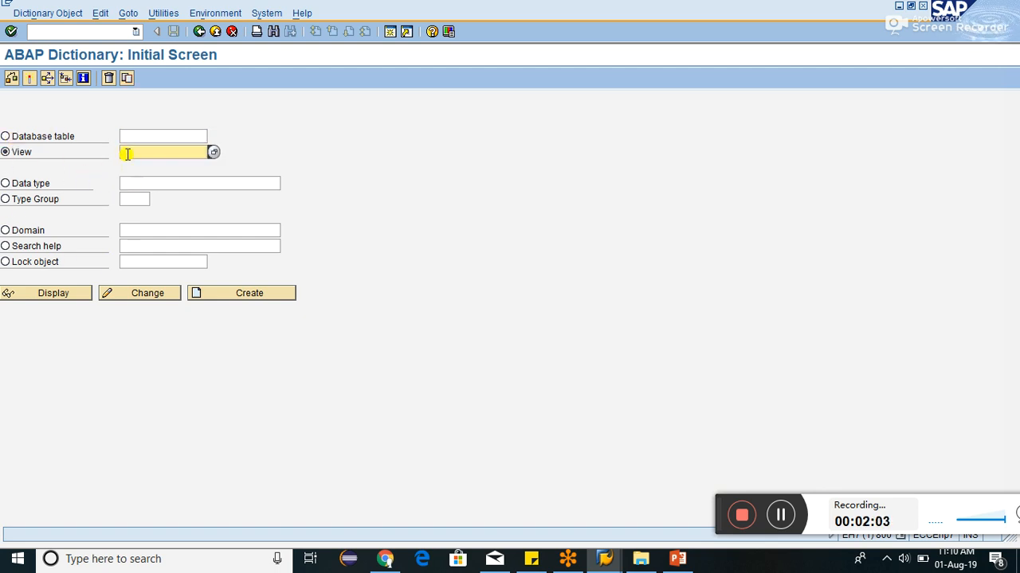
pyautogui.click(213, 152)
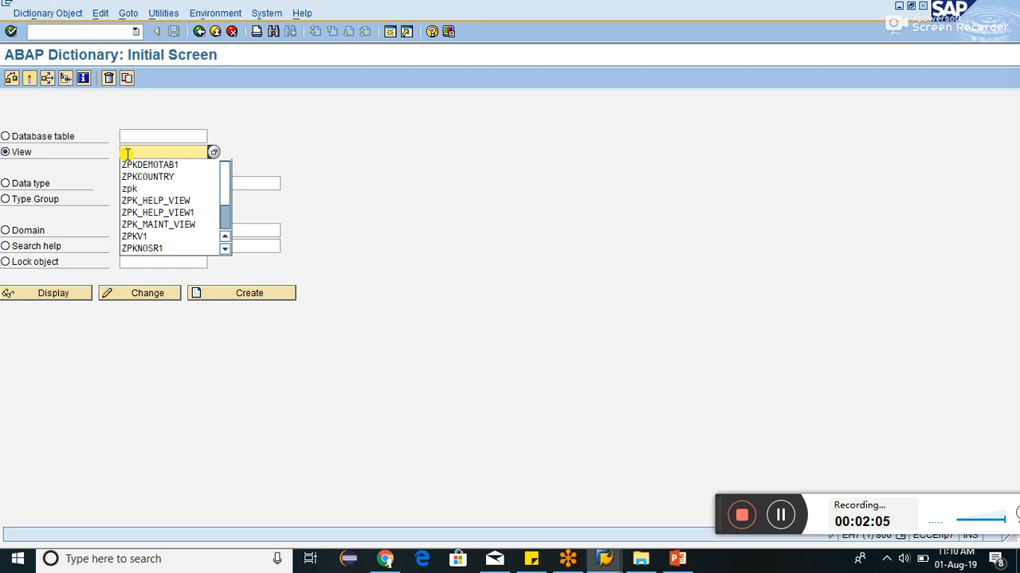
pyautogui.press('capslock')
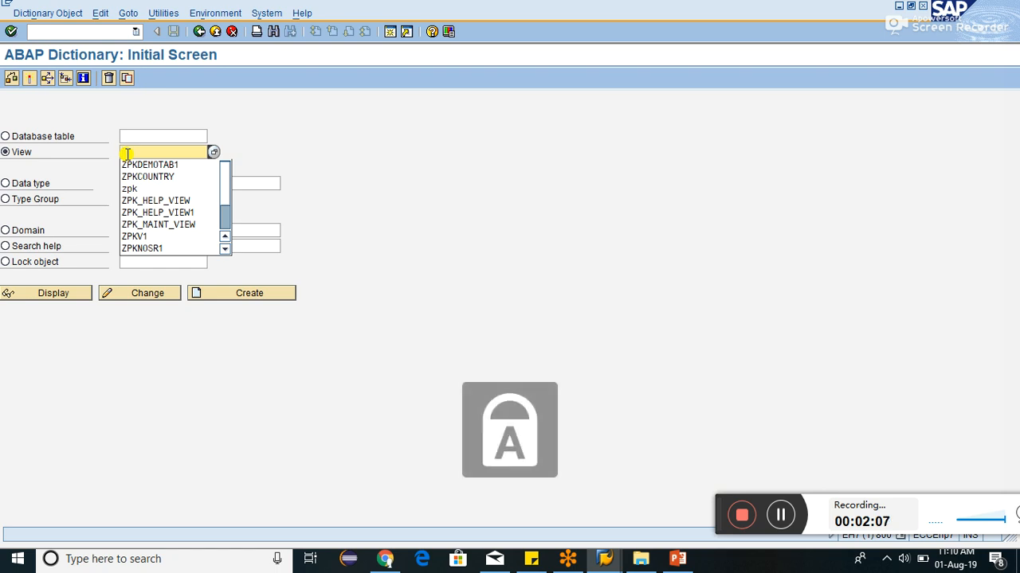
pyautogui.write('TB')
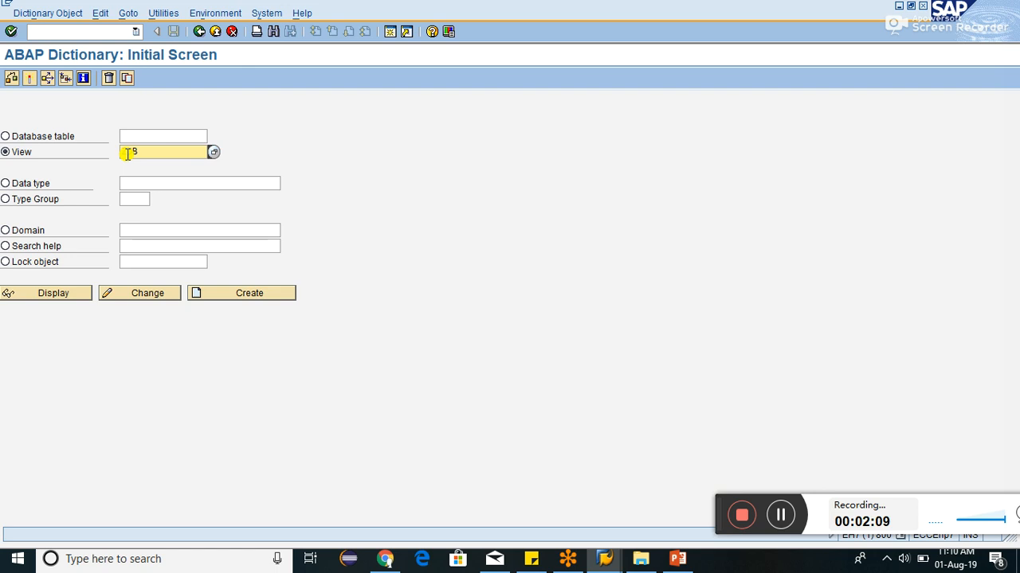
pyautogui.write('V')
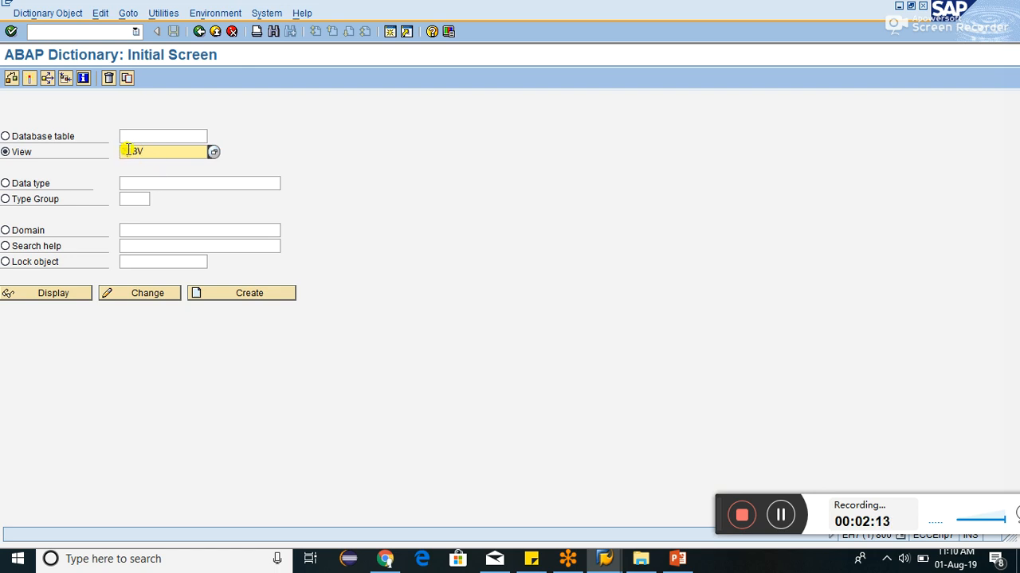
pyautogui.write('ZPKDBV')
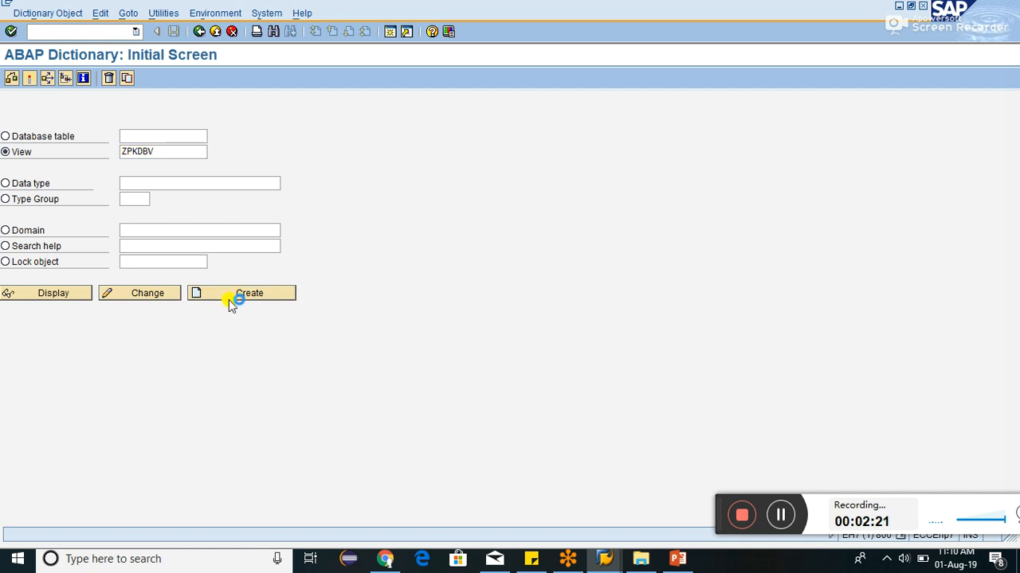
pyautogui.click(242, 292)
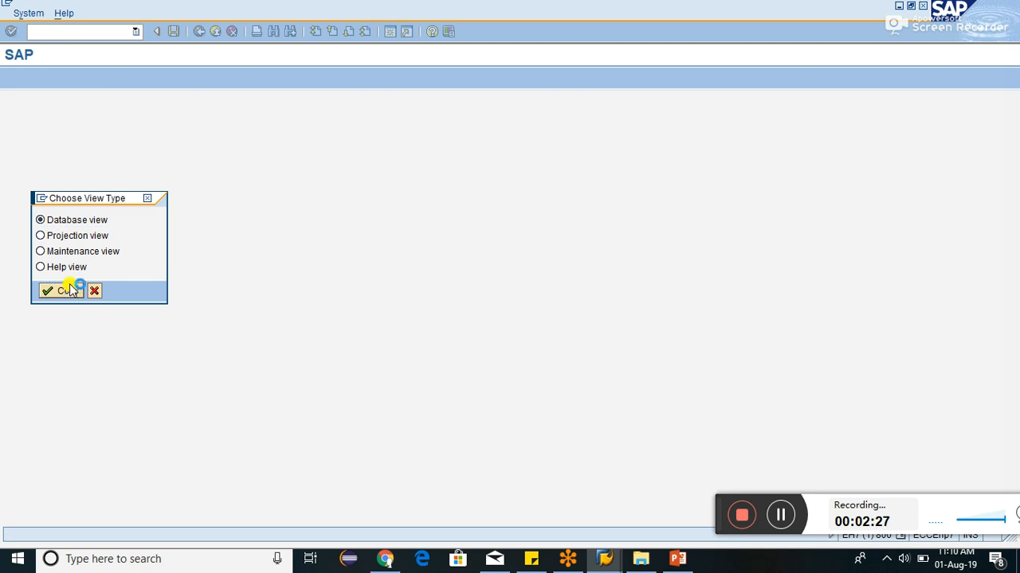
# Confirm the Database view type and enter the short description 'Database View'.
pyautogui.click(60, 290)
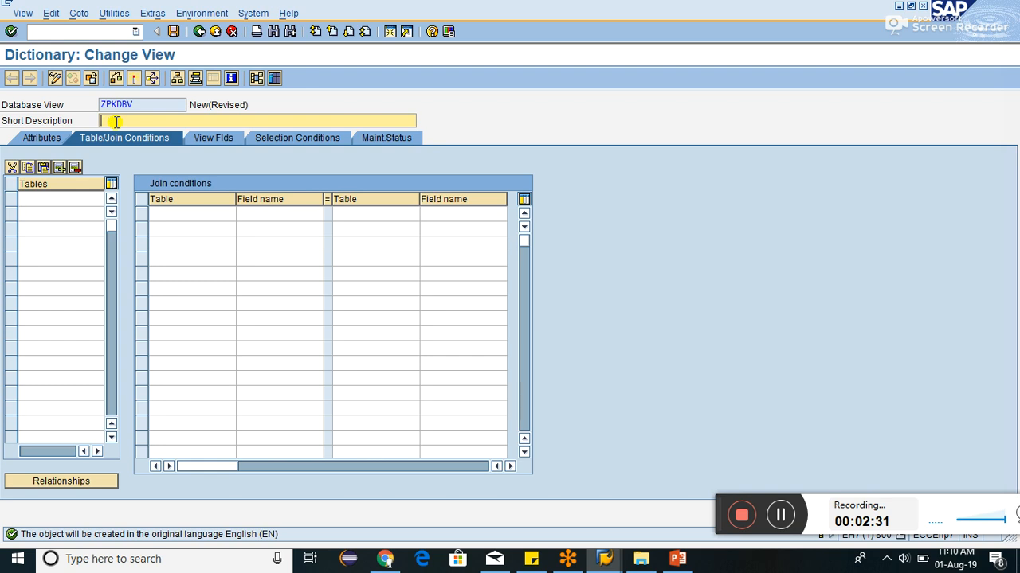
pyautogui.write('D')
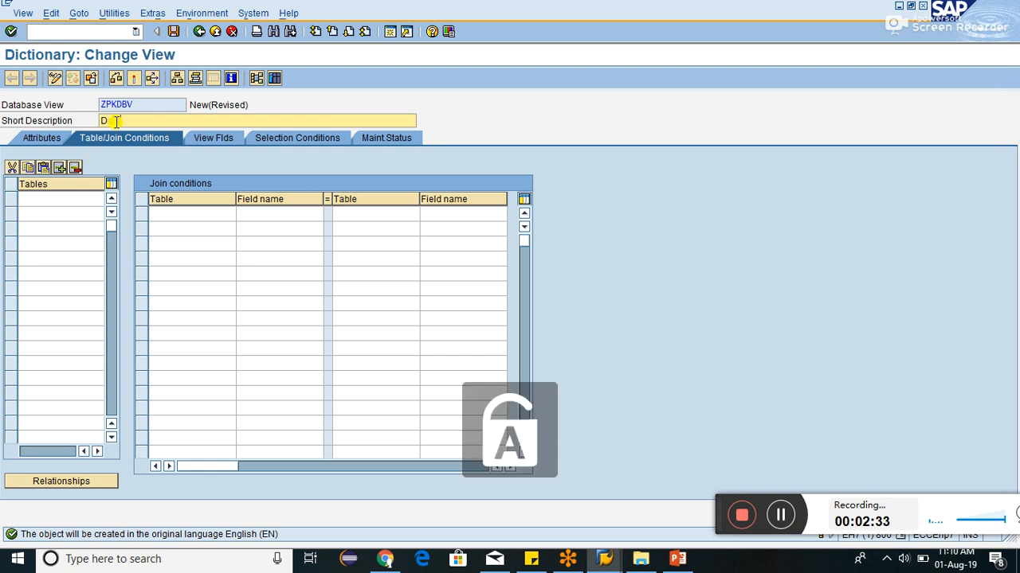
pyautogui.write('Base')
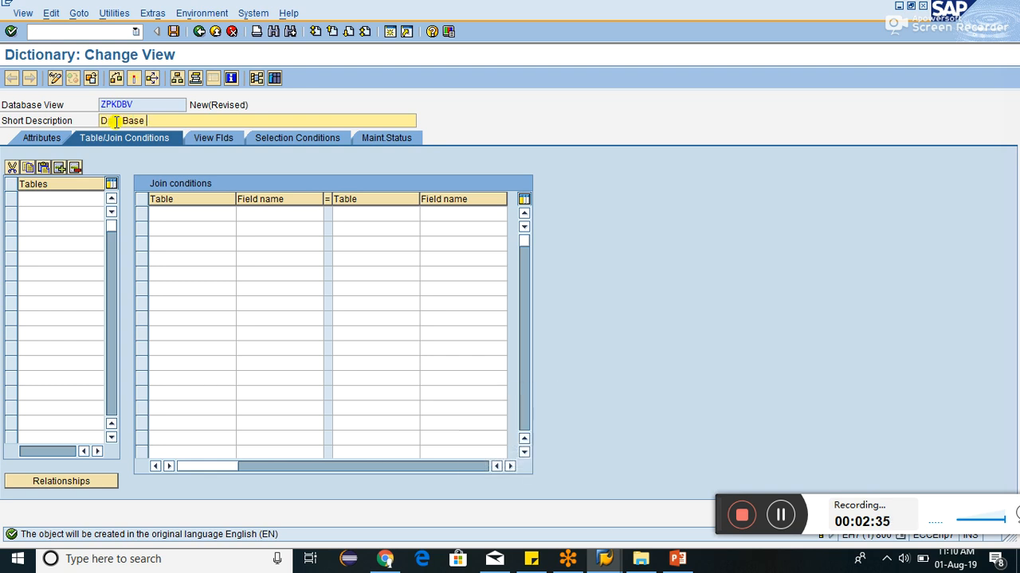
pyautogui.write('View')
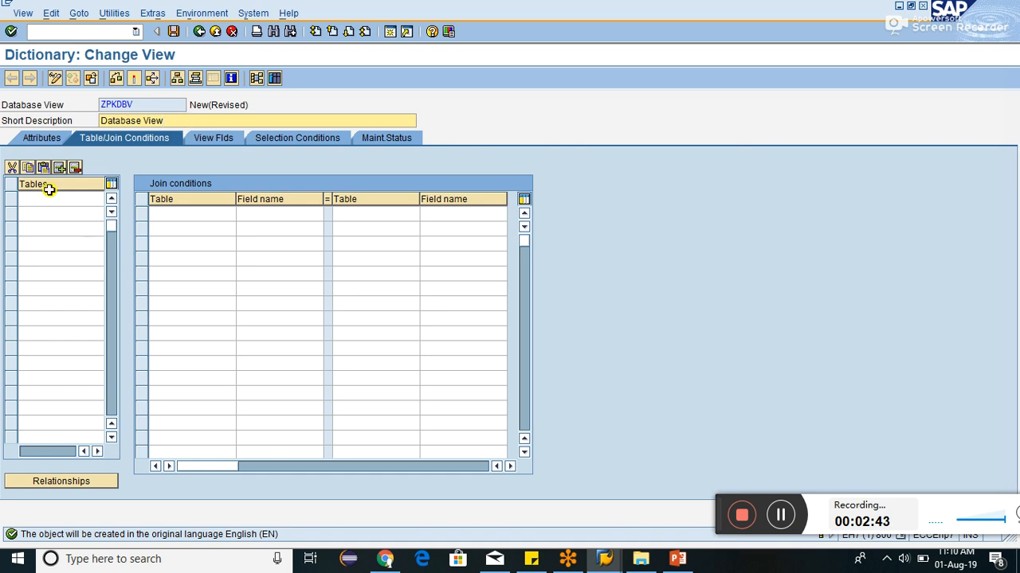
# Add table ZPKDEMOTAB1 to view ZPKDBV and show its related tables.
pyautogui.click(56, 198)
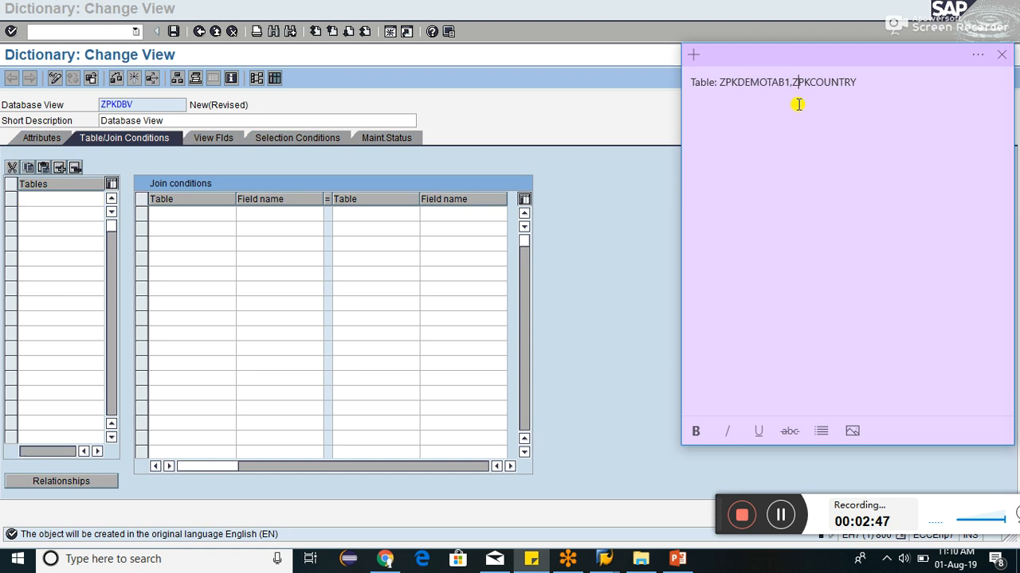
pyautogui.doubleClick(753, 82)
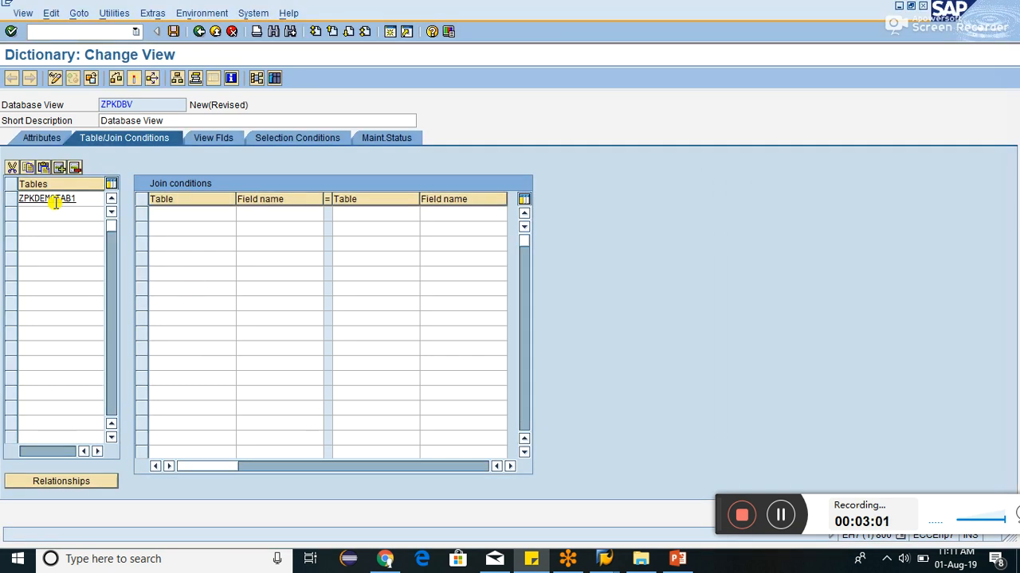
pyautogui.click(47, 197)
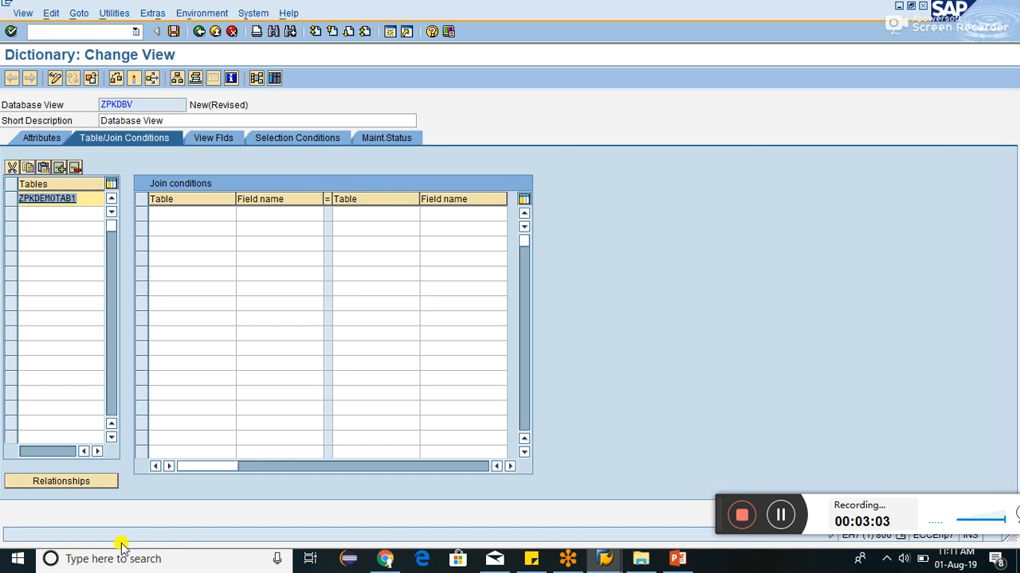
pyautogui.click(60, 480)
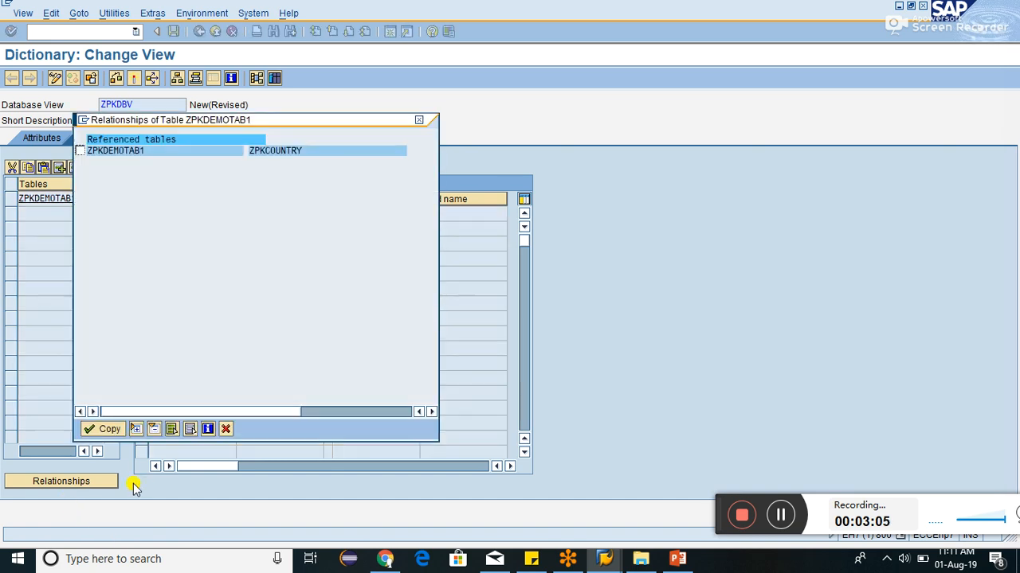
# Copy ZPKCOUNTRY from the relationships list, with its MANDT and COUNTRY join conditions.
pyautogui.click(81, 151)
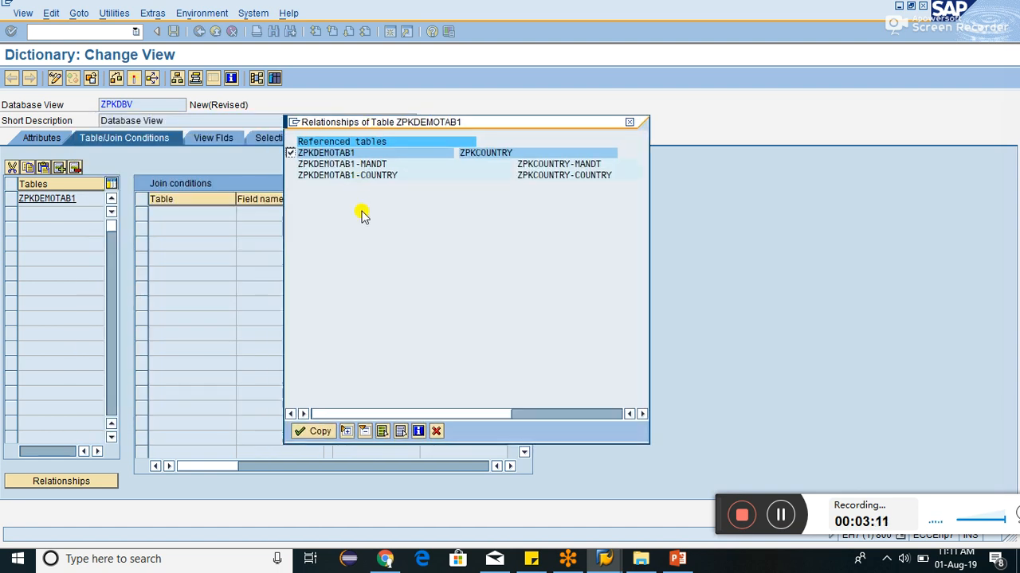
pyautogui.moveTo(355, 183)
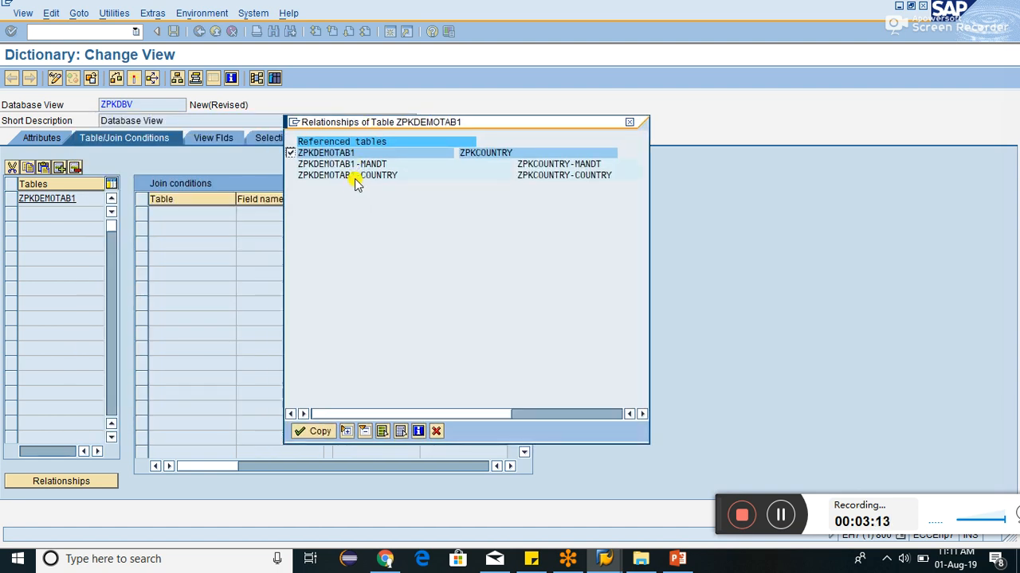
pyautogui.moveTo(369, 184)
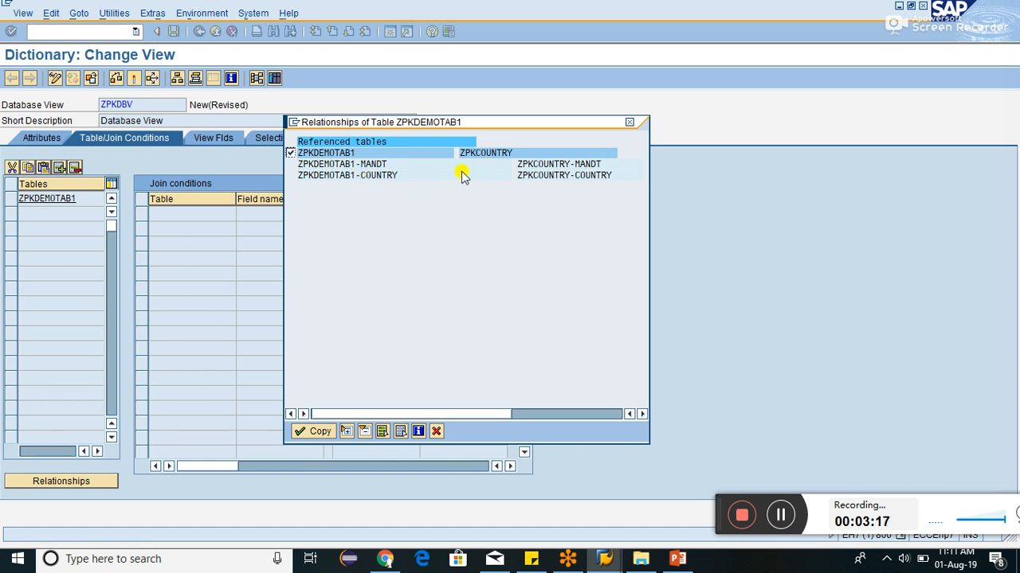
pyautogui.moveTo(350, 160)
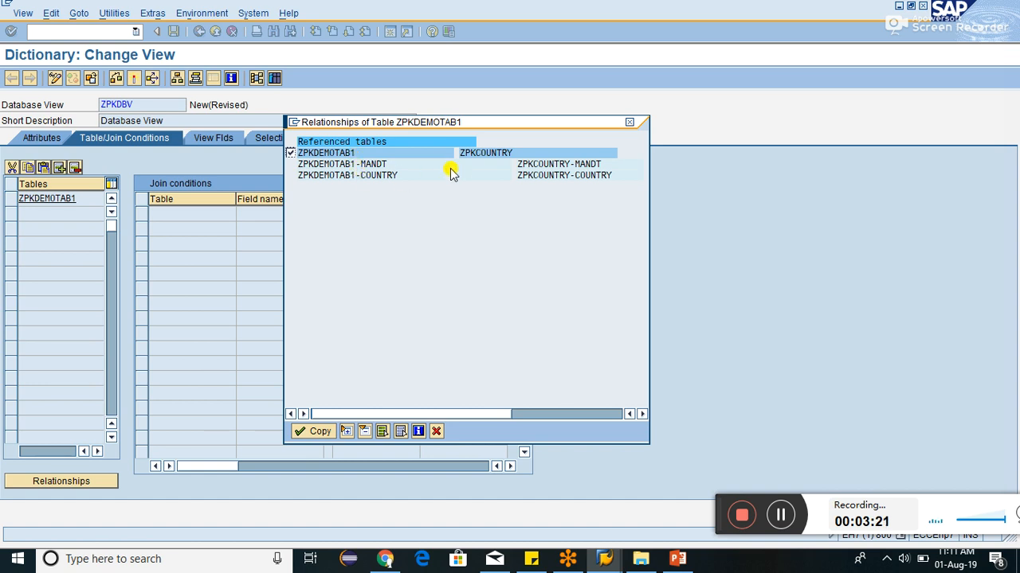
pyautogui.moveTo(466, 165)
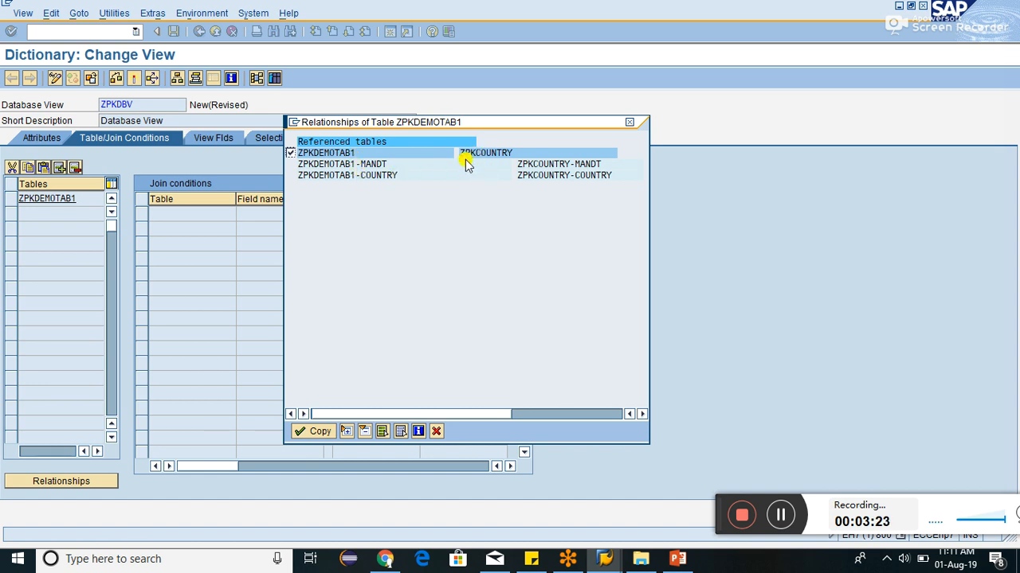
pyautogui.moveTo(534, 167)
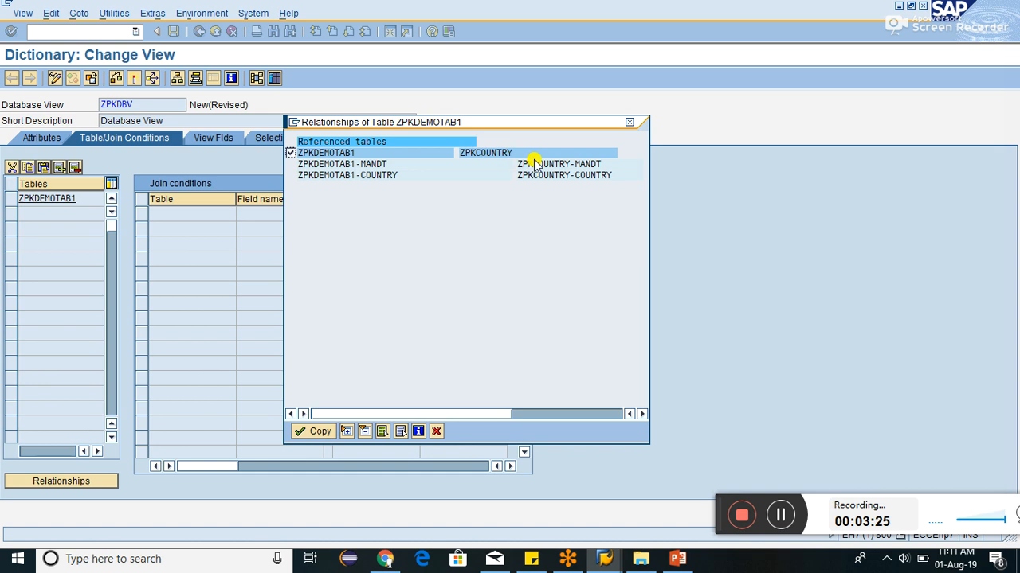
pyautogui.moveTo(530, 159)
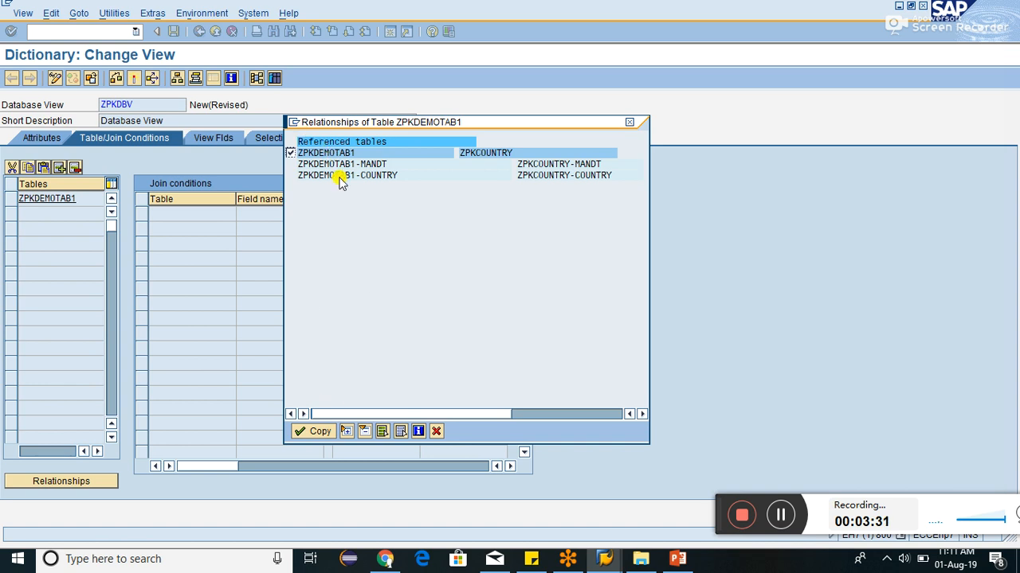
pyautogui.moveTo(556, 178)
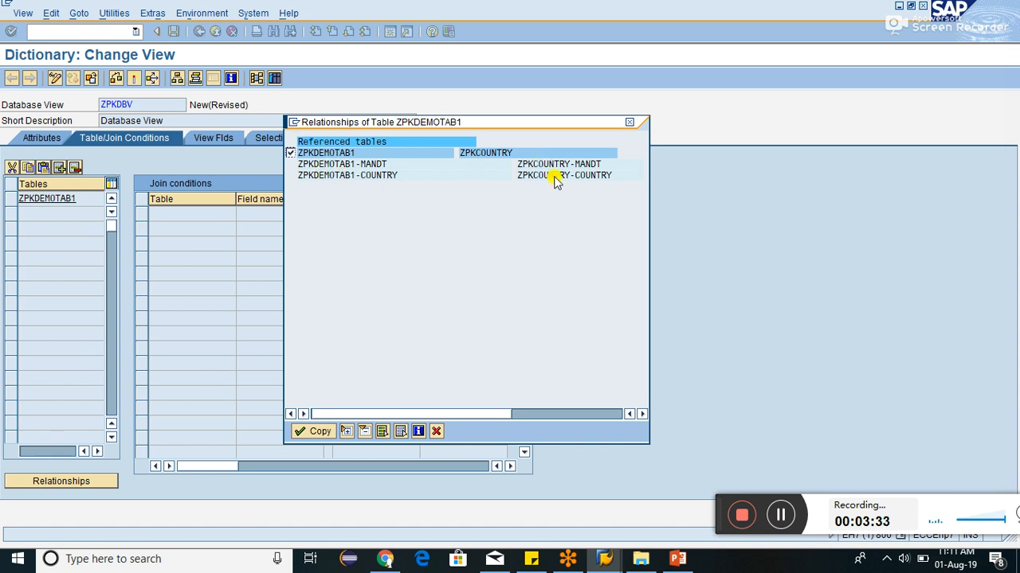
pyautogui.click(312, 431)
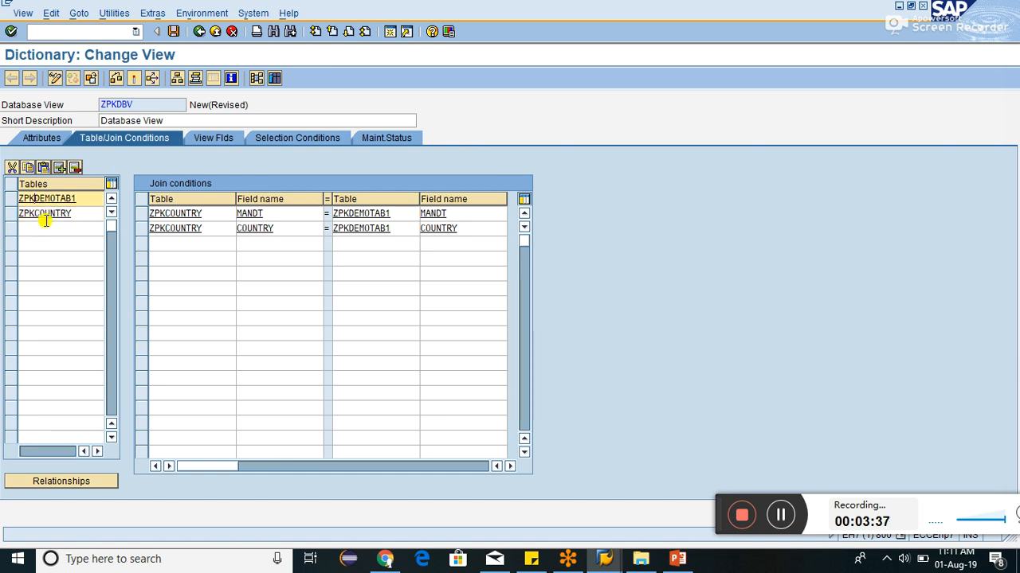
pyautogui.click(46, 213)
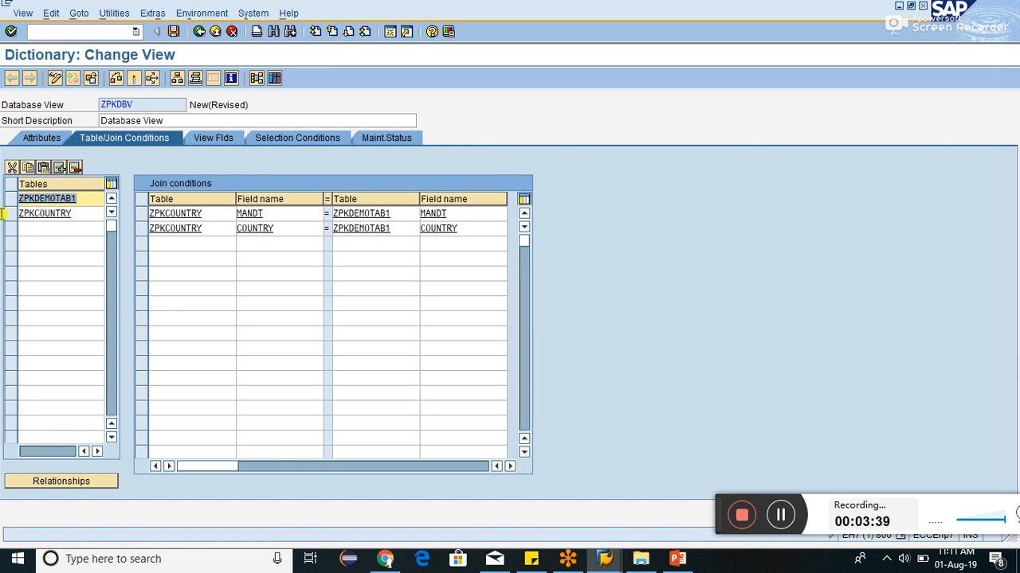
pyautogui.click(249, 214)
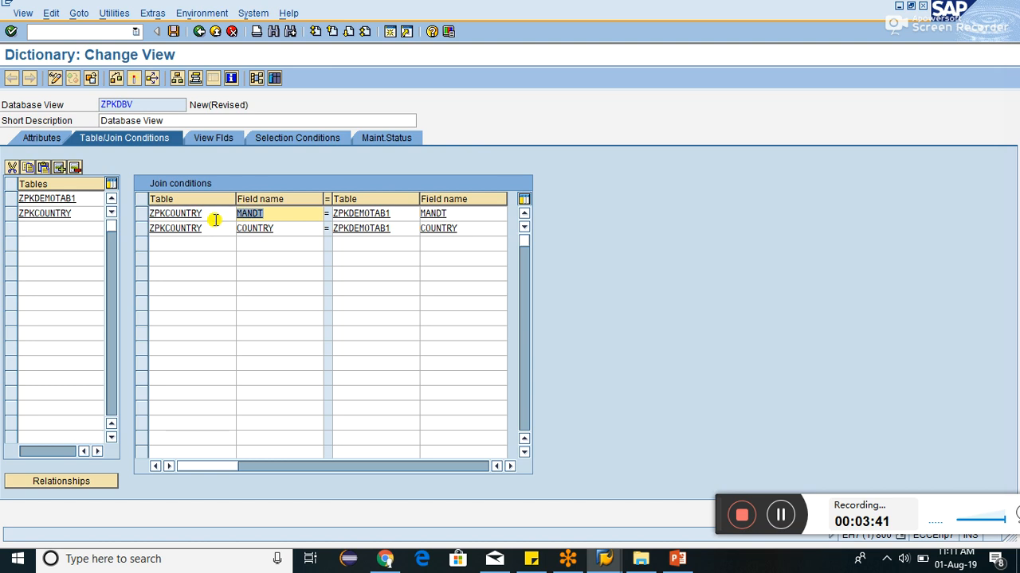
pyautogui.click(255, 229)
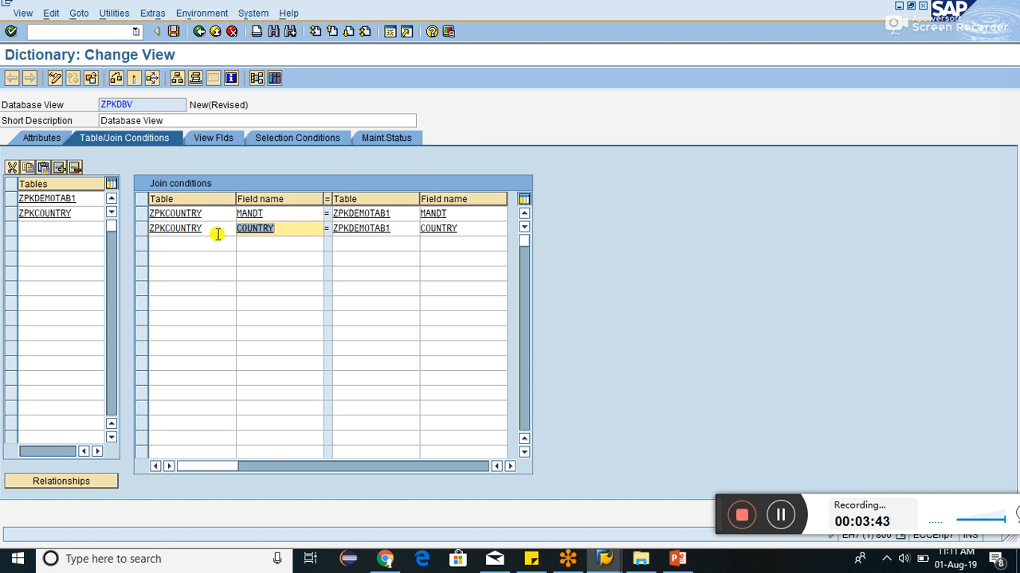
pyautogui.click(360, 213)
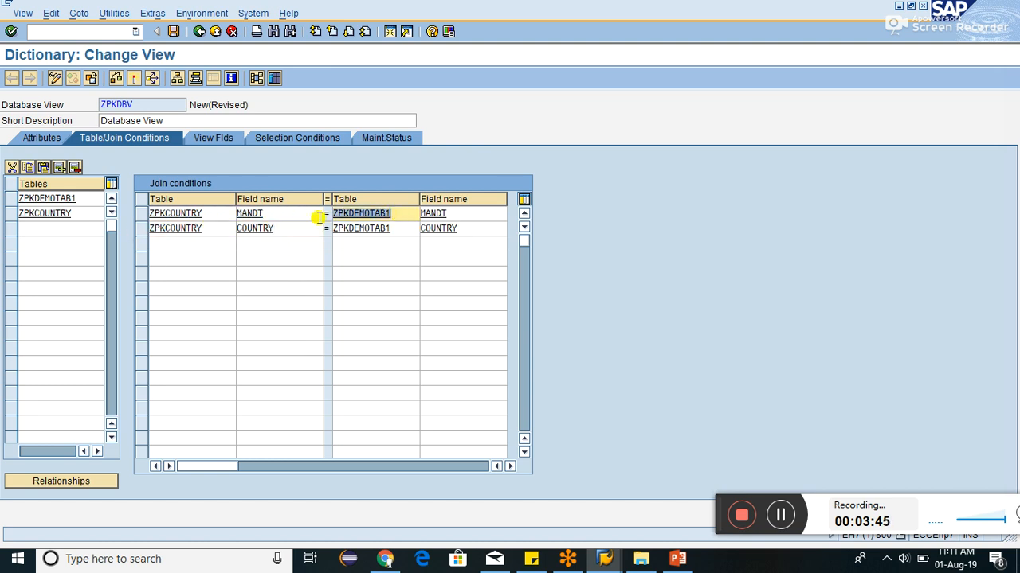
pyautogui.click(362, 229)
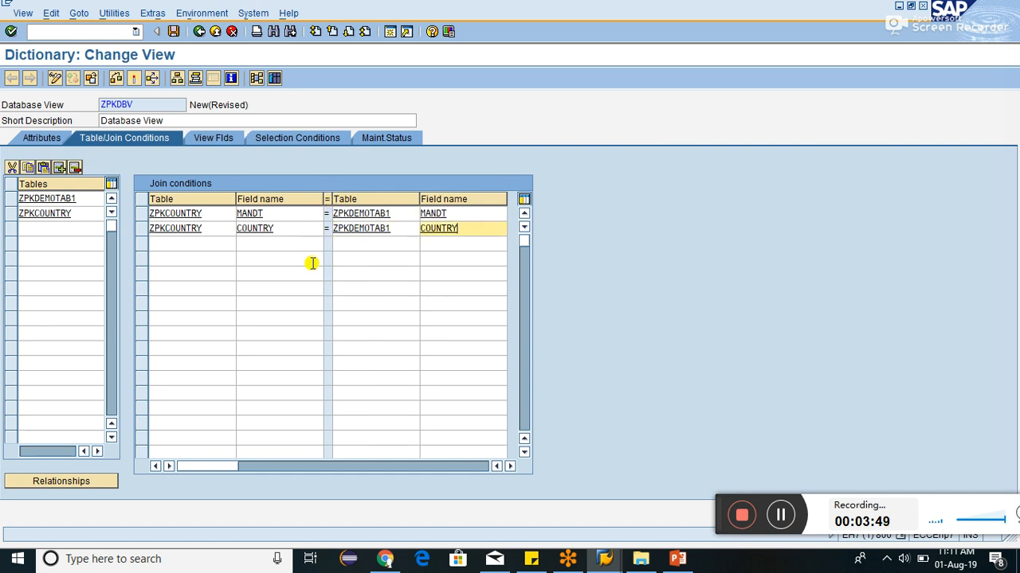
pyautogui.moveTo(386, 247)
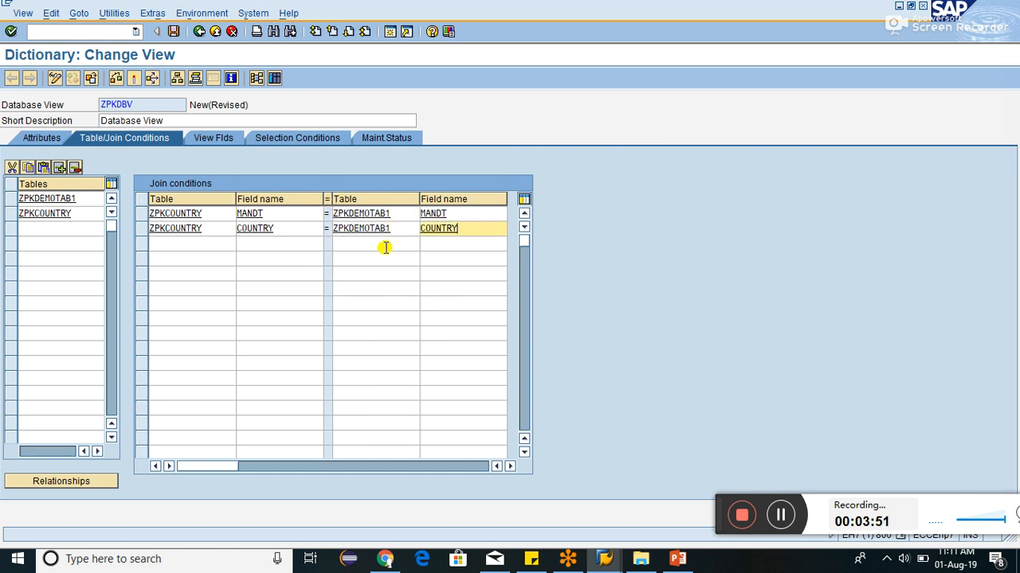
pyautogui.click(255, 228)
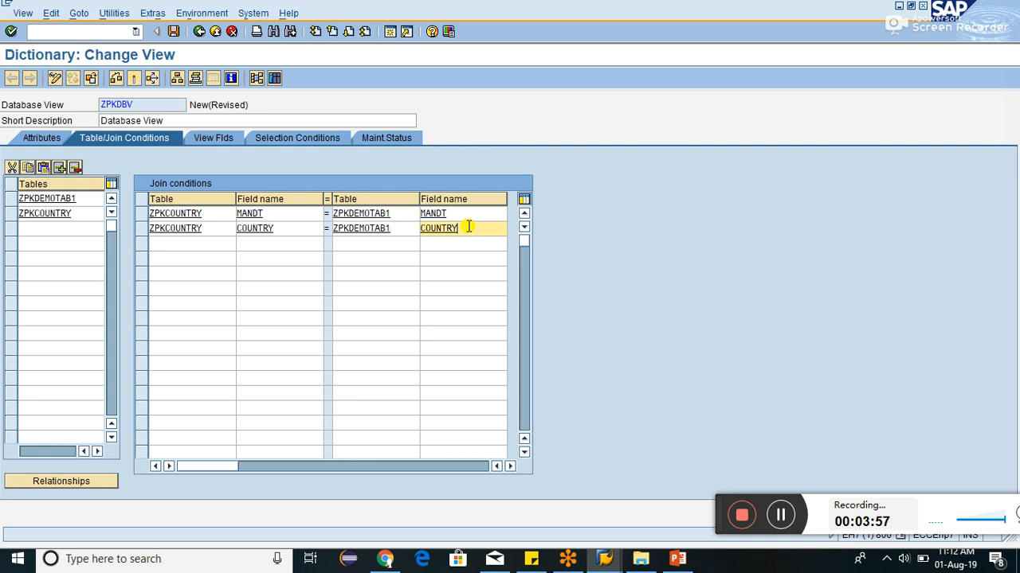
pyautogui.click(279, 228)
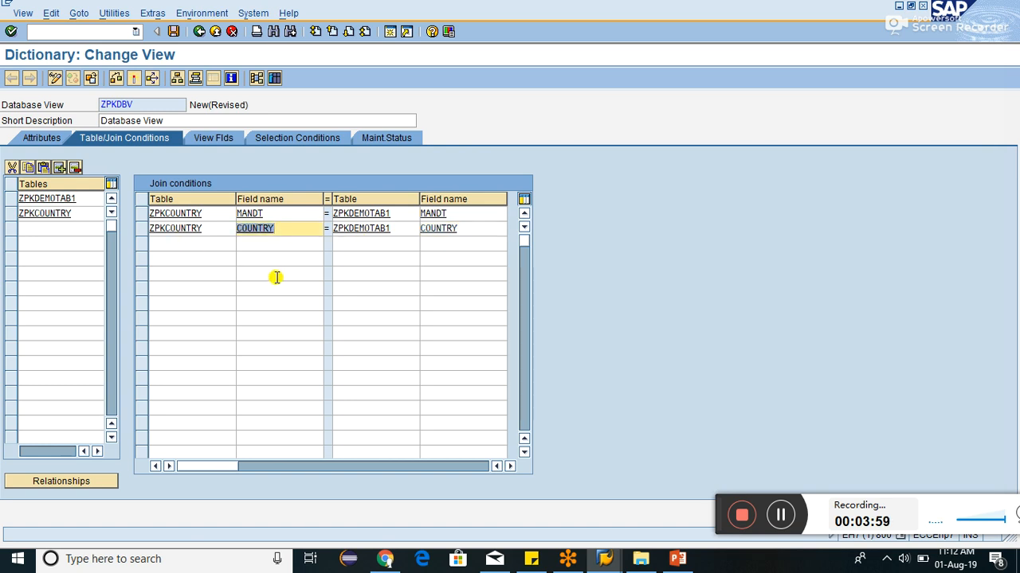
pyautogui.moveTo(290, 239)
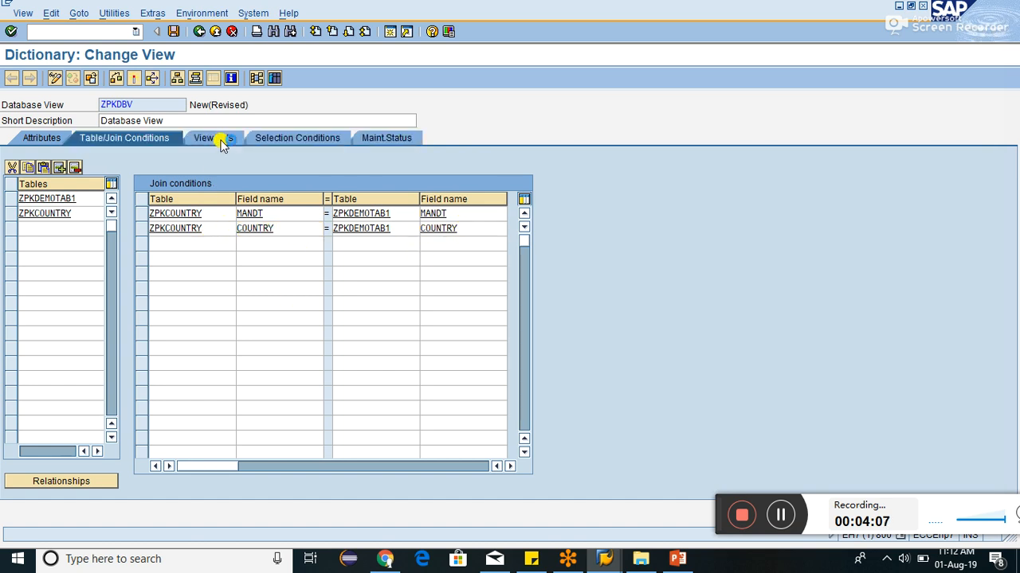
# Add MANDT, FIRST_NAME, LAST_NAME and COUNTRY from ZPKDEMOTAB1 as view fields.
pyautogui.click(209, 137)
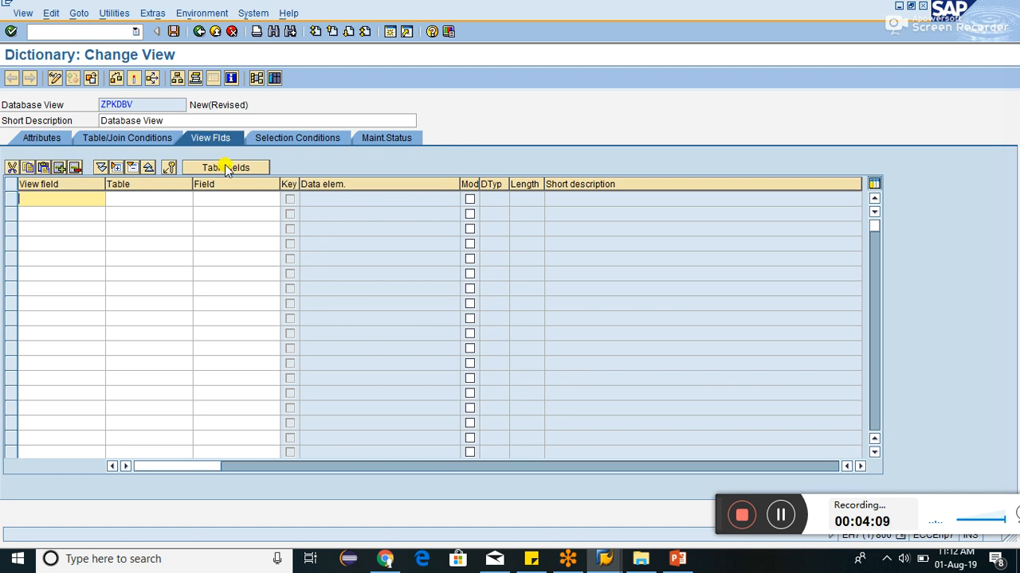
pyautogui.click(226, 168)
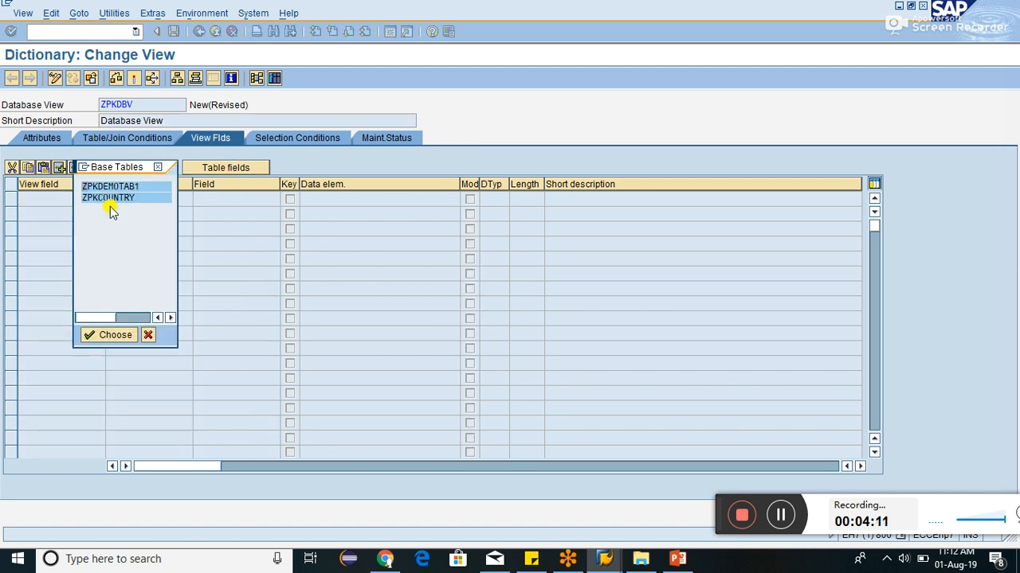
pyautogui.click(108, 334)
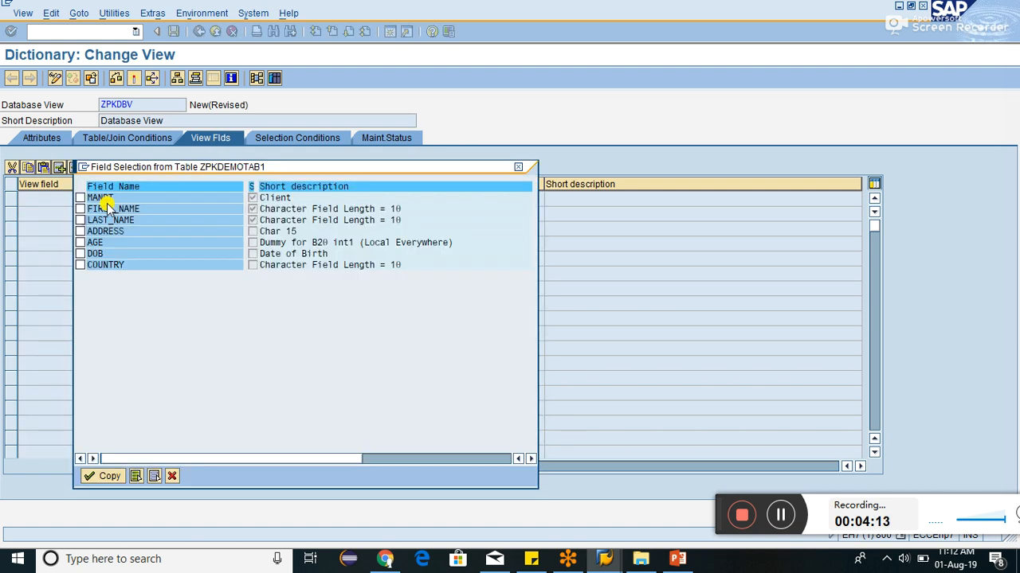
pyautogui.click(80, 209)
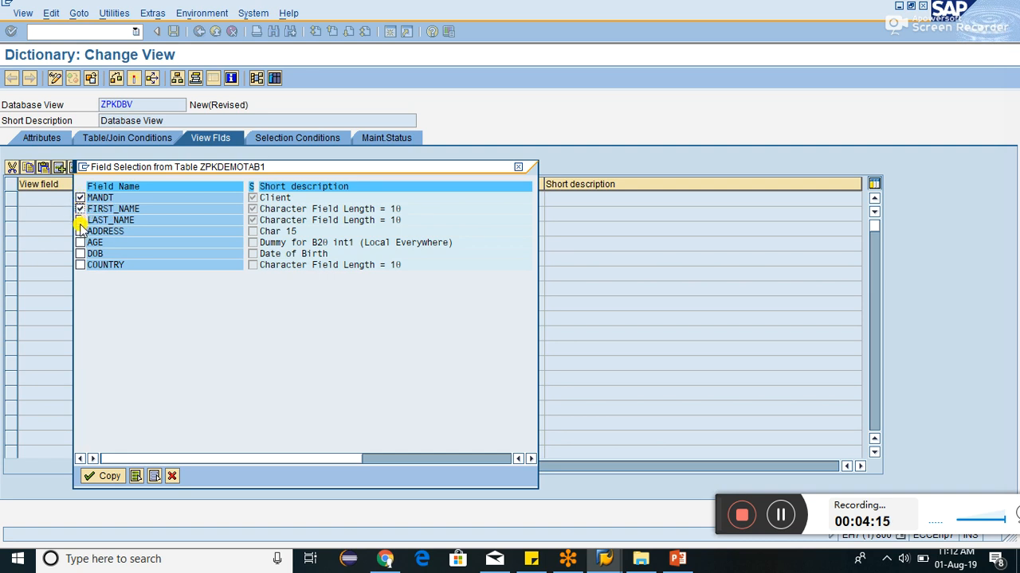
pyautogui.click(79, 220)
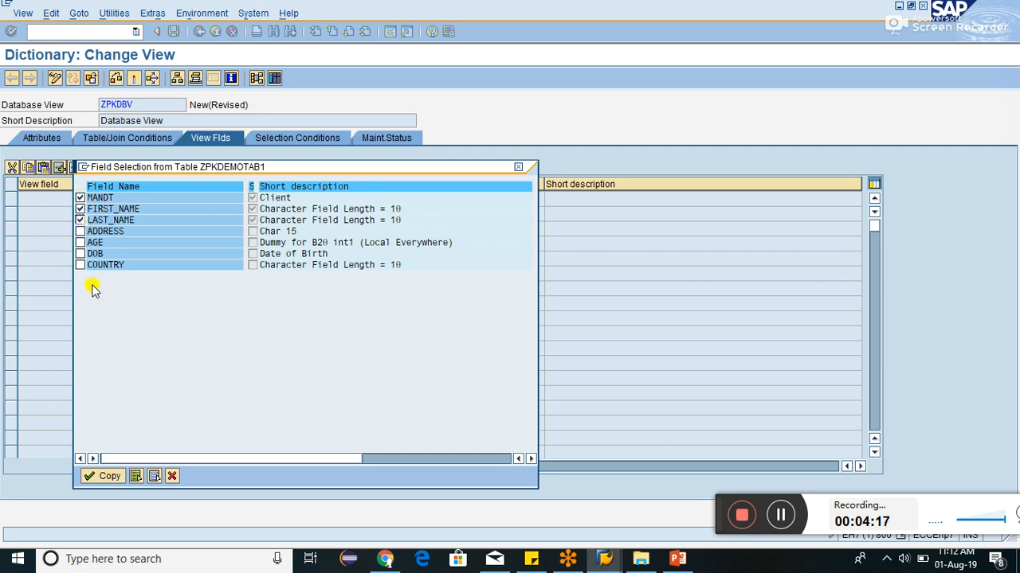
pyautogui.click(80, 264)
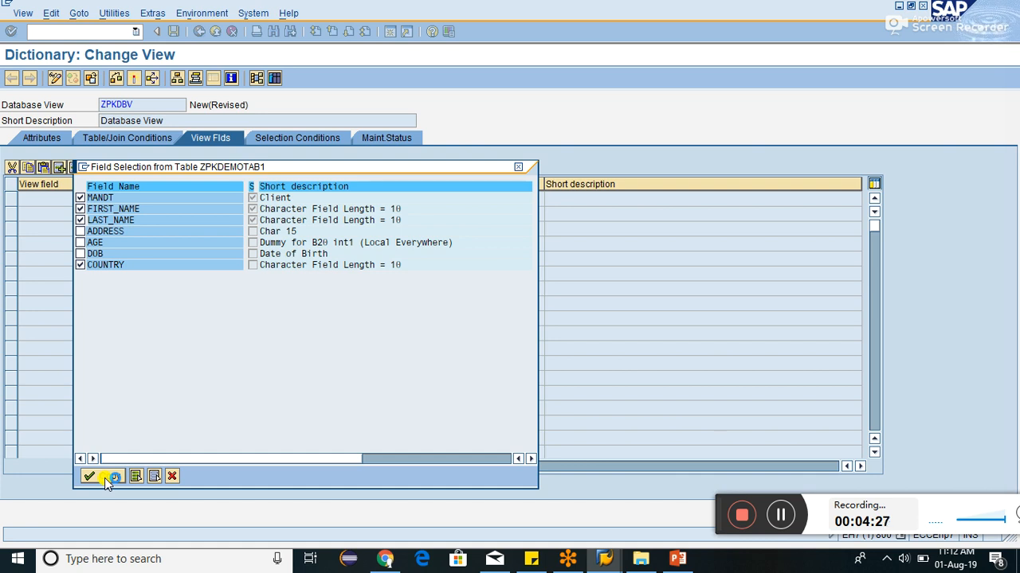
pyautogui.click(88, 475)
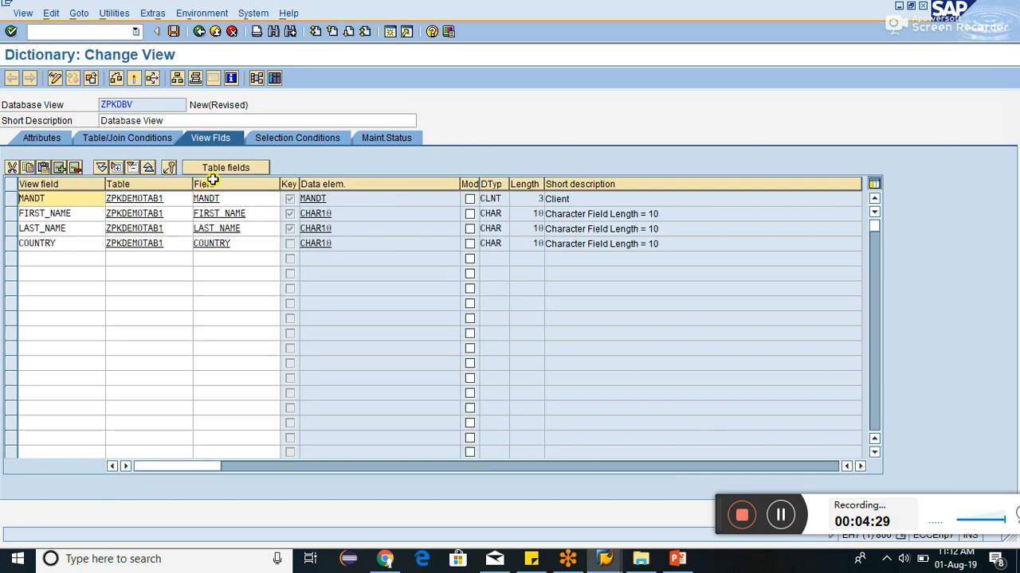
# Add COUNTRY and LANGU from ZPKCOUNTRY as view fields.
pyautogui.click(225, 167)
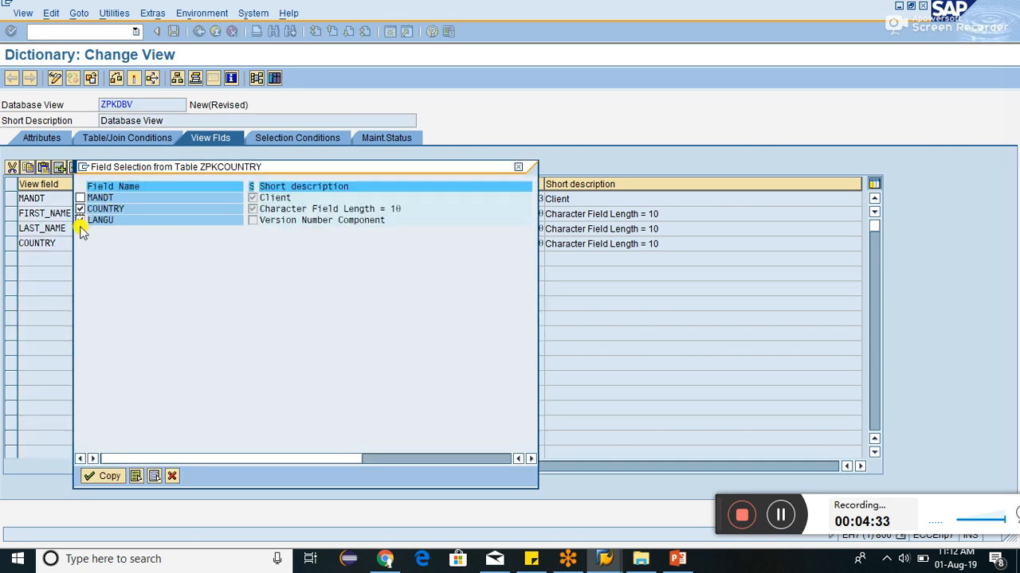
pyautogui.click(79, 220)
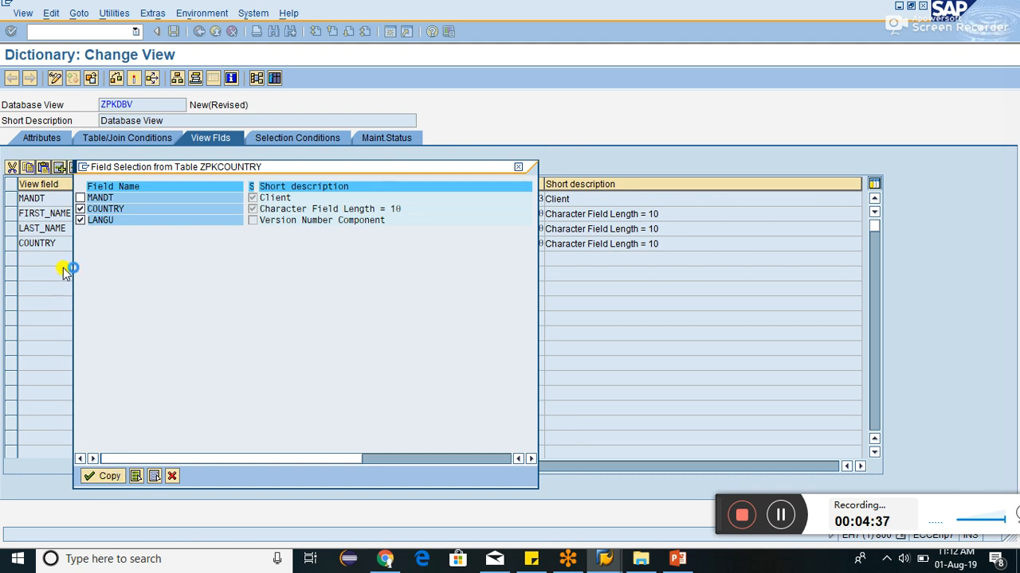
pyautogui.click(101, 475)
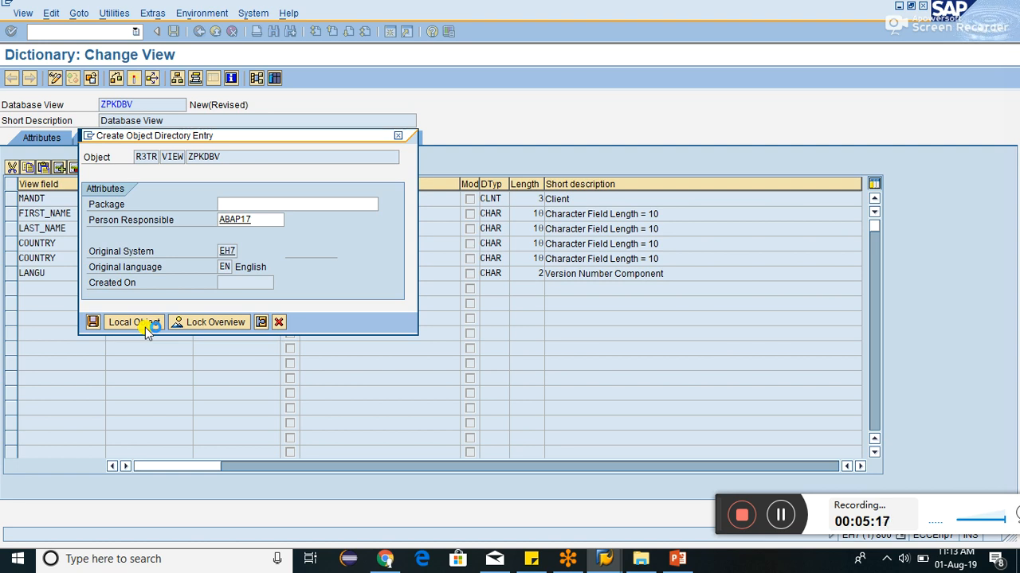
pyautogui.moveTo(709, 516)
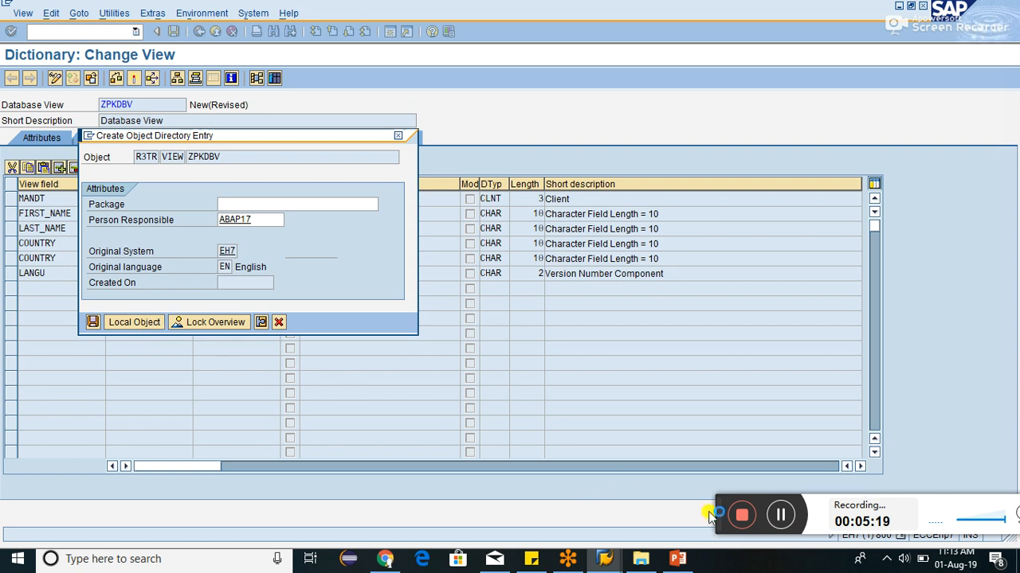
# Save ZPKDBV as a local object and view the COUNTRY-not-unique activation log.
pyautogui.click(133, 322)
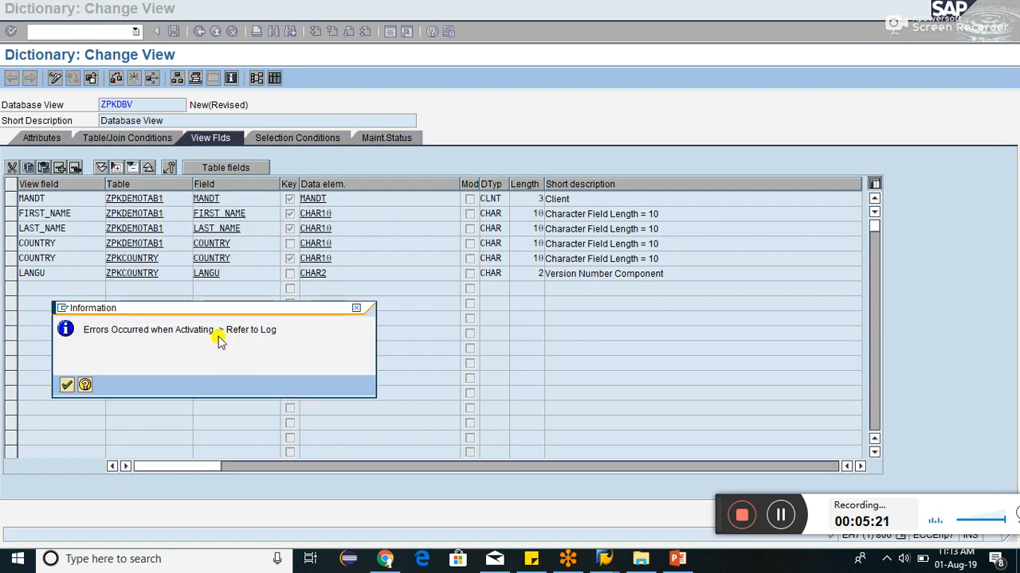
pyautogui.click(67, 385)
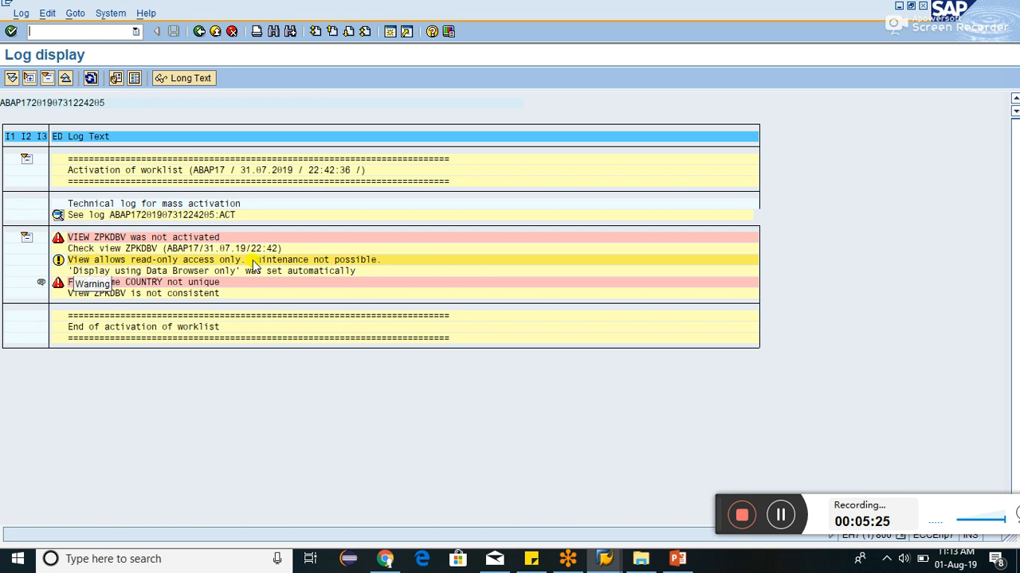
pyautogui.moveTo(219, 239)
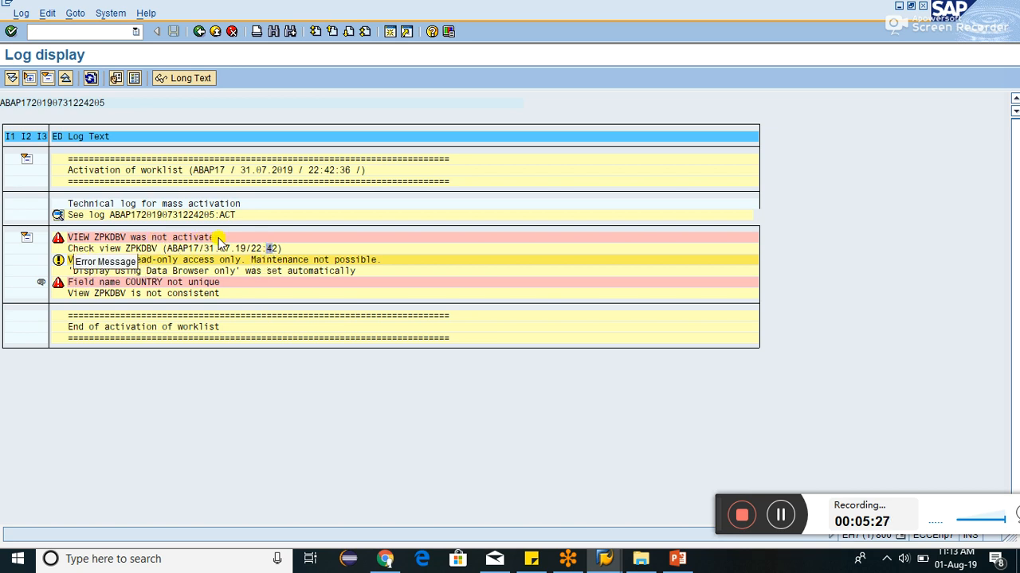
pyautogui.moveTo(235, 296)
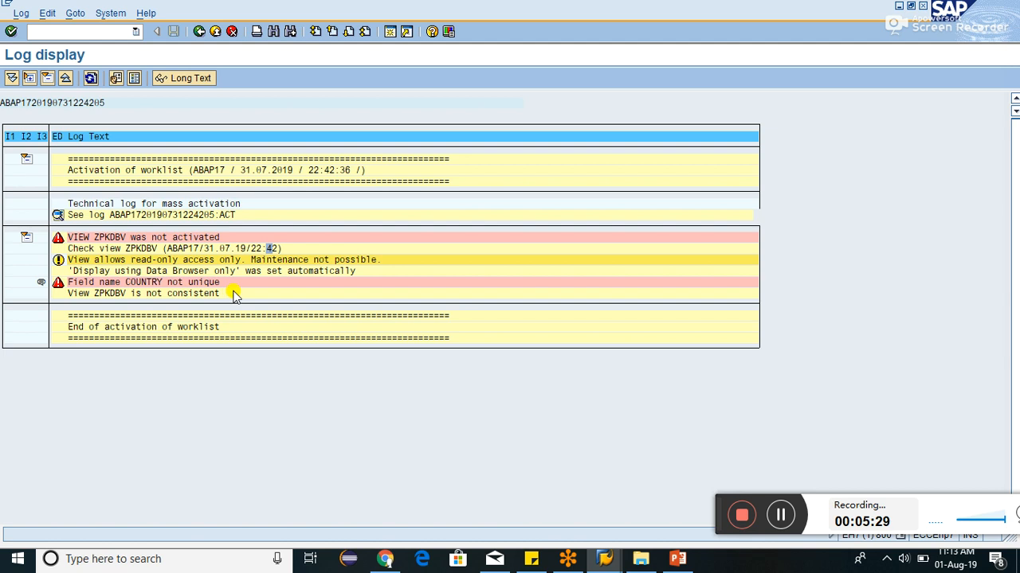
pyautogui.moveTo(261, 305)
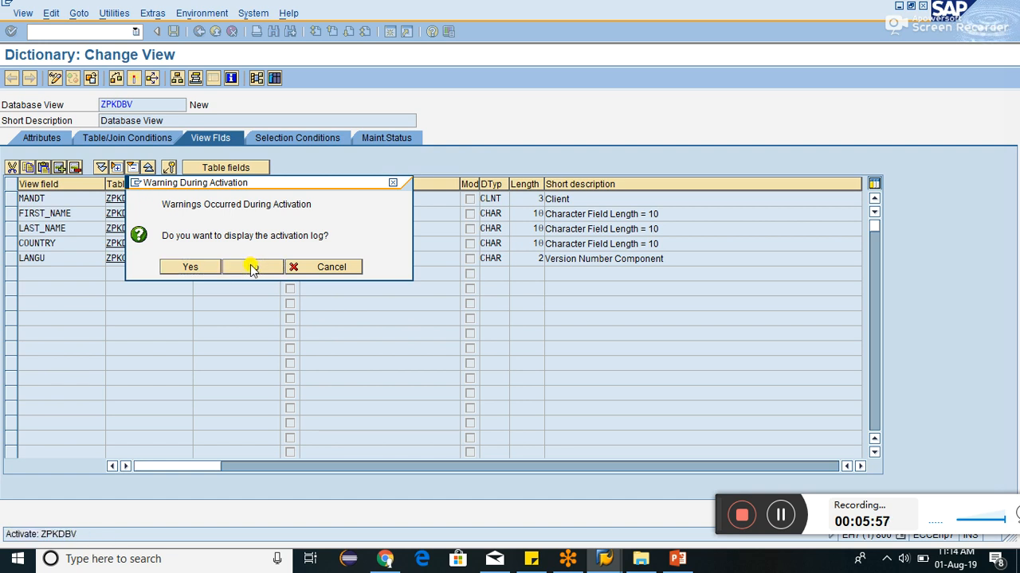
# Skip the activation log and display the contents of view ZPKDBV.
pyautogui.click(253, 267)
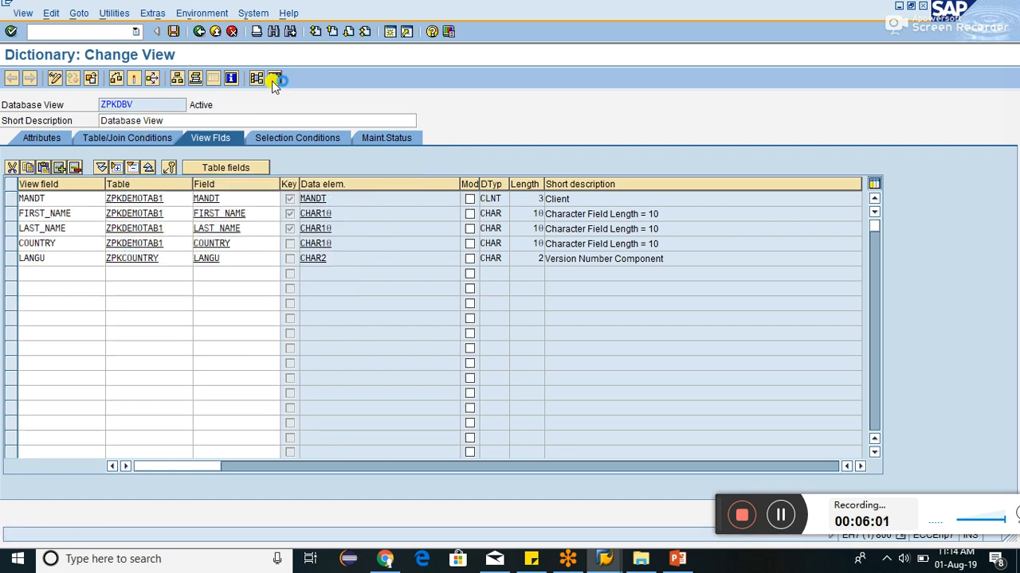
pyautogui.click(274, 78)
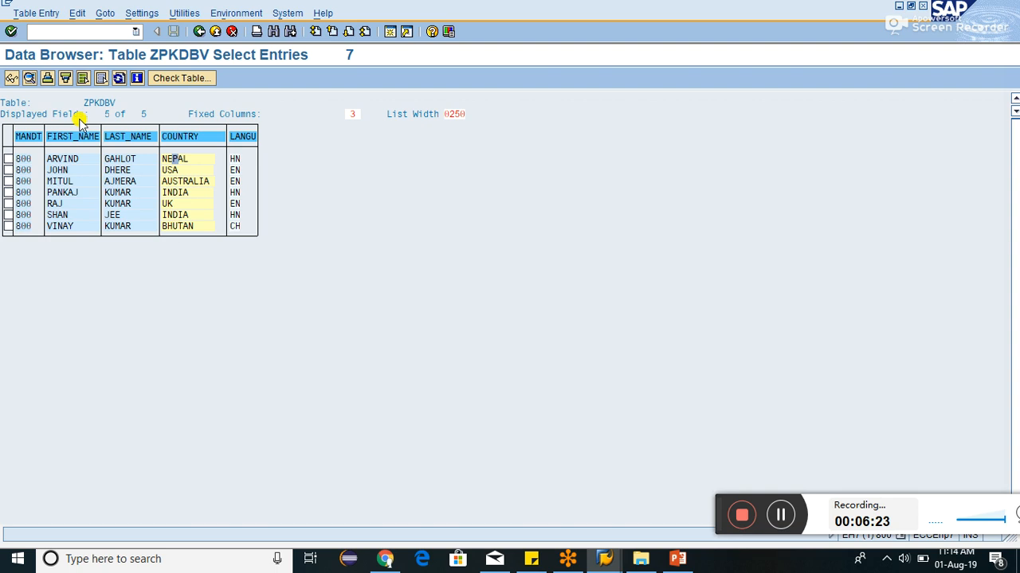
# Enter /os to open a new session for the ABAP Editor.
pyautogui.write('/os')
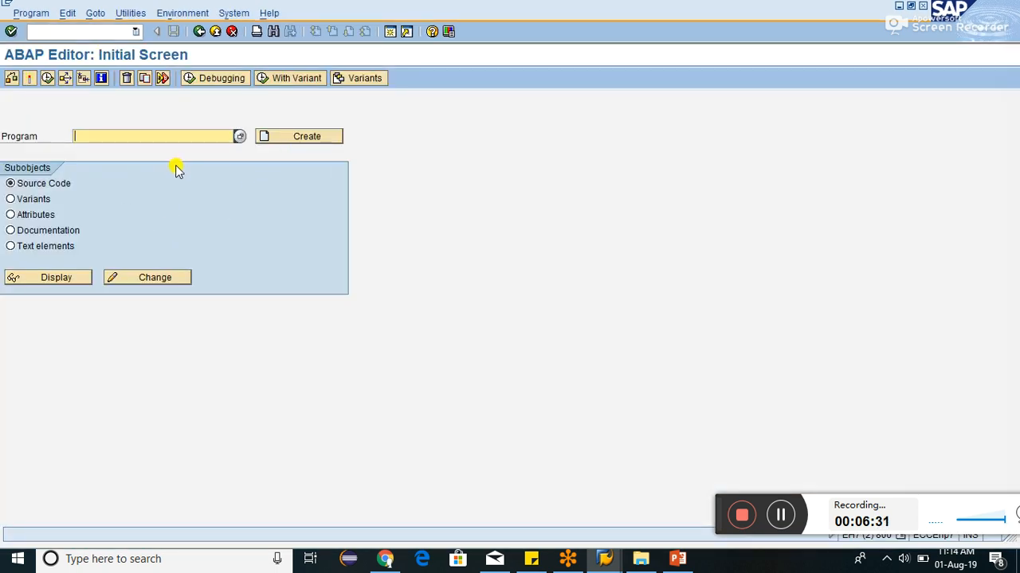
# Pick program ZPKTEST from the suggestions and open it in change mode.
pyautogui.write('ZP')
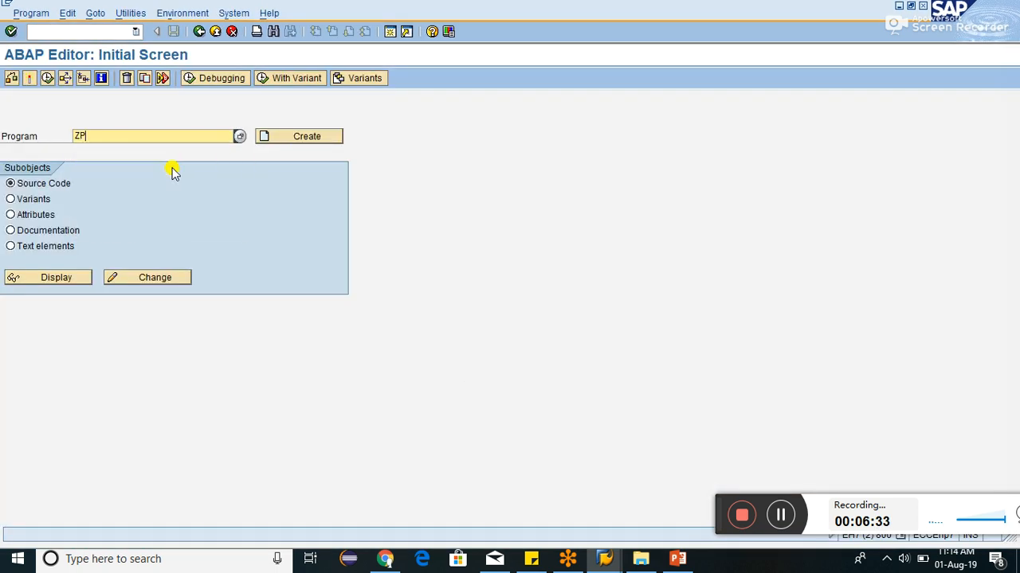
pyautogui.write('KT')
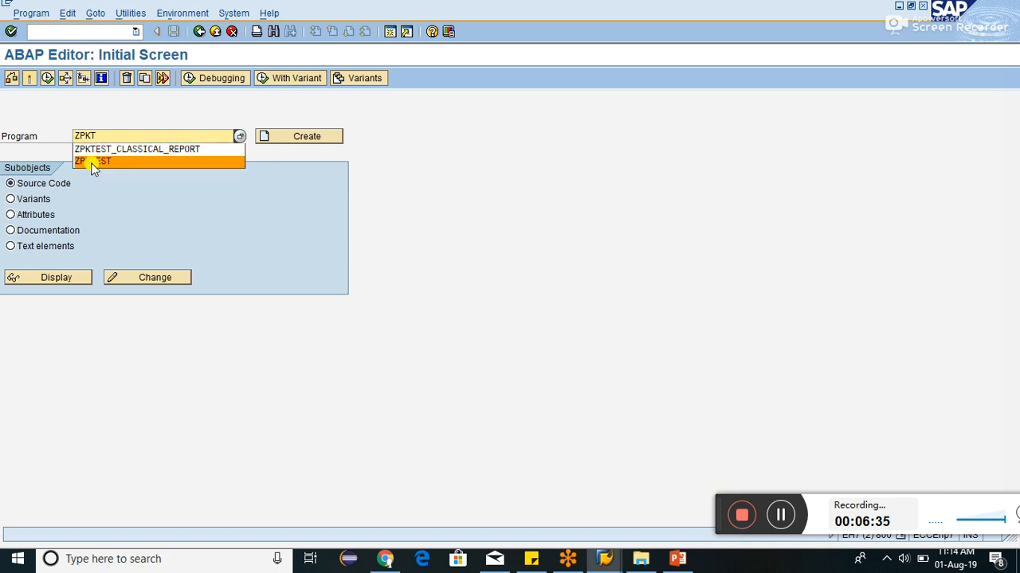
pyautogui.click(95, 162)
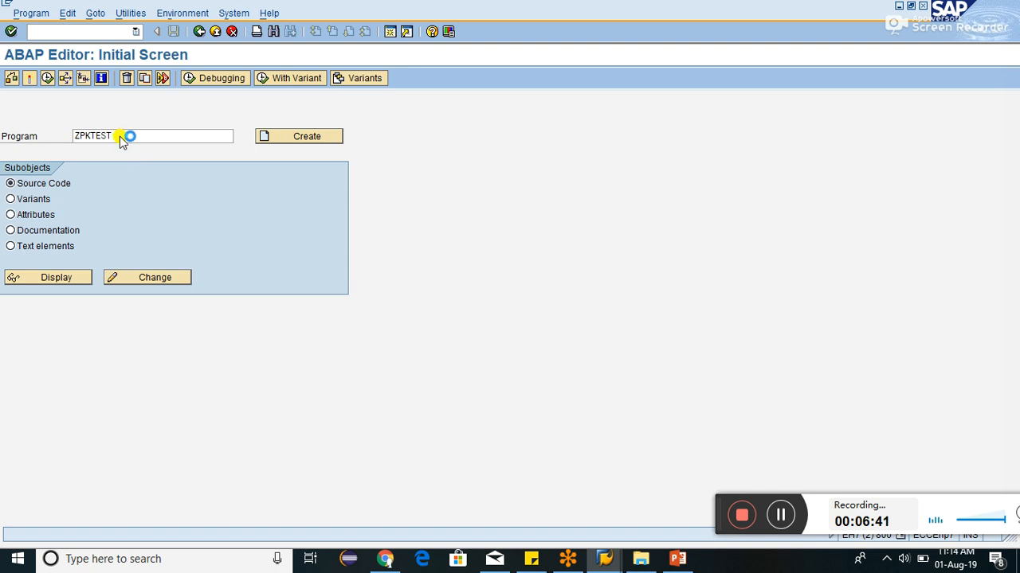
pyautogui.click(146, 278)
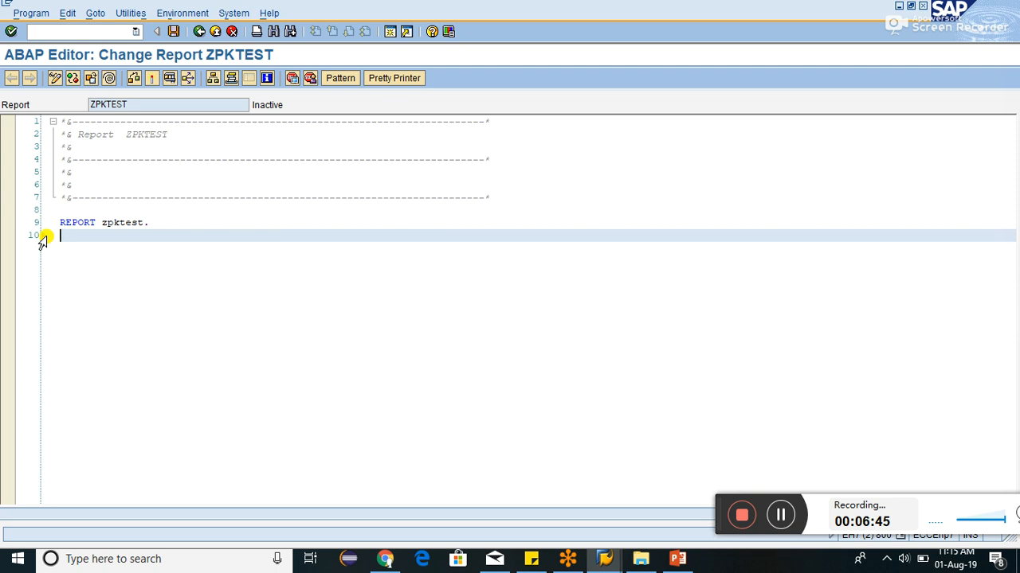
# Begin a new SELECT line listing MANDT, FIRST_NAME, LAST_NAME, COUNTRY and LANGU FROM.
pyautogui.press('enter')
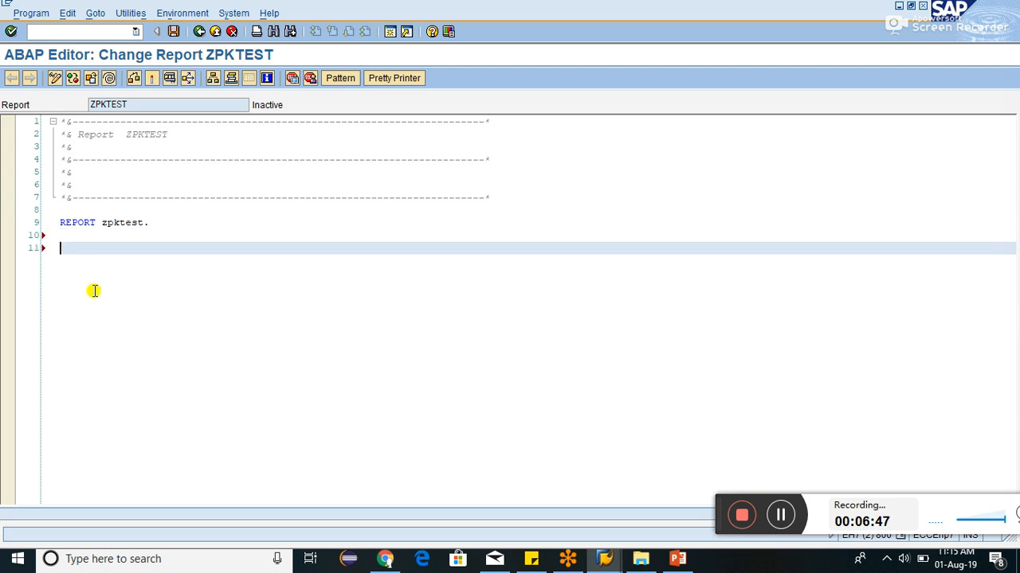
pyautogui.write('SELECC')
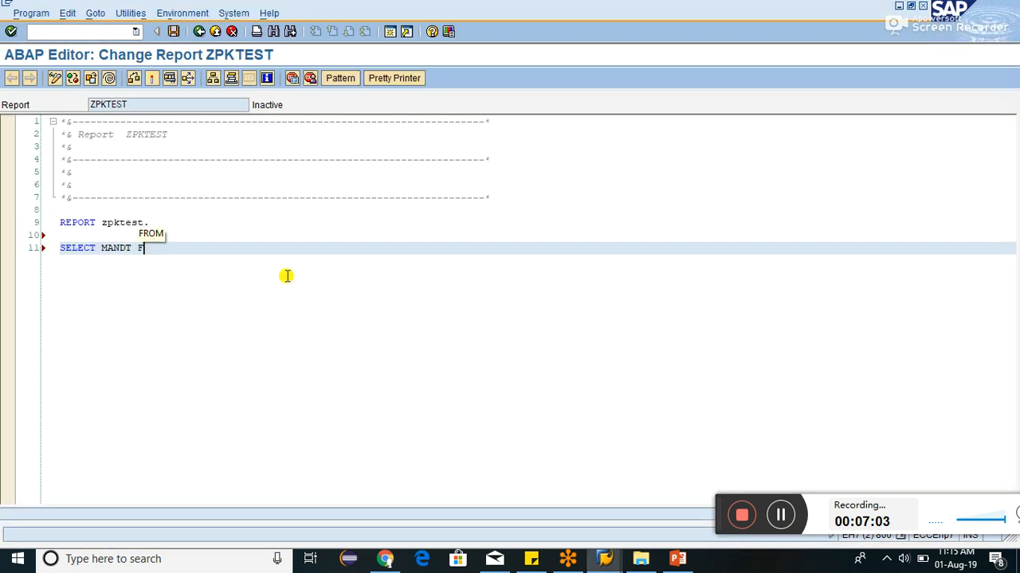
pyautogui.write('IRST')
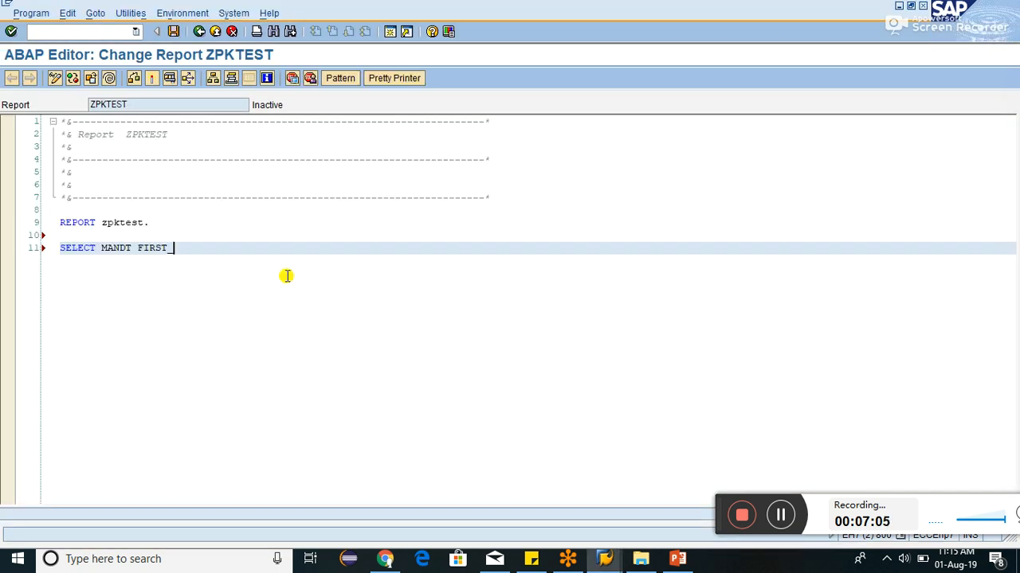
pyautogui.write('_NAME LAST')
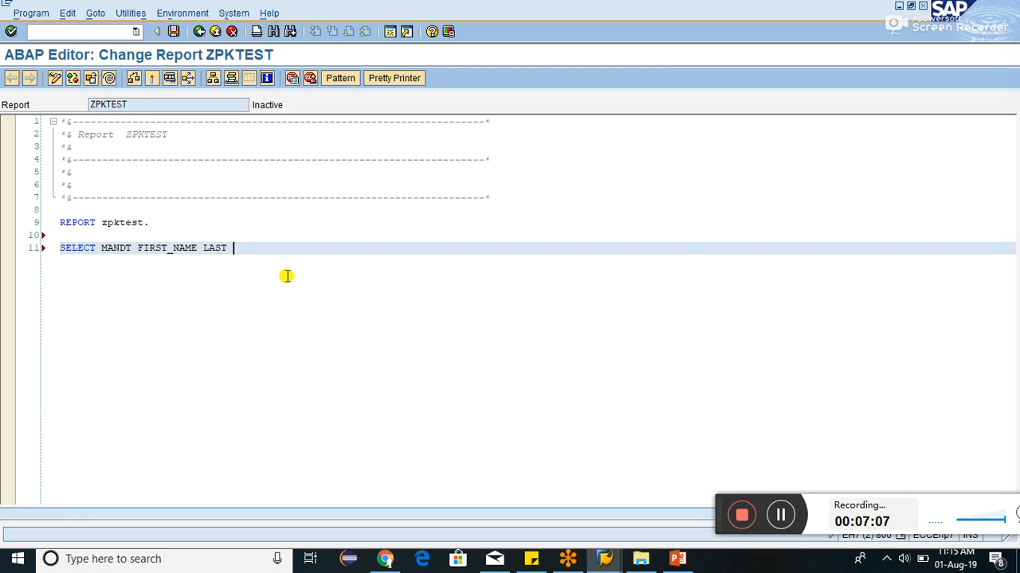
pyautogui.write('_NAME')
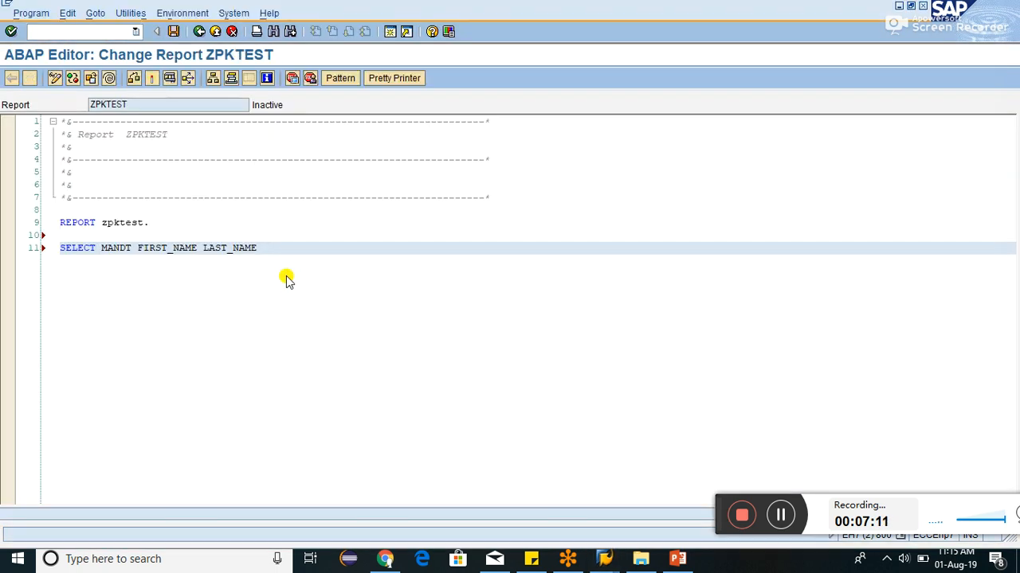
pyautogui.write('COUNTRY LANGU')
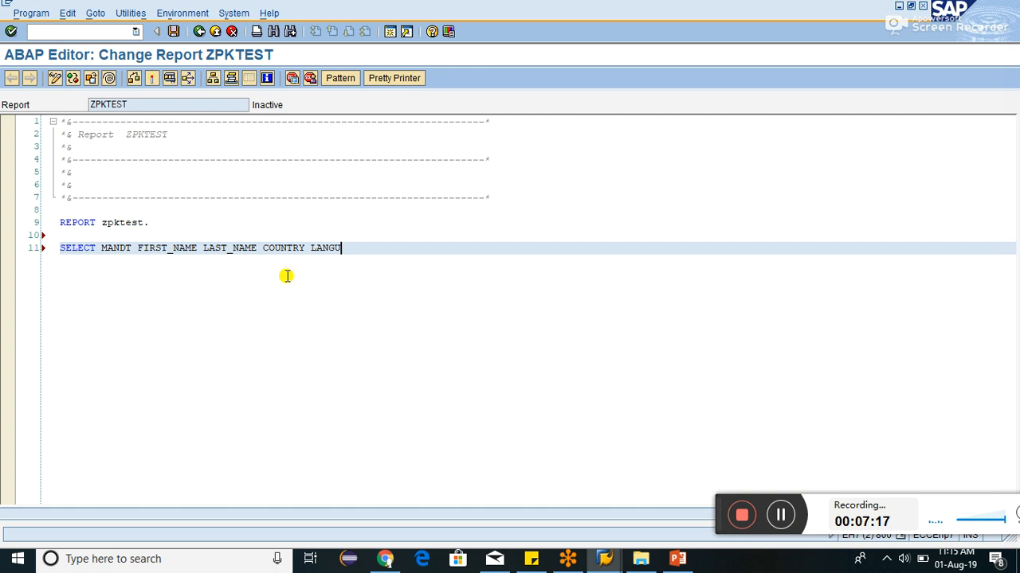
pyautogui.write('FROM')
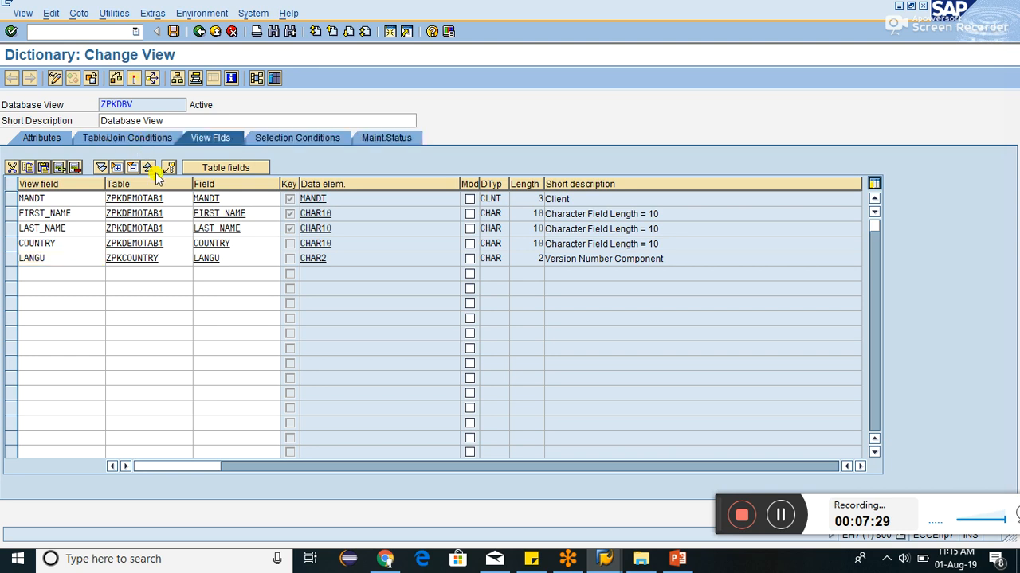
# Return to the ZPKTEST source code in the ABAP Editor.
pyautogui.click(125, 138)
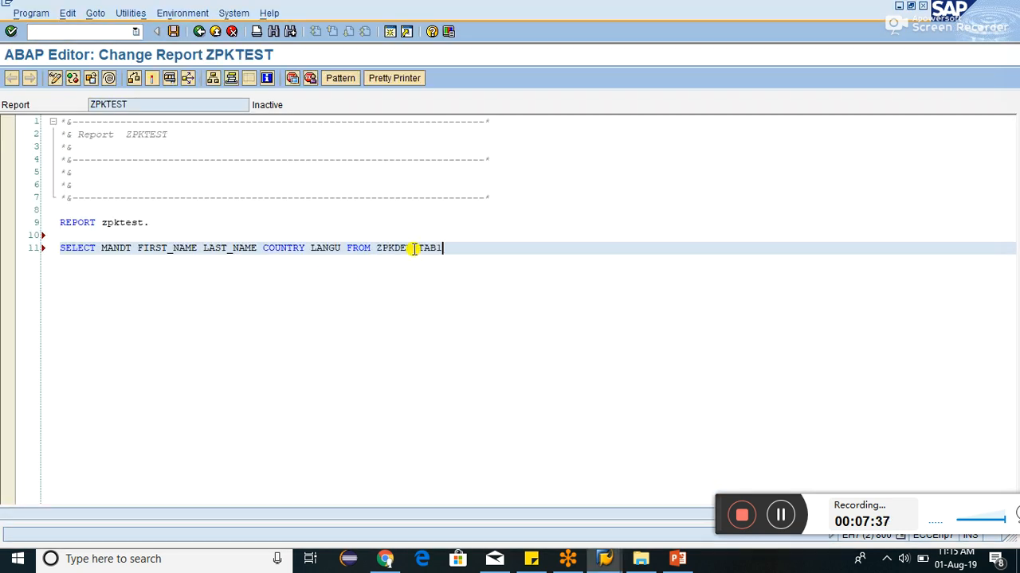
# Add INNER JOIN ZPKCOUNTRY ON COUNTRY = COUNTRY to the SELECT.
pyautogui.write('INNER JOIN ON')
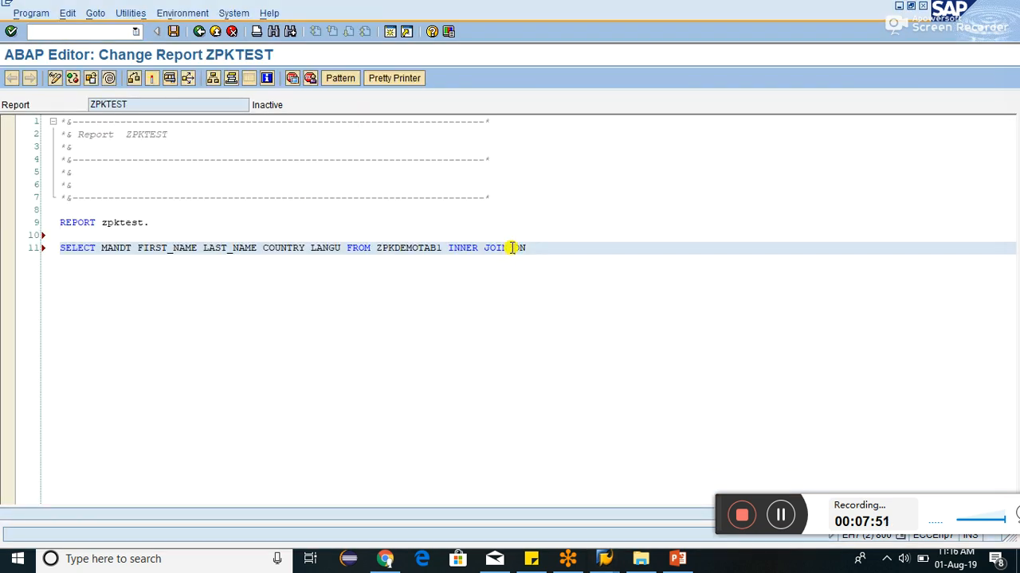
pyautogui.write('ZPKCOUNTRY ON')
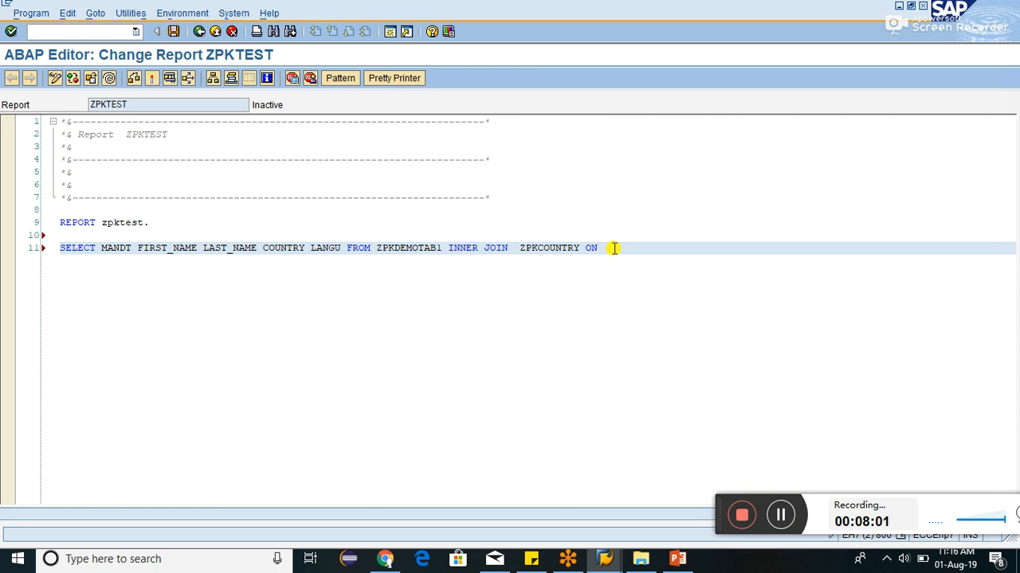
pyautogui.write('UNTRY')
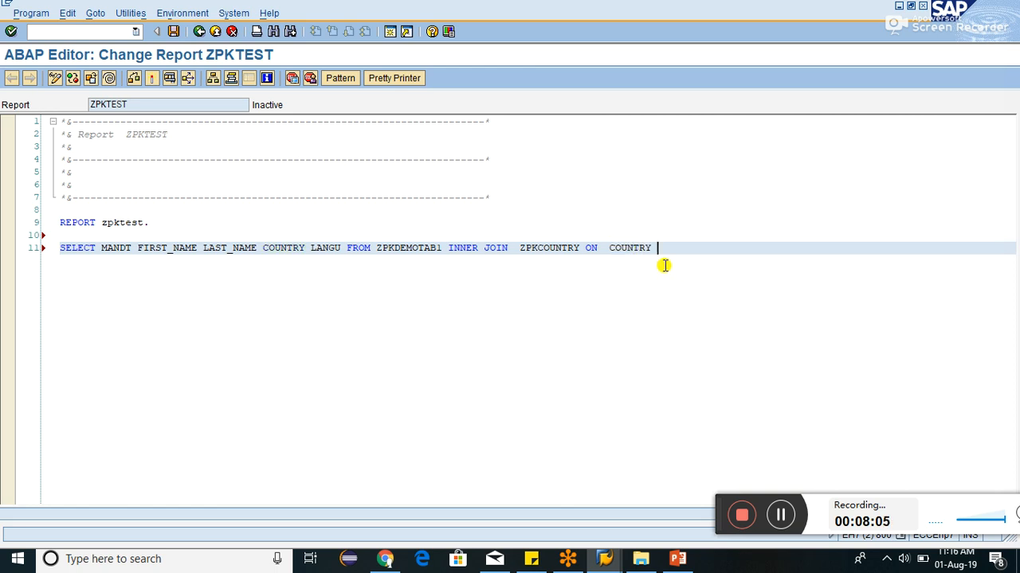
pyautogui.write('COUNTRY')
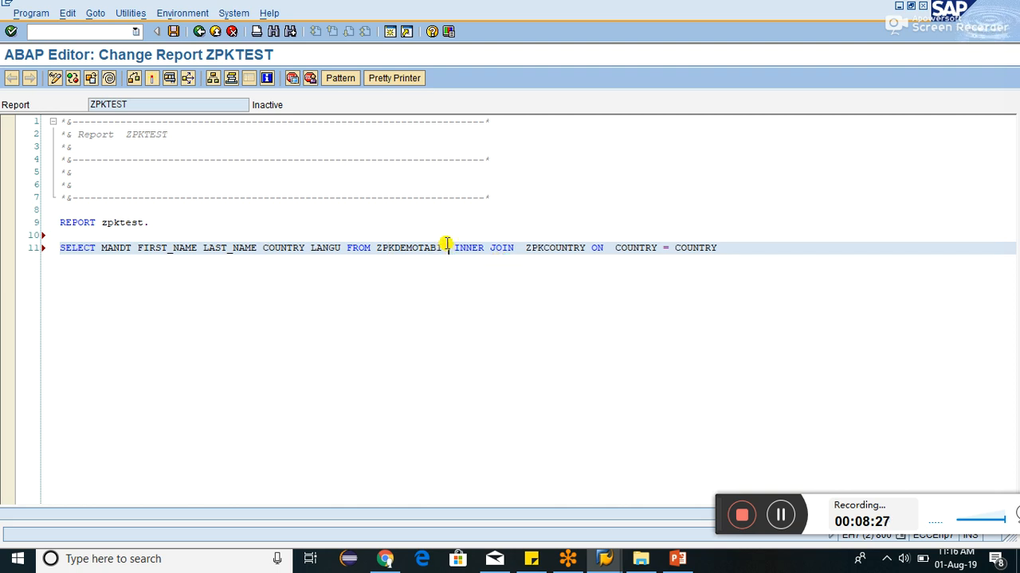
# Alias ZPKDEMOTAB1 as ZD, correcting a mistyped alias.
pyautogui.write('AS')
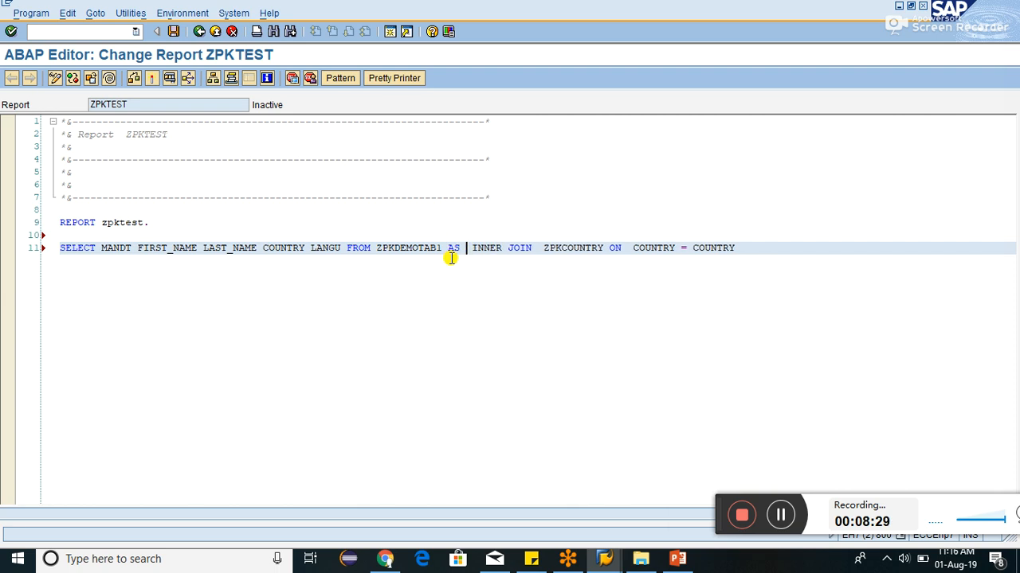
pyautogui.write('ZP')
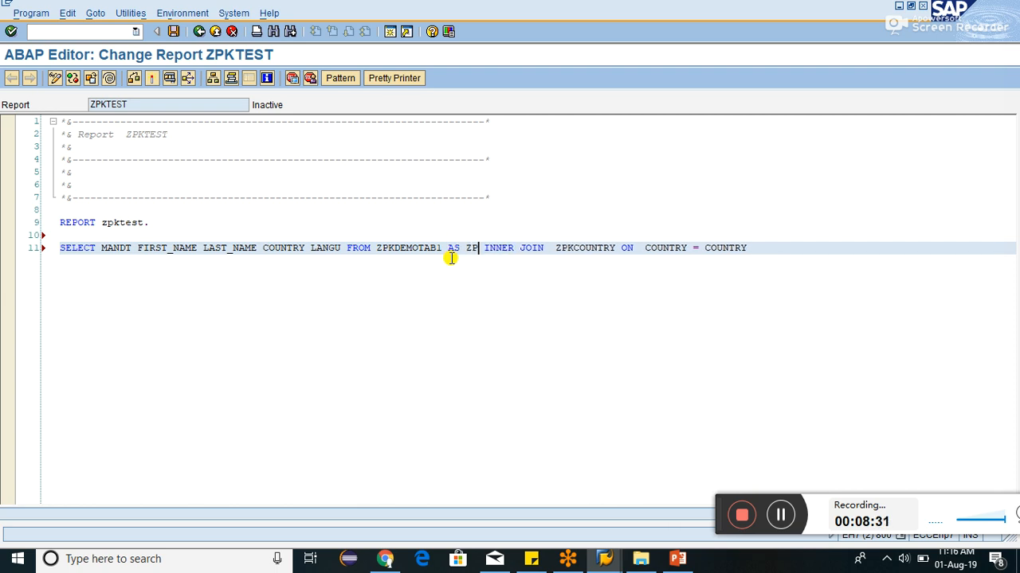
pyautogui.press('BackSpace')
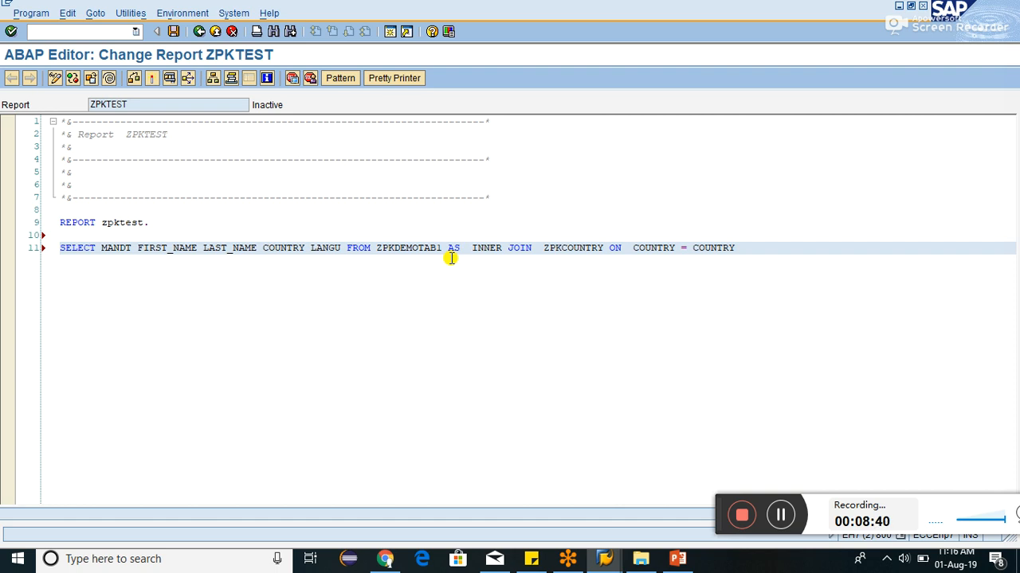
pyautogui.write('ZD')
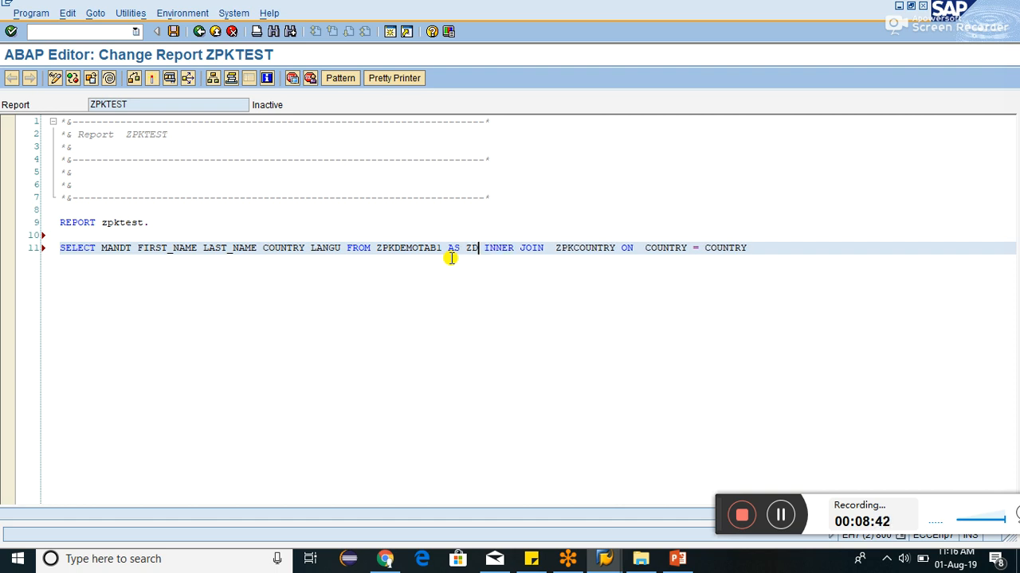
pyautogui.moveTo(633, 253)
pyautogui.write('AS ZC ')
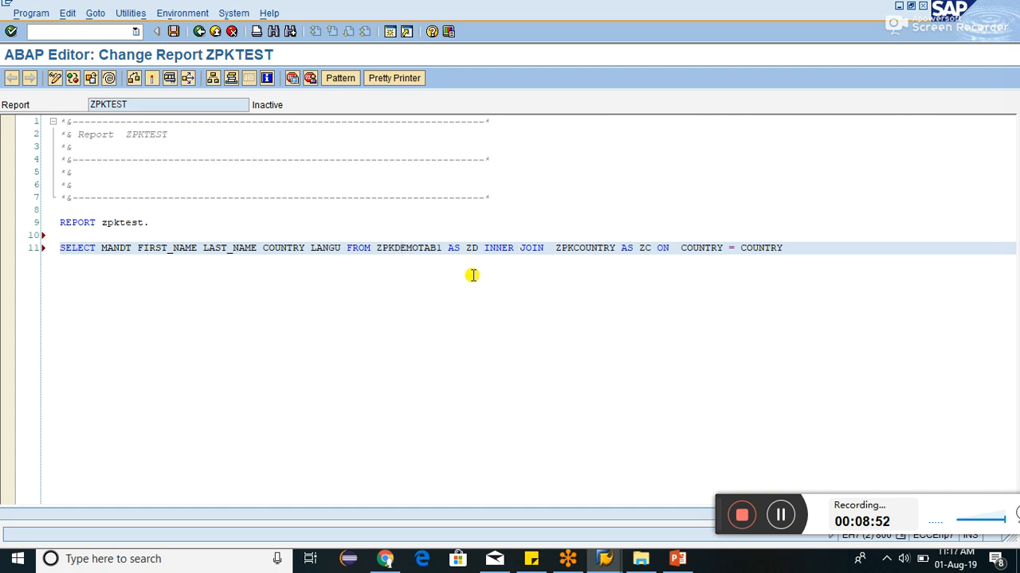
pyautogui.moveTo(390, 256)
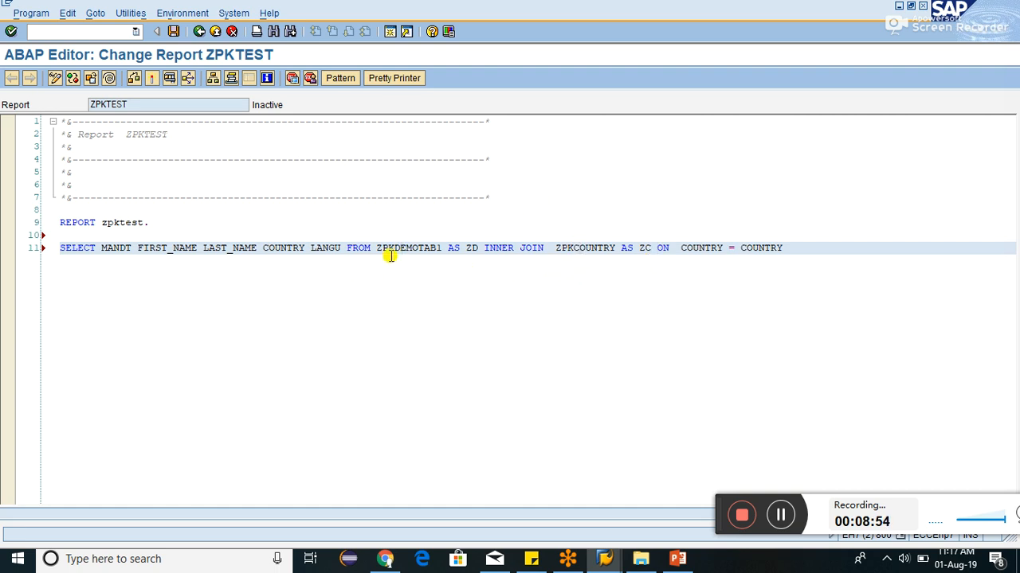
pyautogui.moveTo(552, 263)
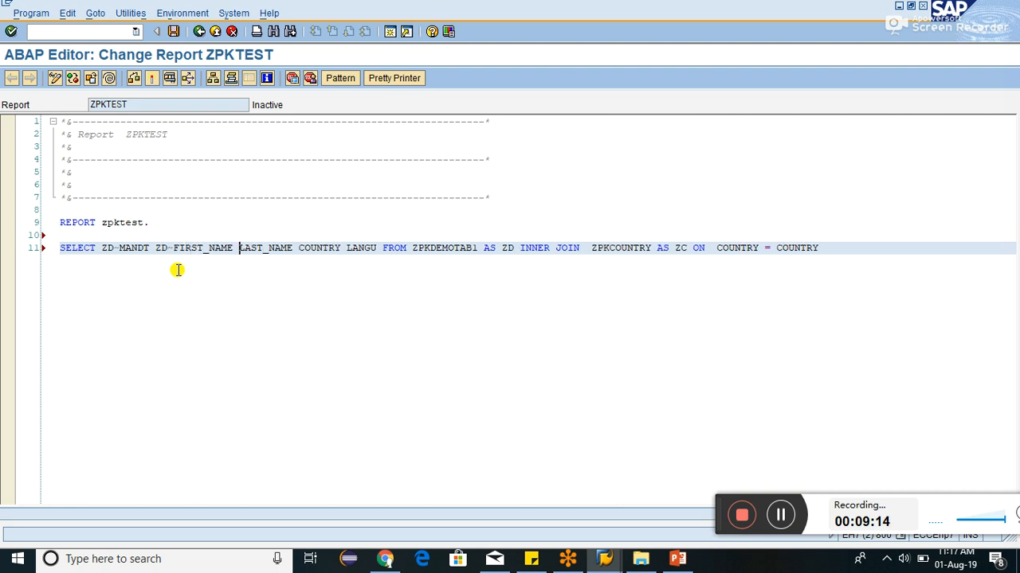
# Qualify fields with ZD~ and ZC~, complete ZPKDEMOTAB1, and add INTO TABLE.
pyautogui.write('ZD~')
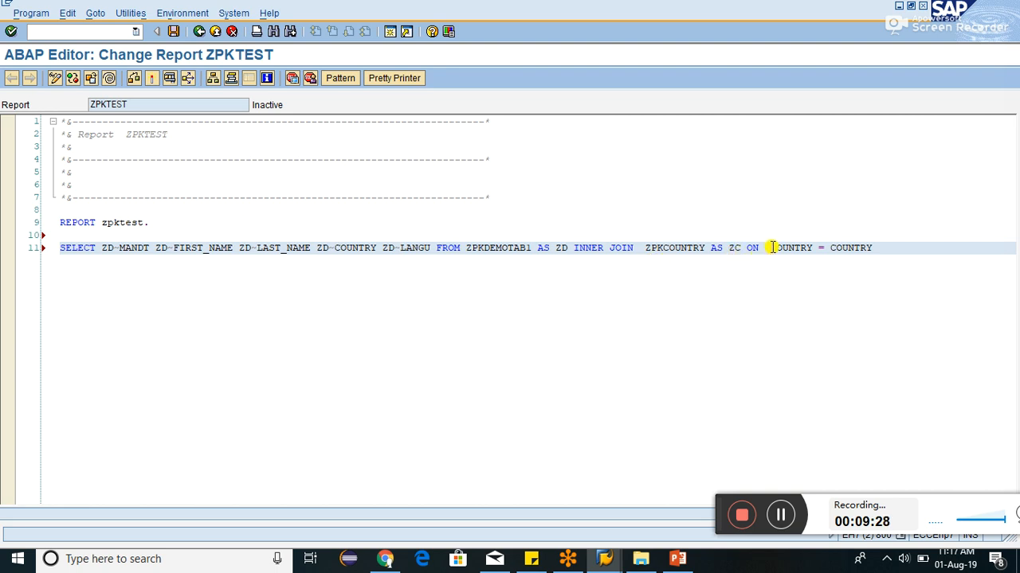
pyautogui.write('ZD~')
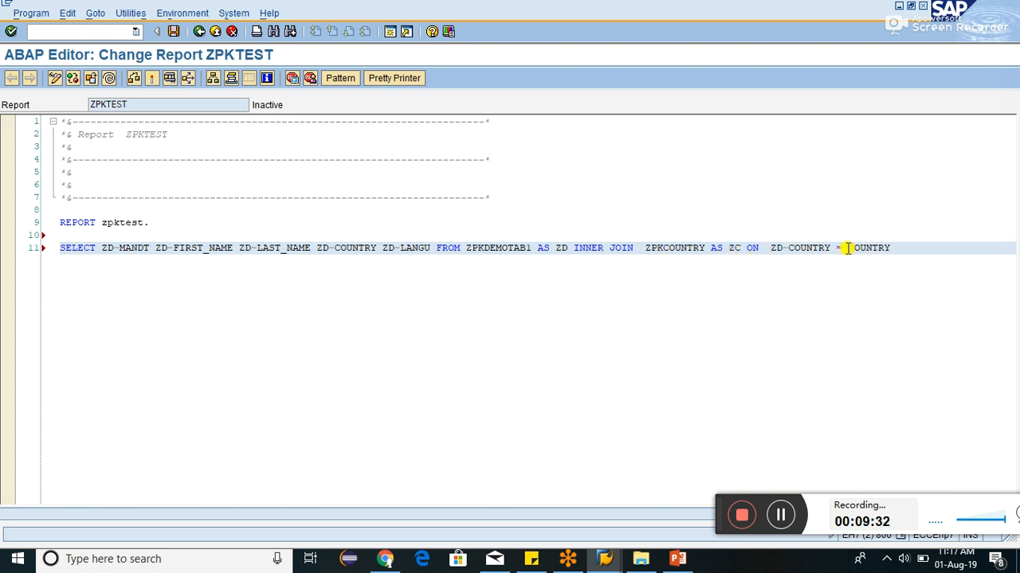
pyautogui.write('C~')
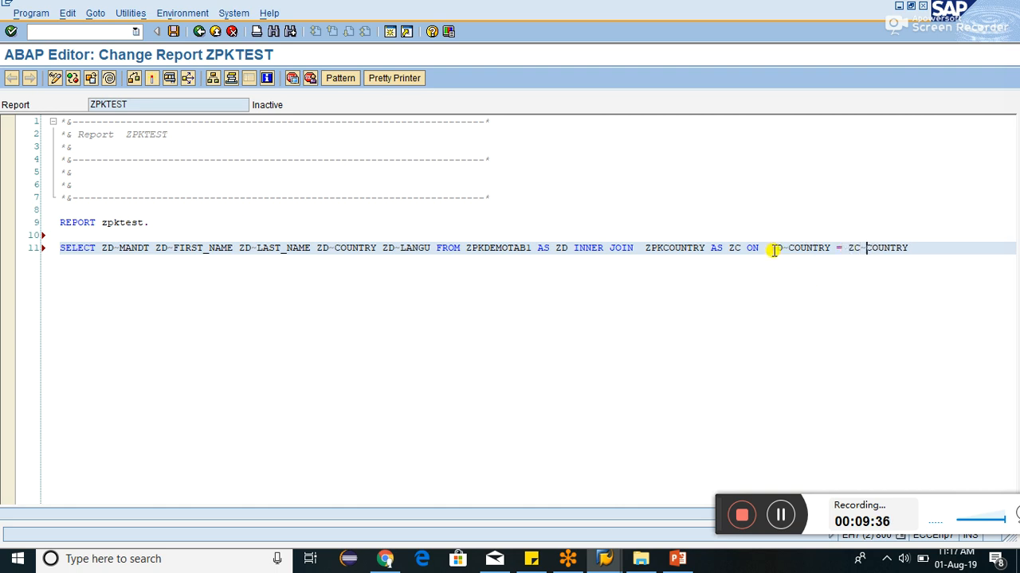
pyautogui.moveTo(943, 272)
pyautogui.write('.')
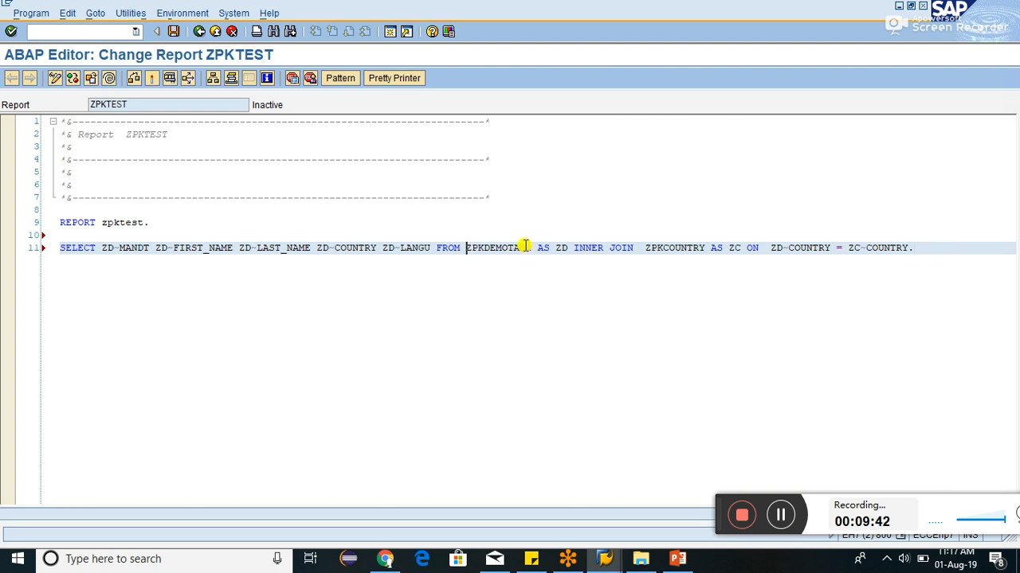
pyautogui.write('B1')
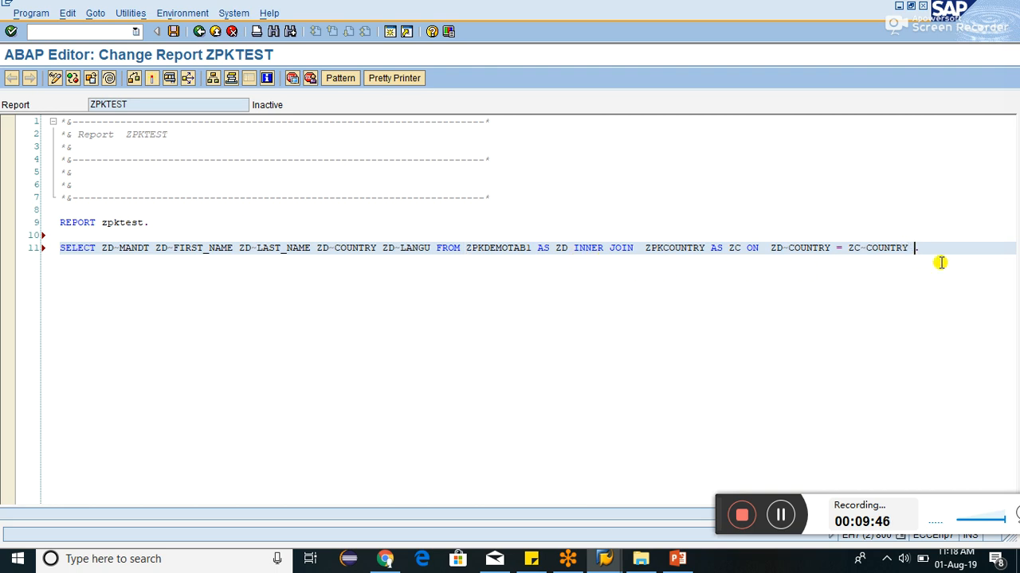
pyautogui.write('INTO TABLE')
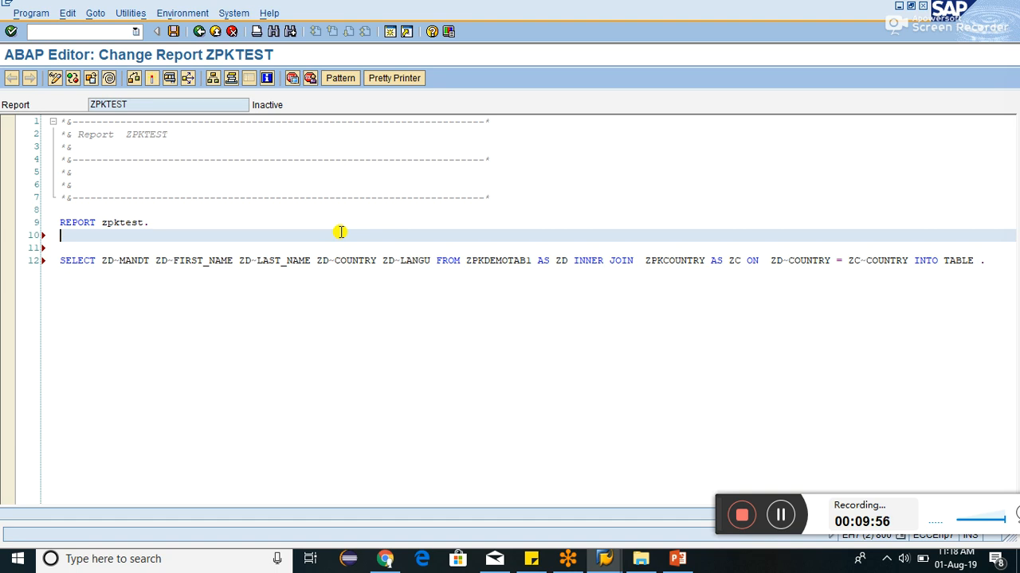
# Start the declaration DATA: LT_TABLE TYPE TABLE OF above the SELECT.
pyautogui.write('DATA:')
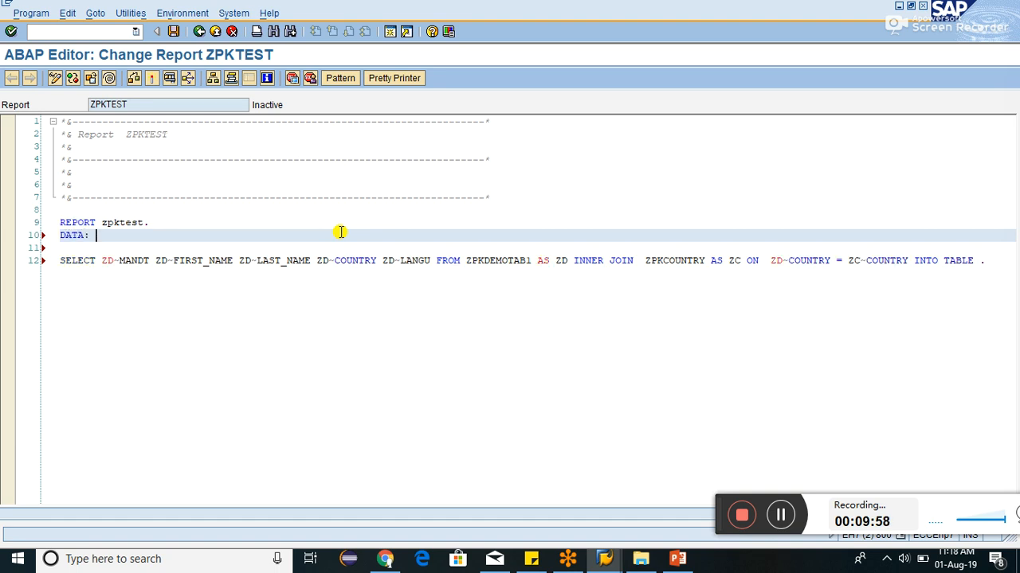
pyautogui.write('LT')
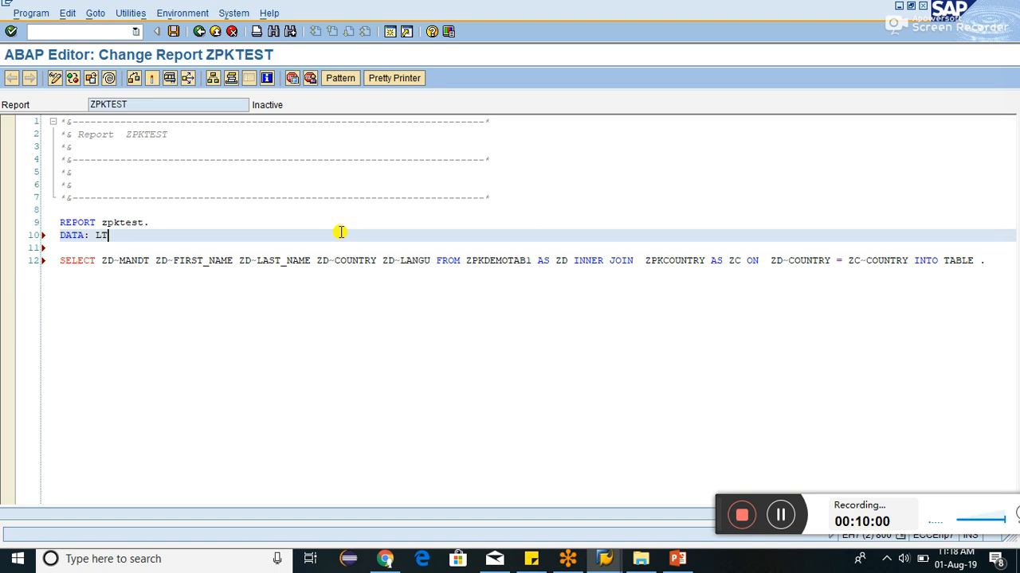
pyautogui.write('_TAB')
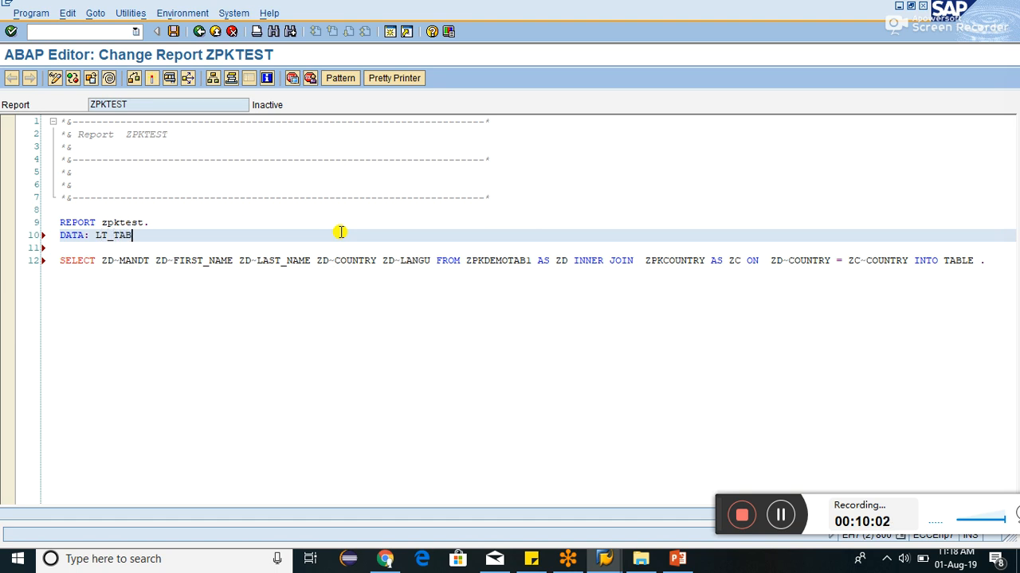
pyautogui.write('LE')
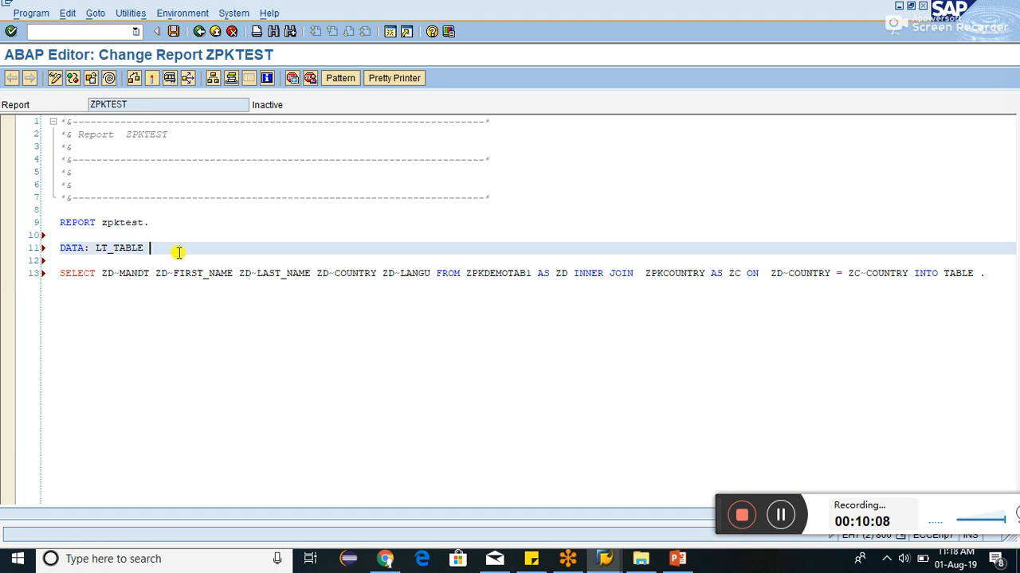
pyautogui.moveTo(219, 252)
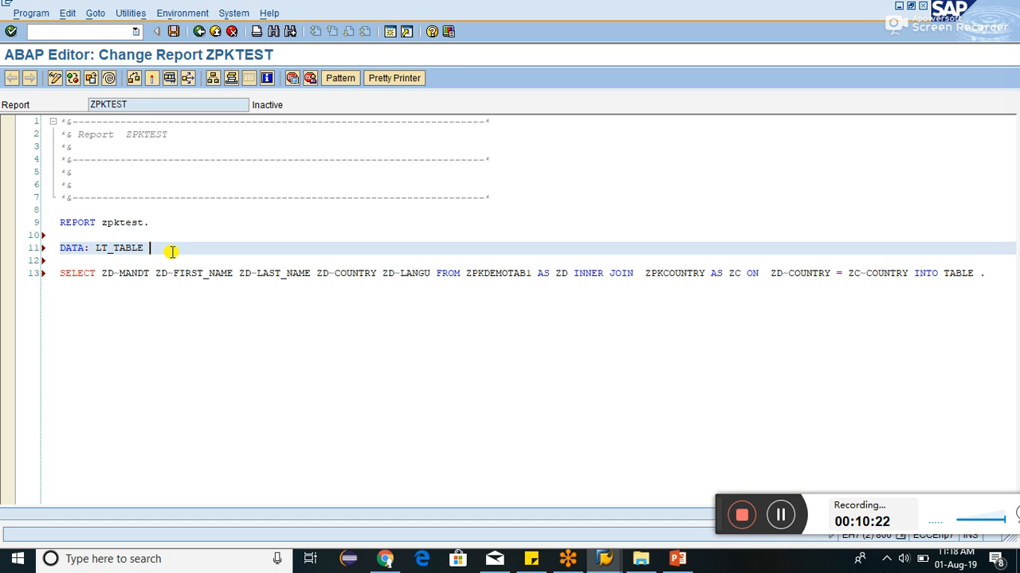
pyautogui.write('T')
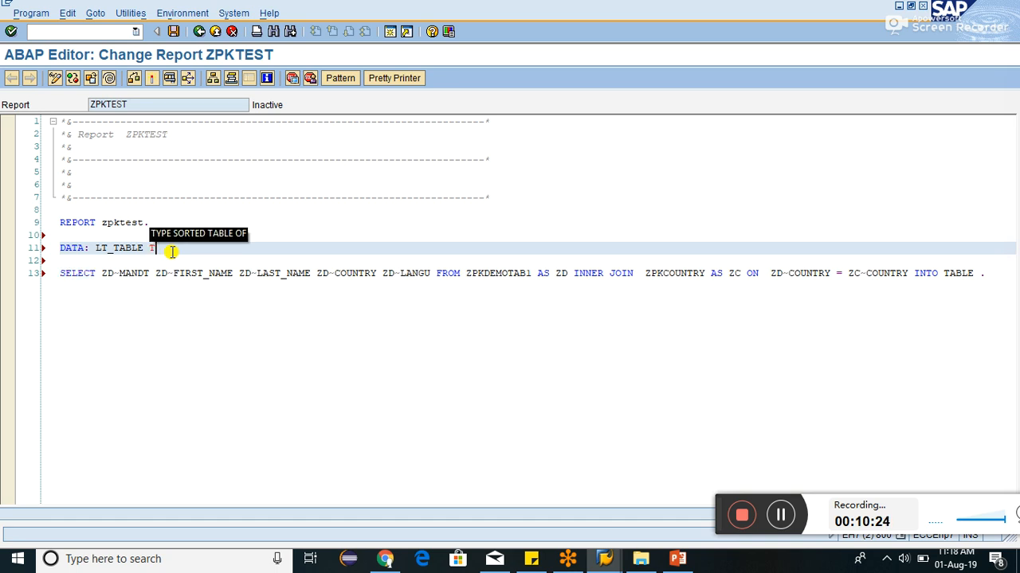
pyautogui.write('YPE TABLE OF')
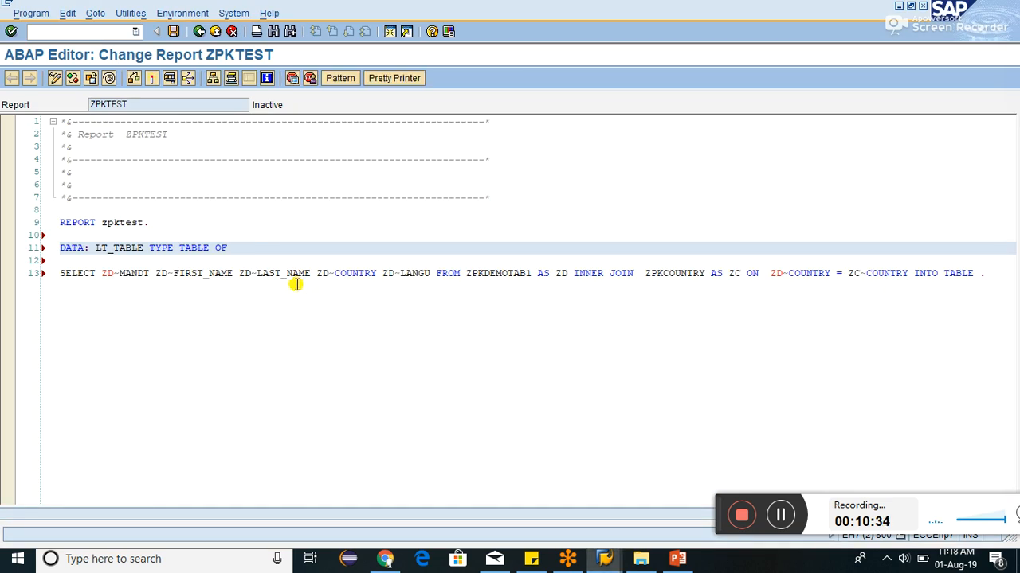
pyautogui.click(232, 248)
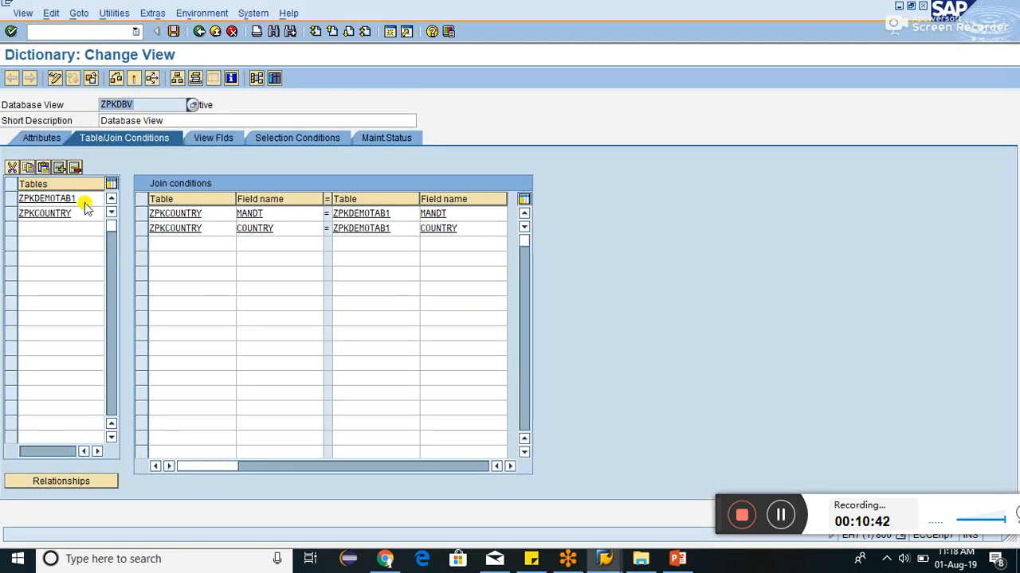
# Check ZPKDBV's view fields, then return to the ZPKTEST source.
pyautogui.click(210, 138)
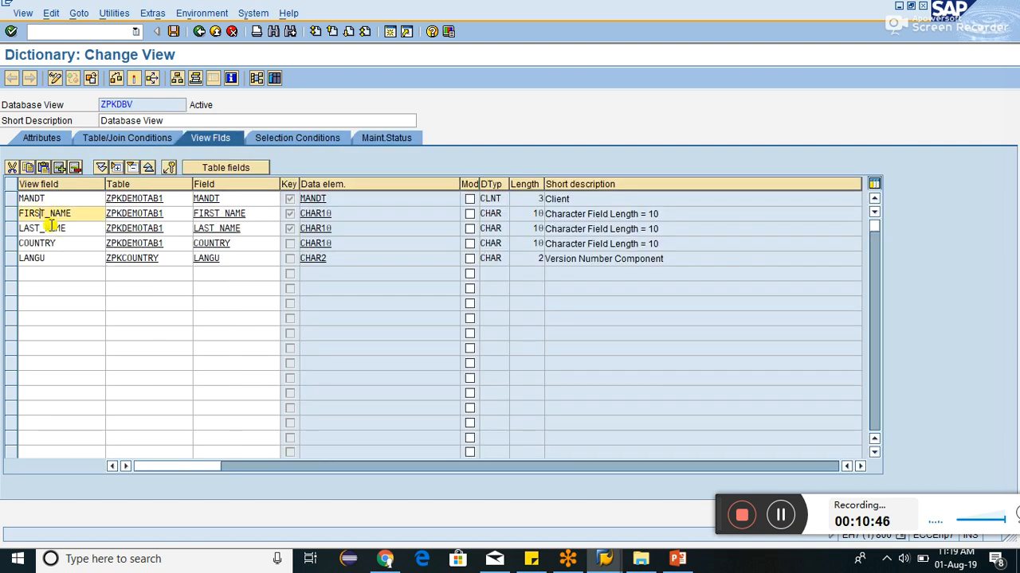
pyautogui.click(41, 228)
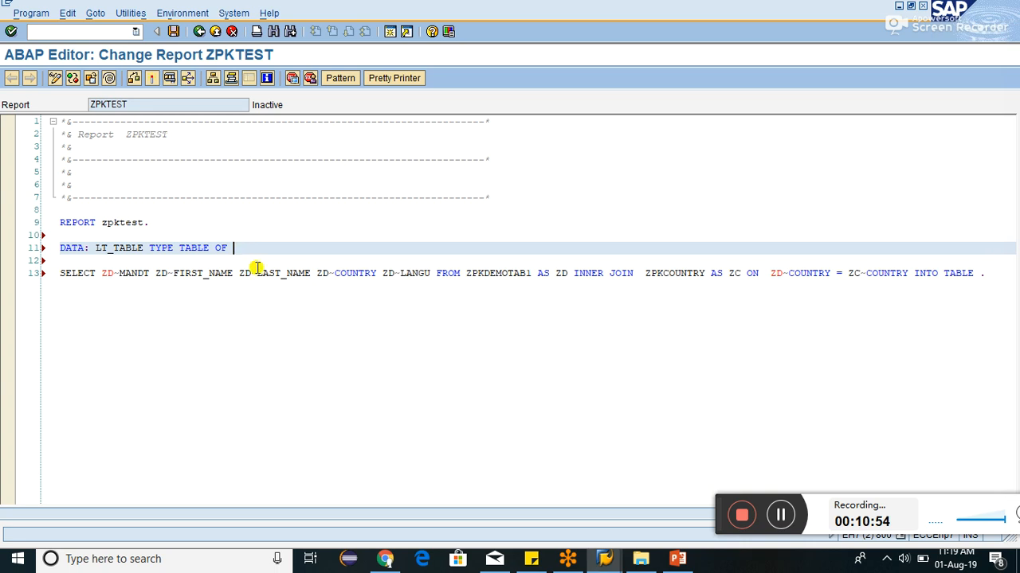
# Declare LT_TABLE as TABLE OF ZPKDBV, reformat the SELECT, and run a syntax check.
pyautogui.write('ZPKDB')
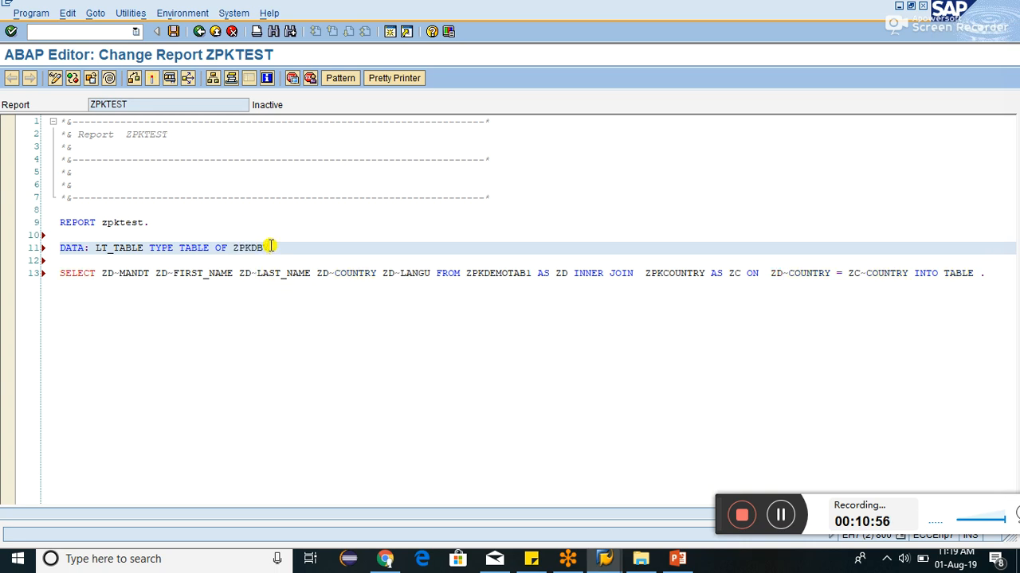
pyautogui.write('V.')
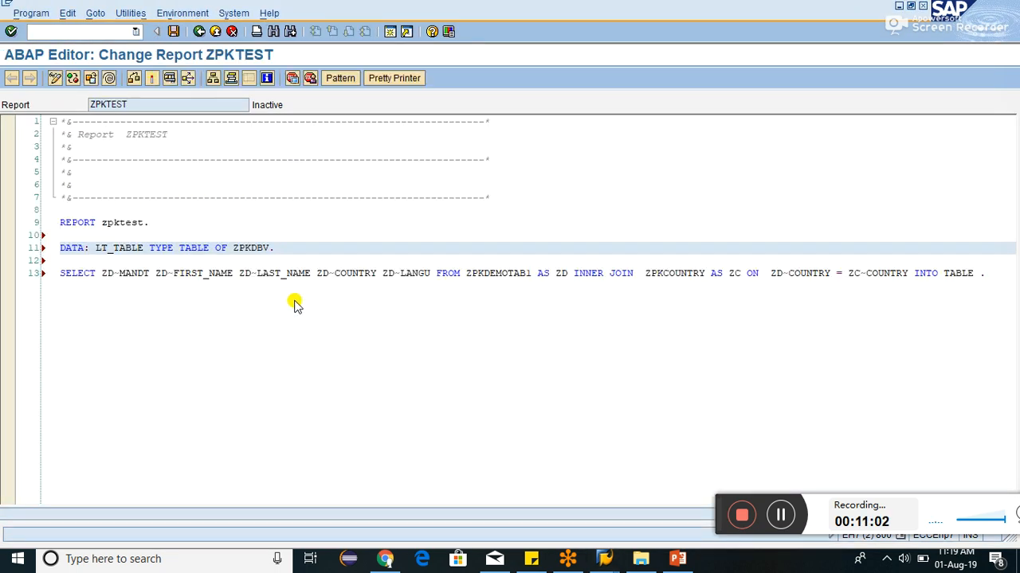
pyautogui.click(167, 222)
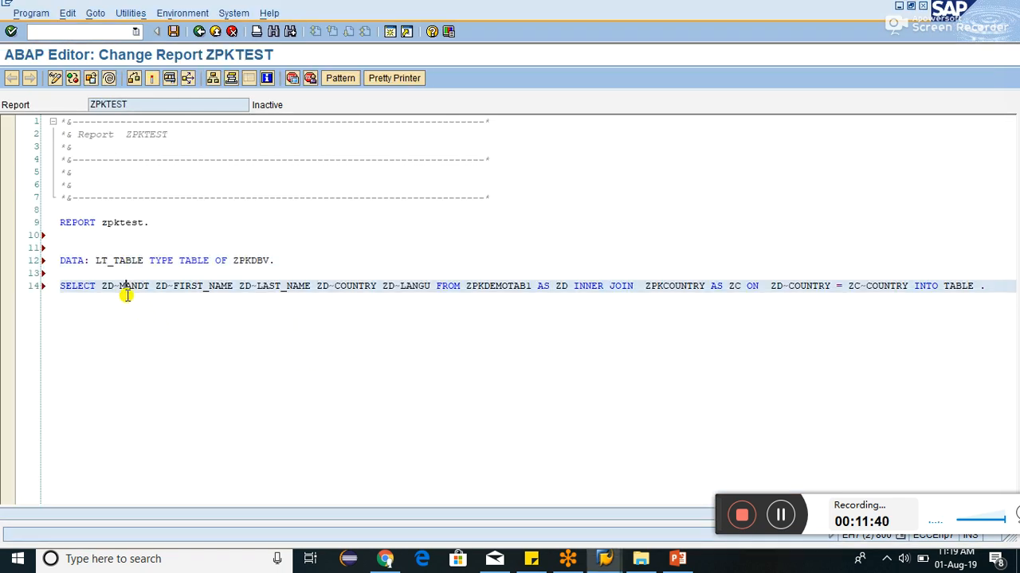
pyautogui.moveTo(460, 289)
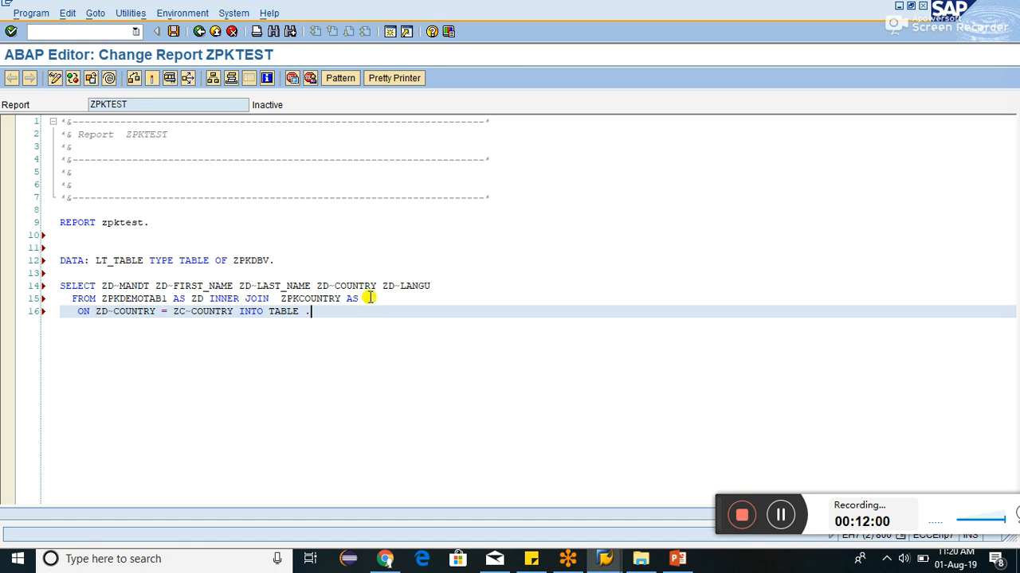
pyautogui.click(393, 78)
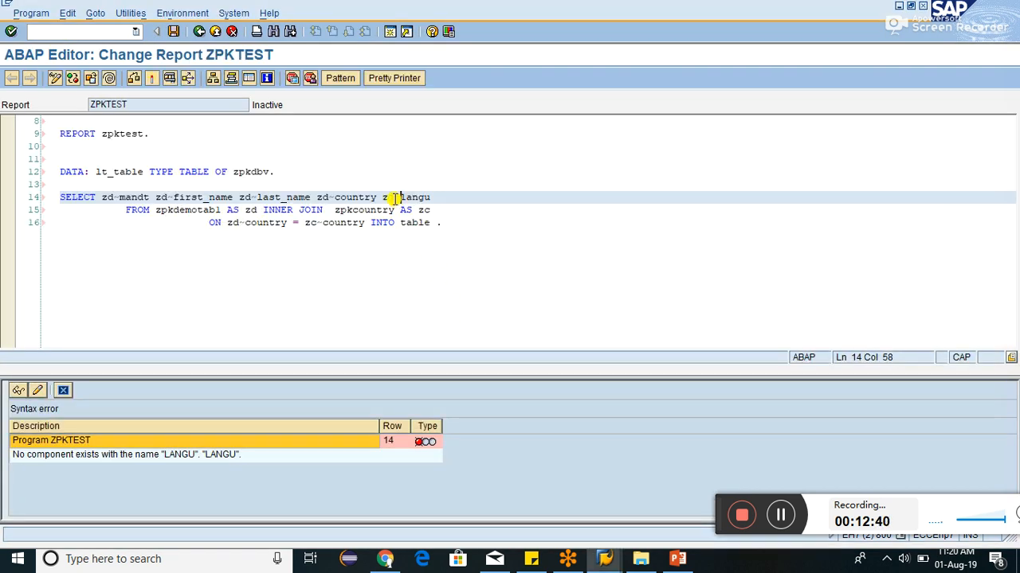
# Change zd~langu to zc~langu, target INTO TABLE lt_table, recheck and activate.
pyautogui.write('c')
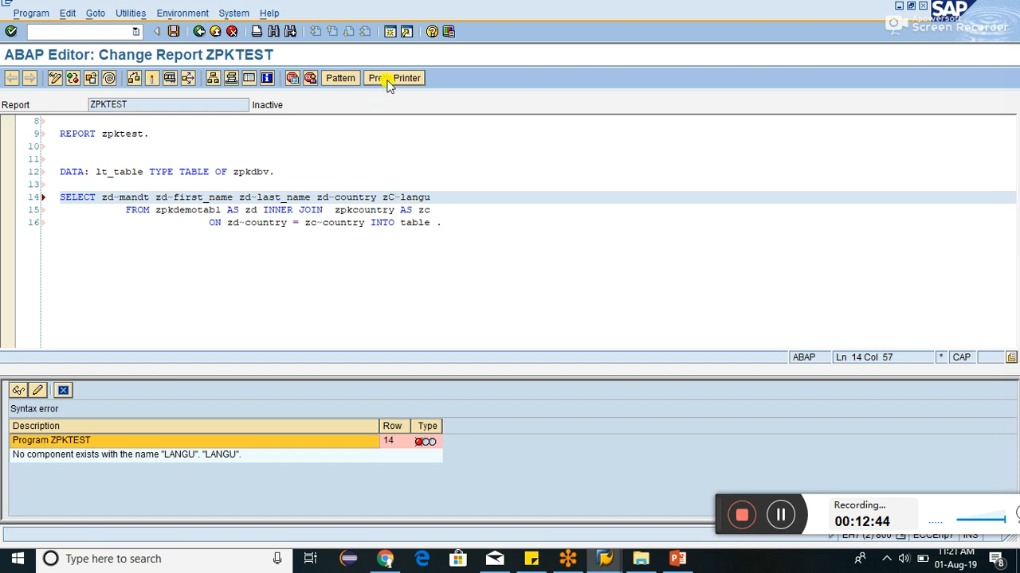
pyautogui.click(392, 78)
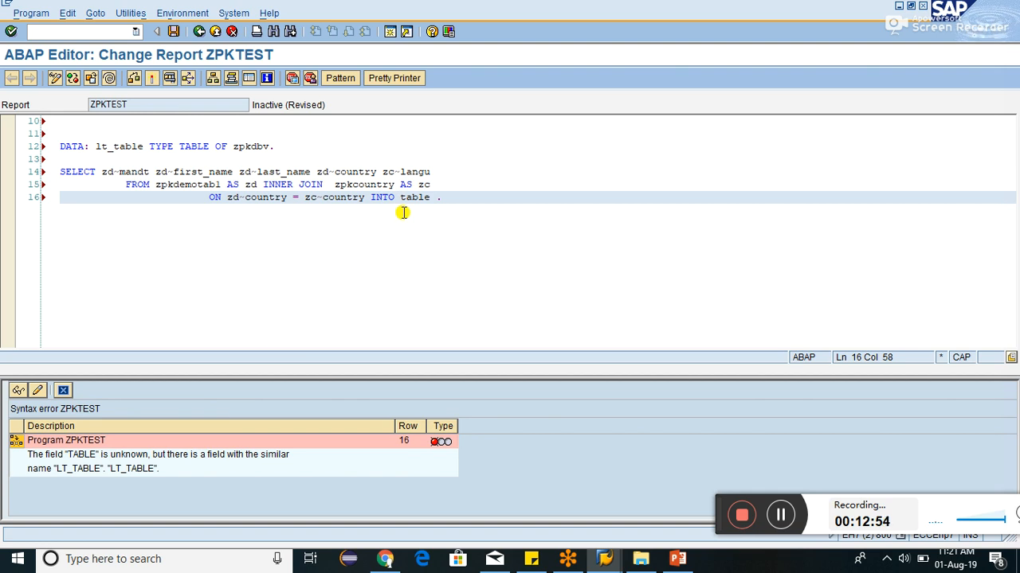
pyautogui.write('LT_')
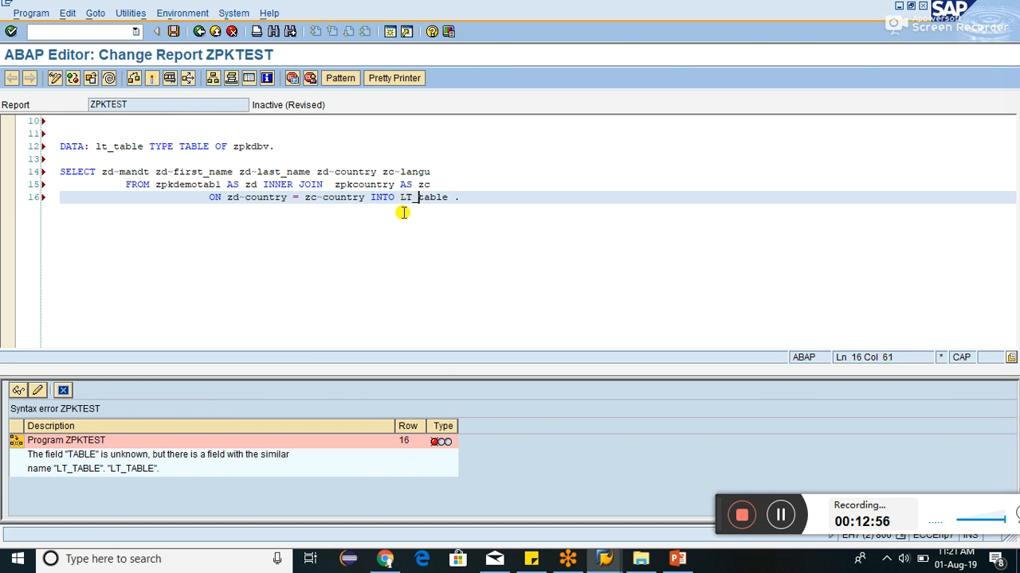
pyautogui.click(147, 77)
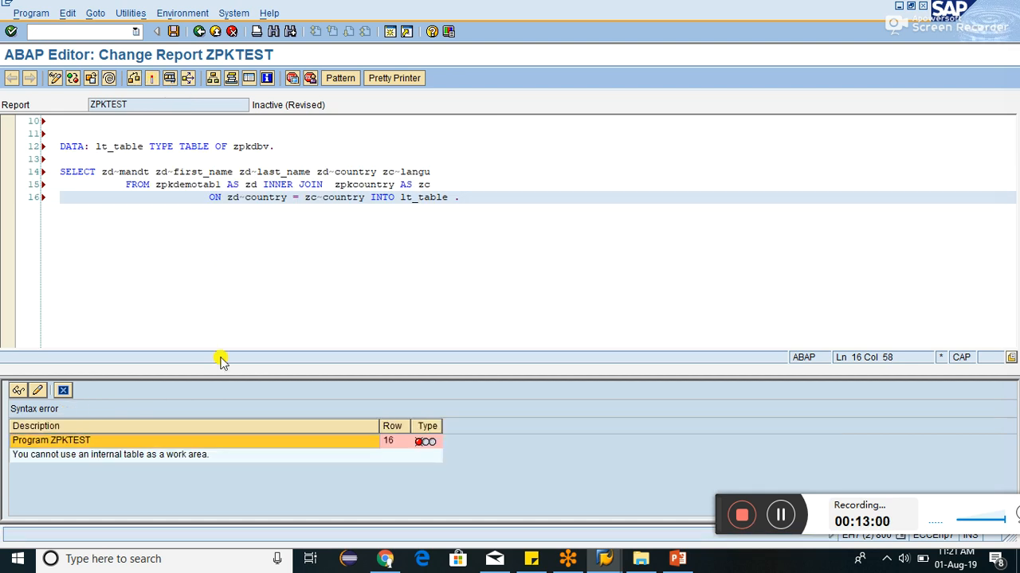
pyautogui.moveTo(183, 466)
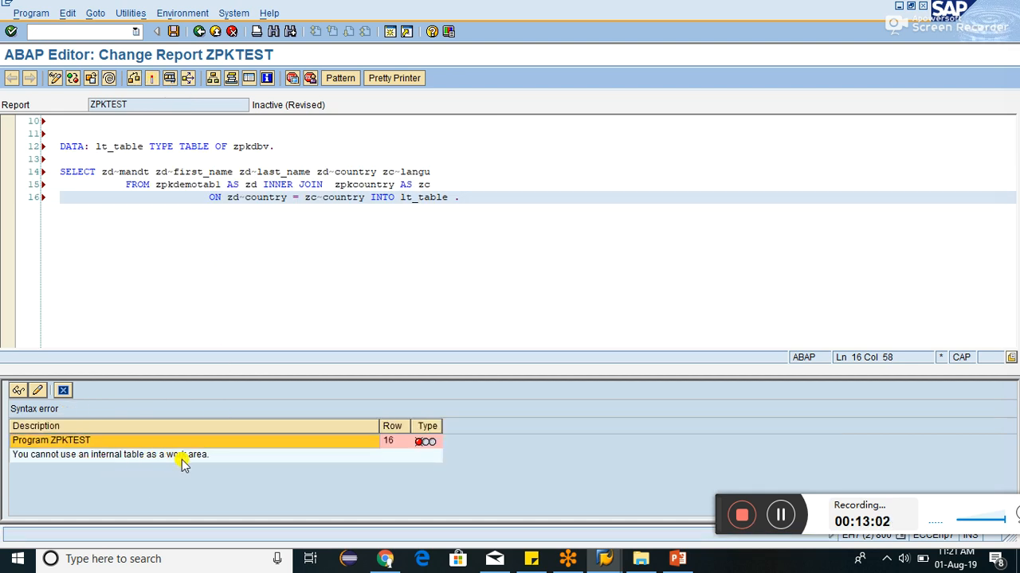
pyautogui.write('TABLE')
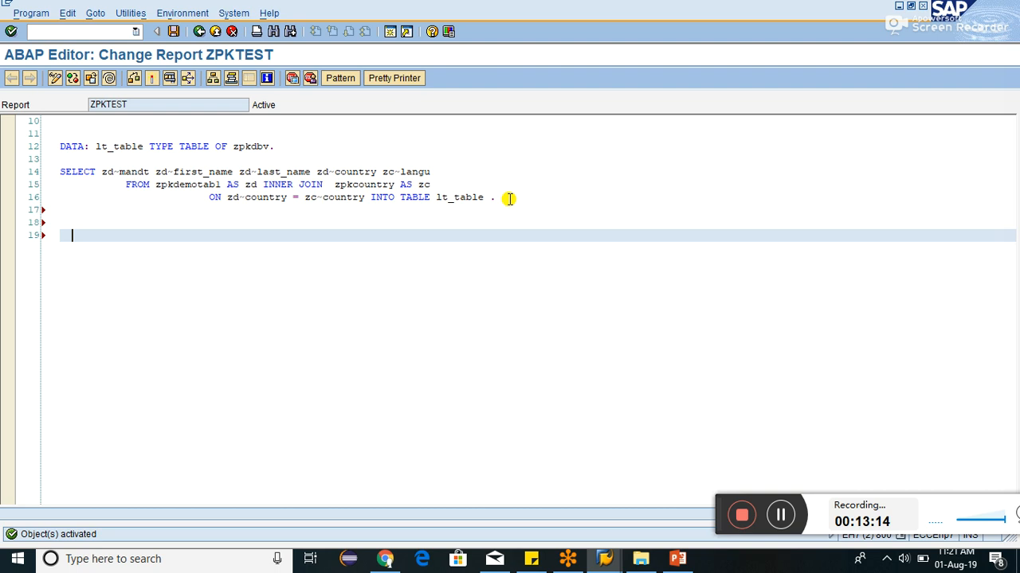
# Add a BREAK-POINT. statement after the SELECT.
pyautogui.write('BREAK-POINT.')
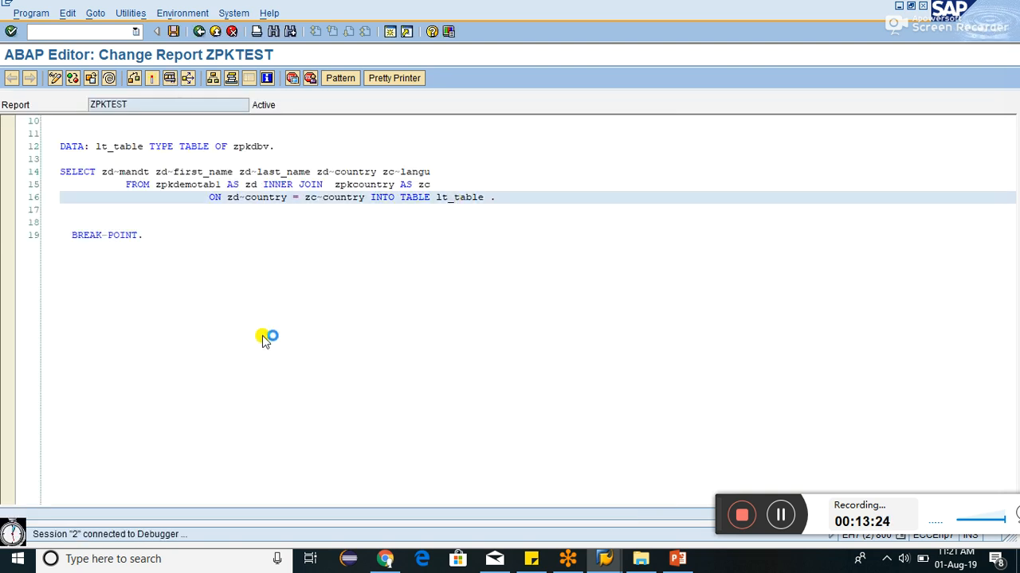
pyautogui.moveTo(647, 259)
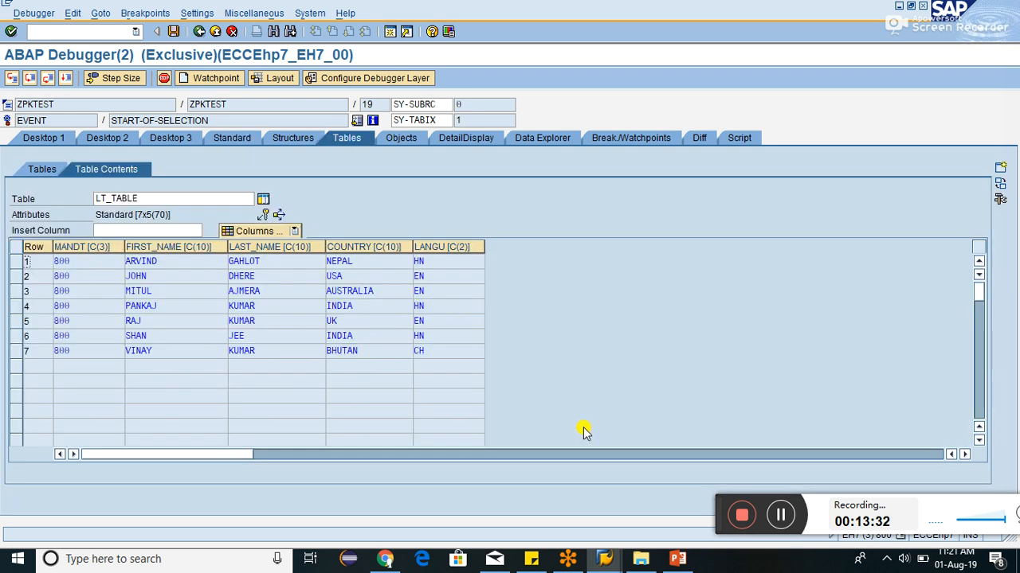
pyautogui.moveTo(294, 368)
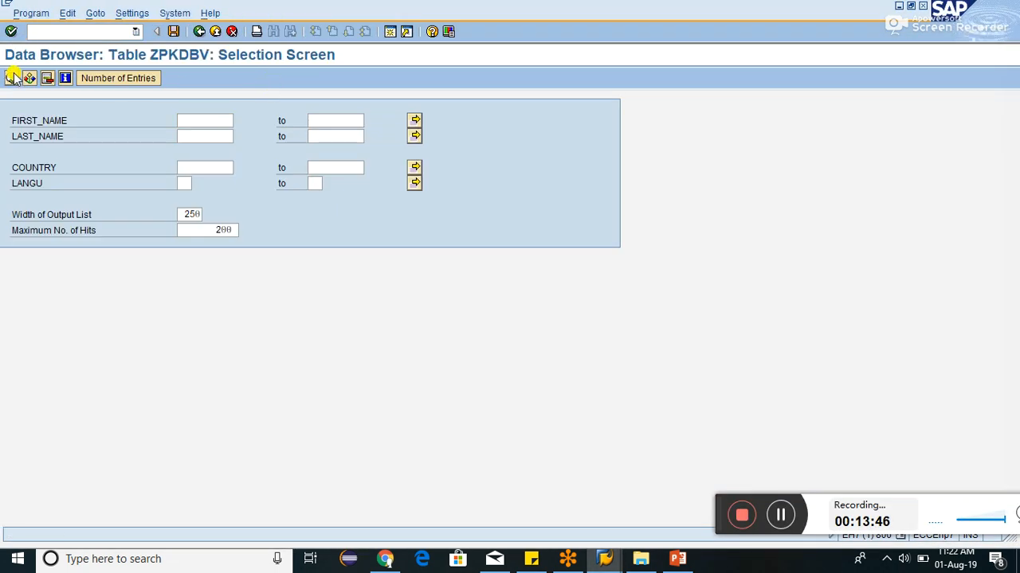
pyautogui.click(12, 77)
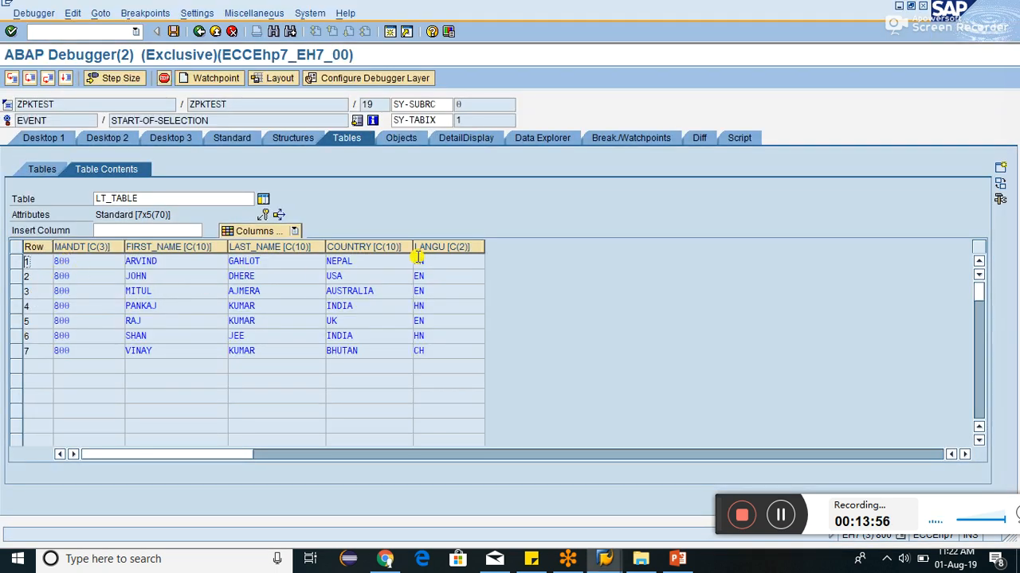
pyautogui.press('alt+tab')
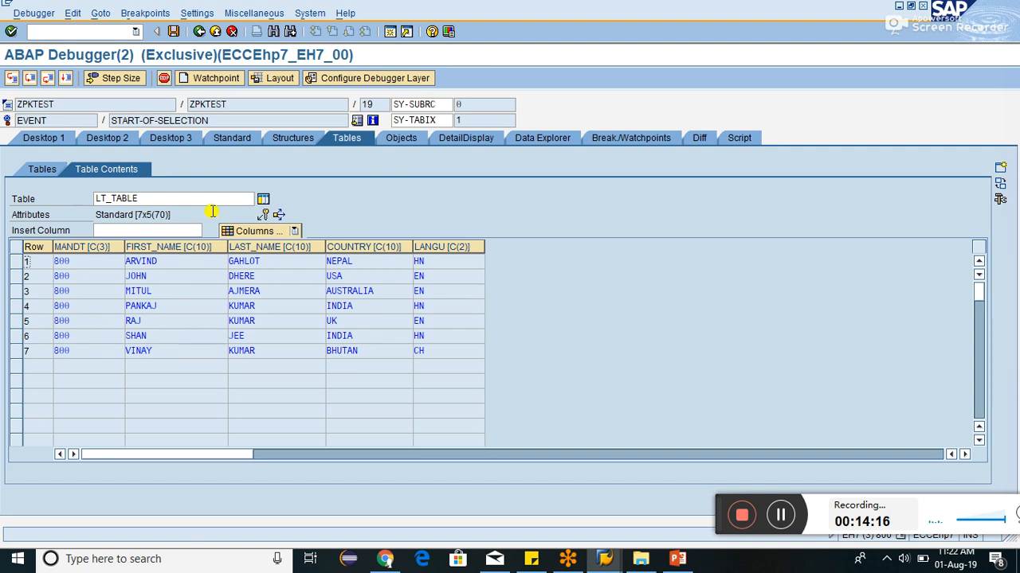
pyautogui.moveTo(123, 143)
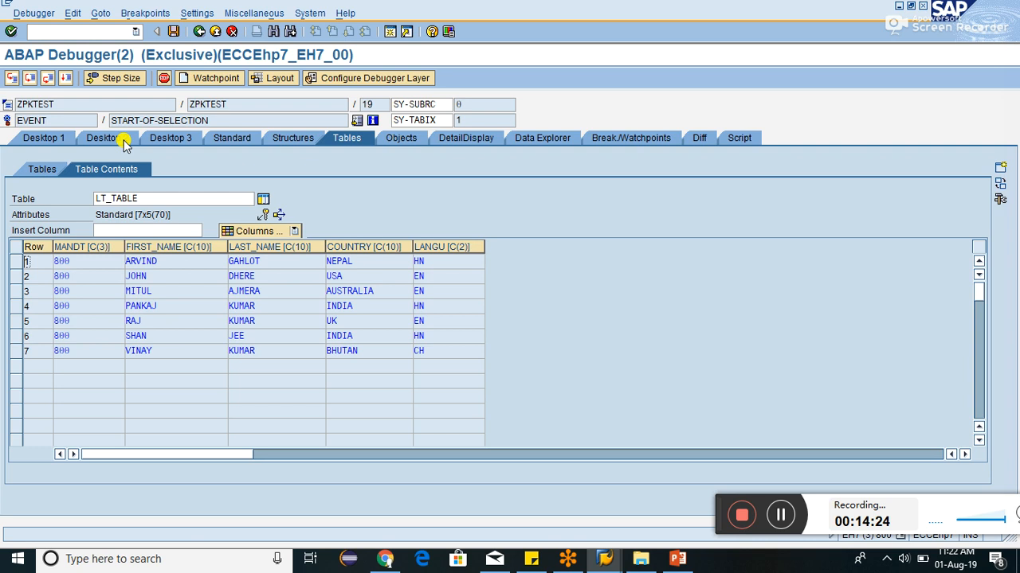
pyautogui.moveTo(174, 143)
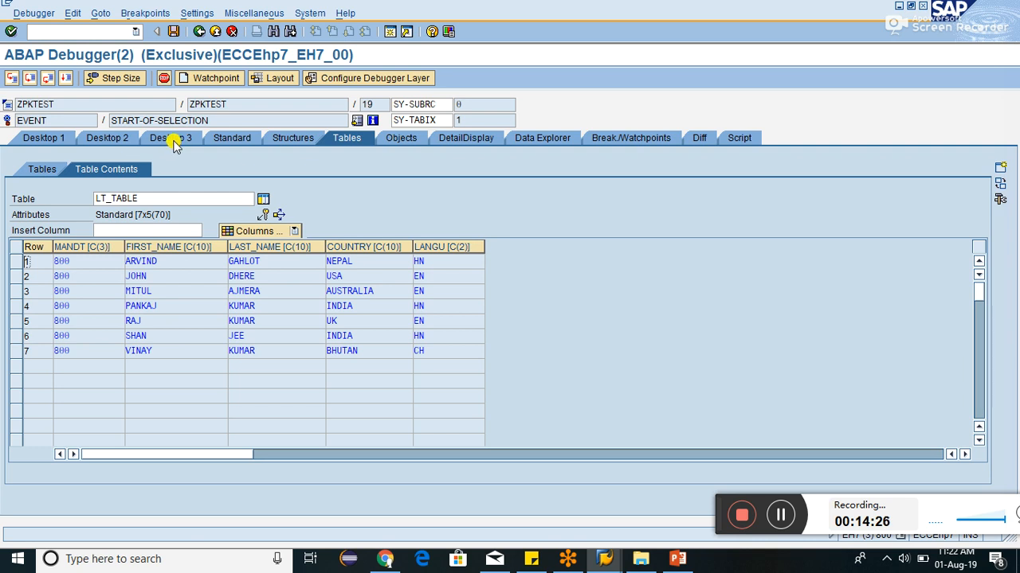